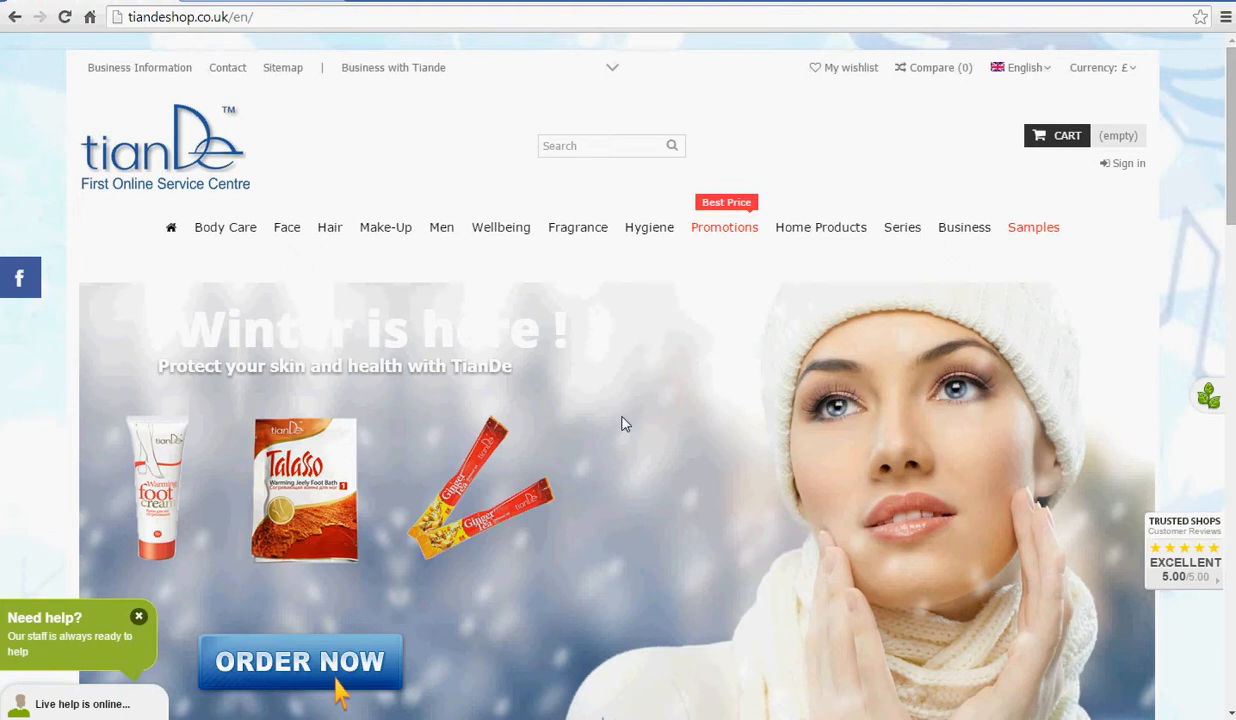
pyautogui.moveTo(702, 452)
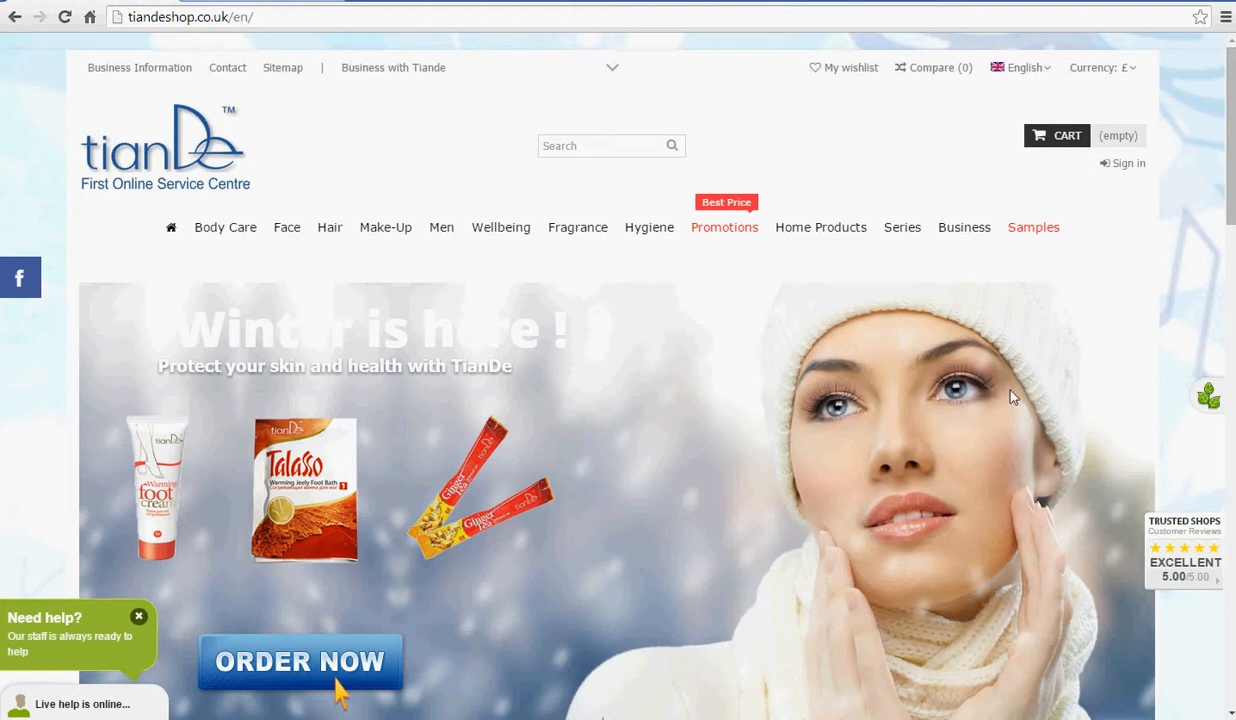
pyautogui.moveTo(1068, 107)
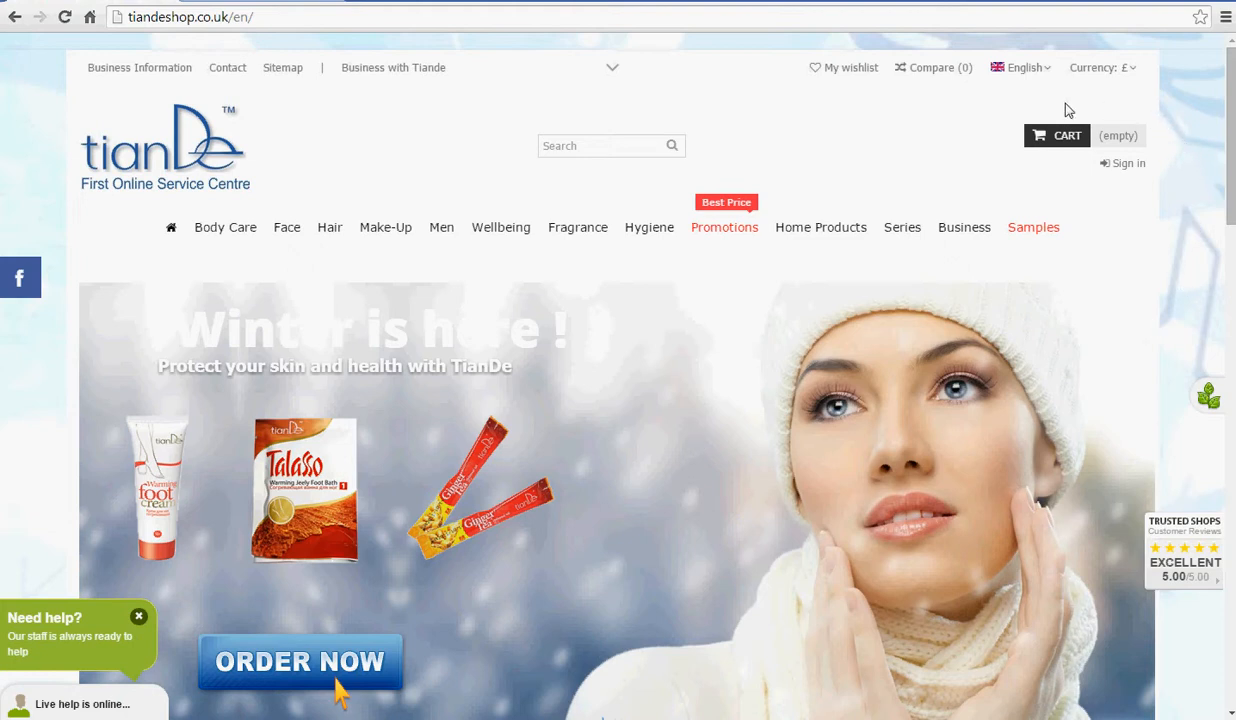
pyautogui.moveTo(1152, 124)
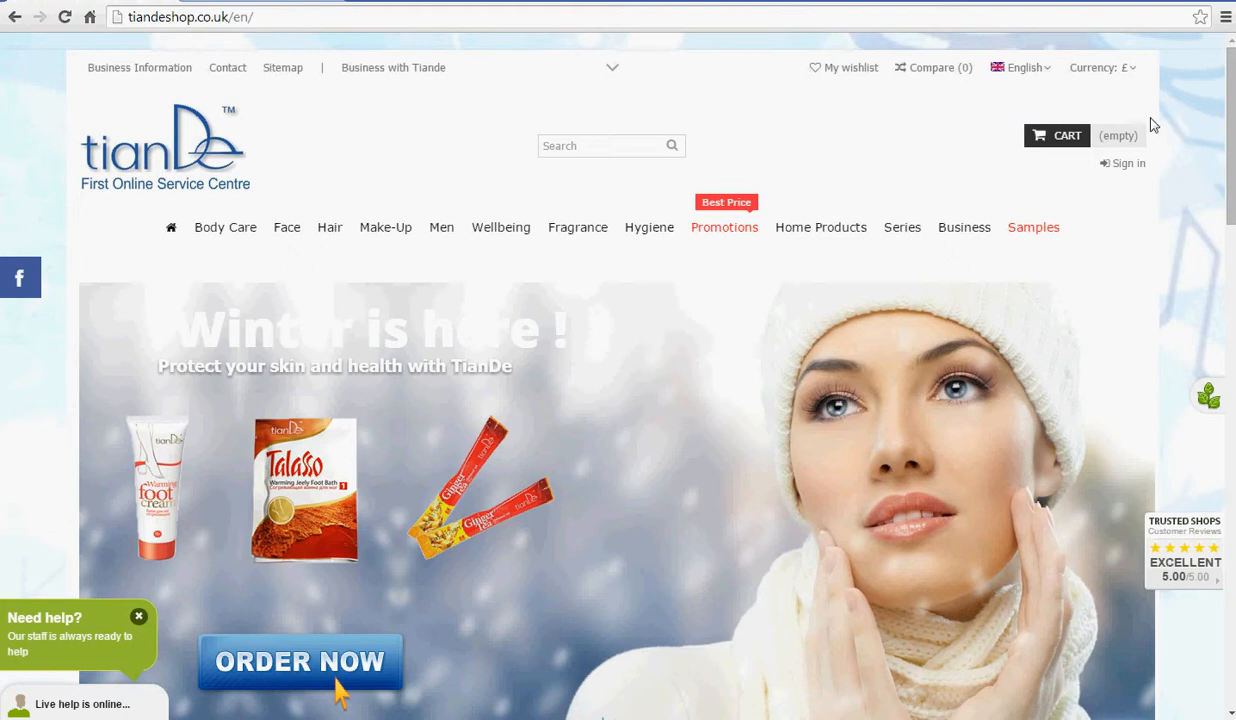
pyautogui.moveTo(1026, 173)
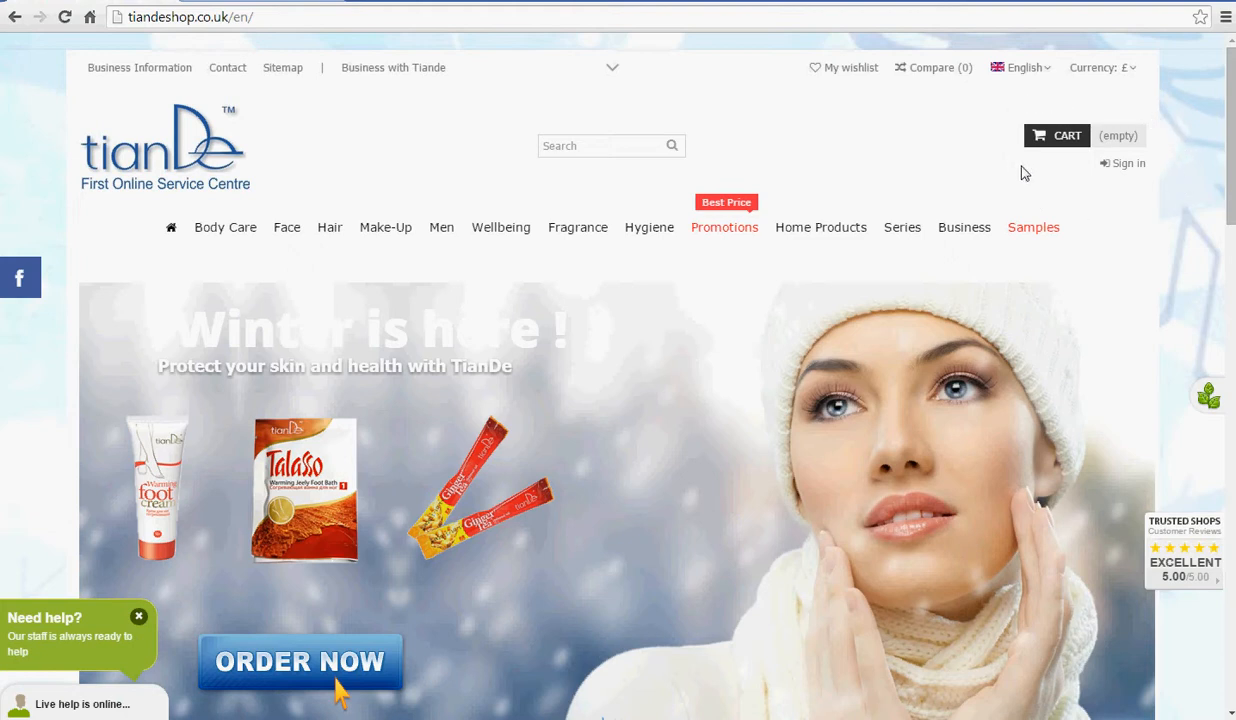
pyautogui.moveTo(1038, 190)
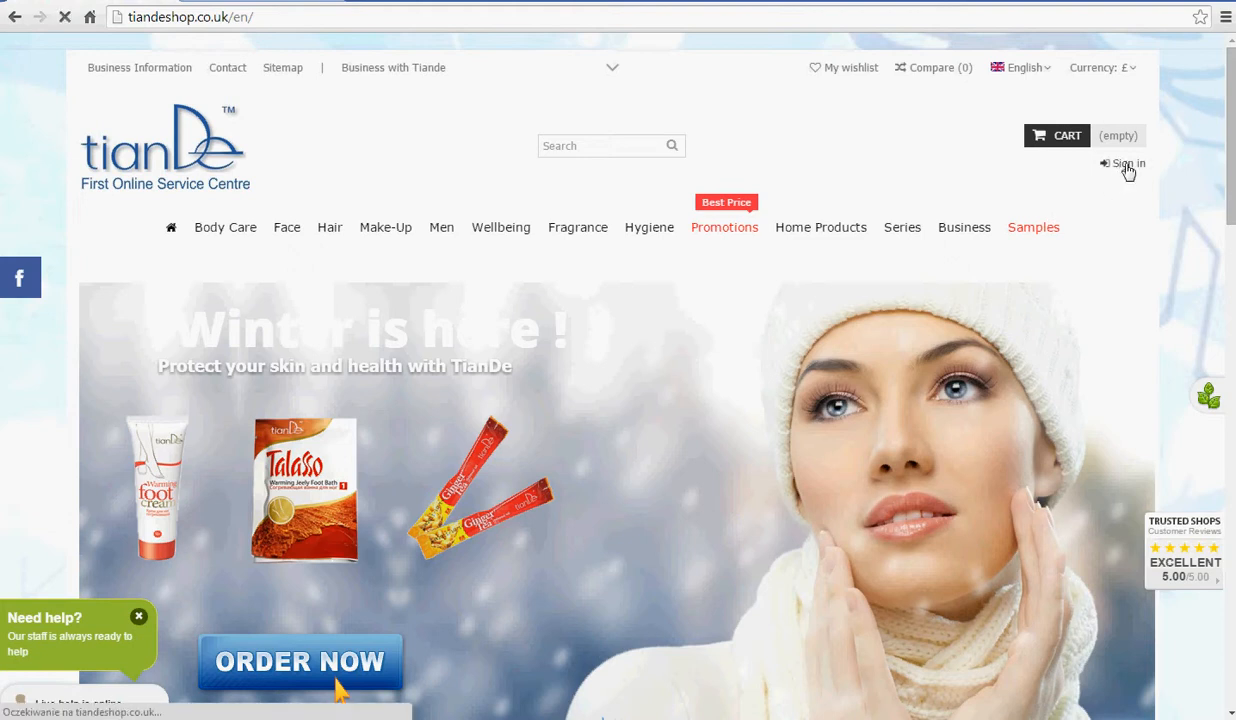
# - On the Authentication page, enter test@test as the new-account email
pyautogui.click(1125, 164)
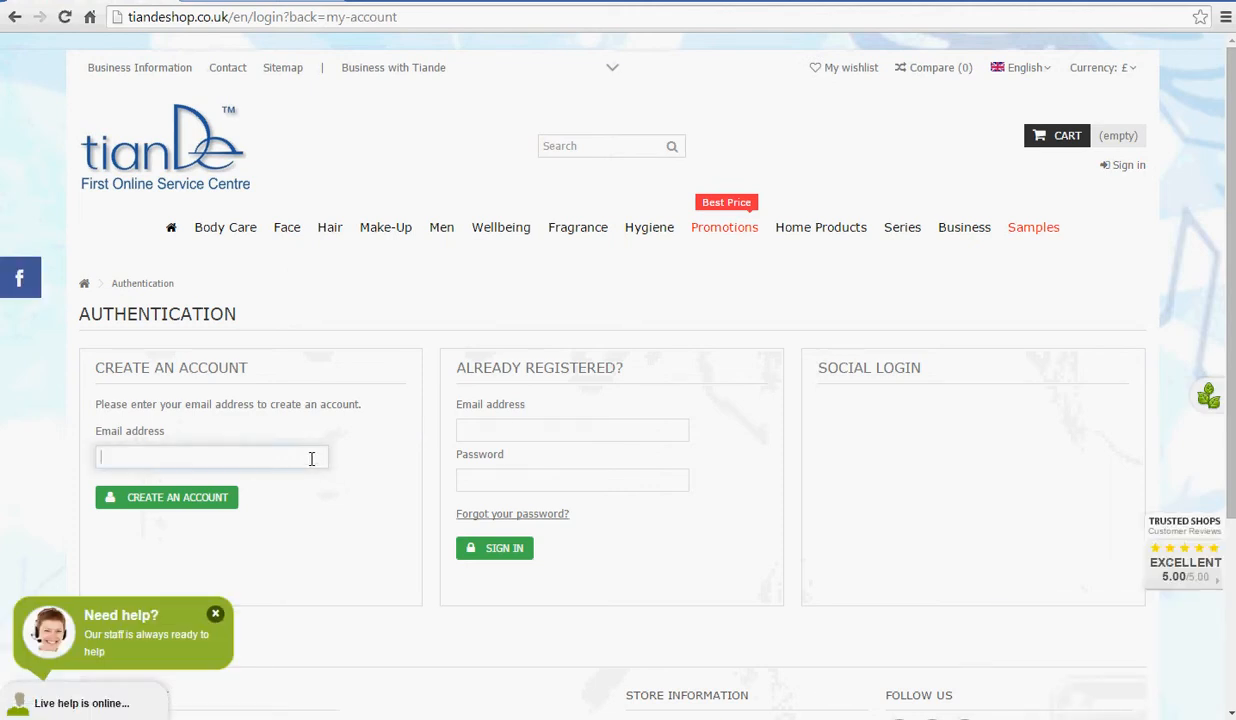
pyautogui.write('test@r')
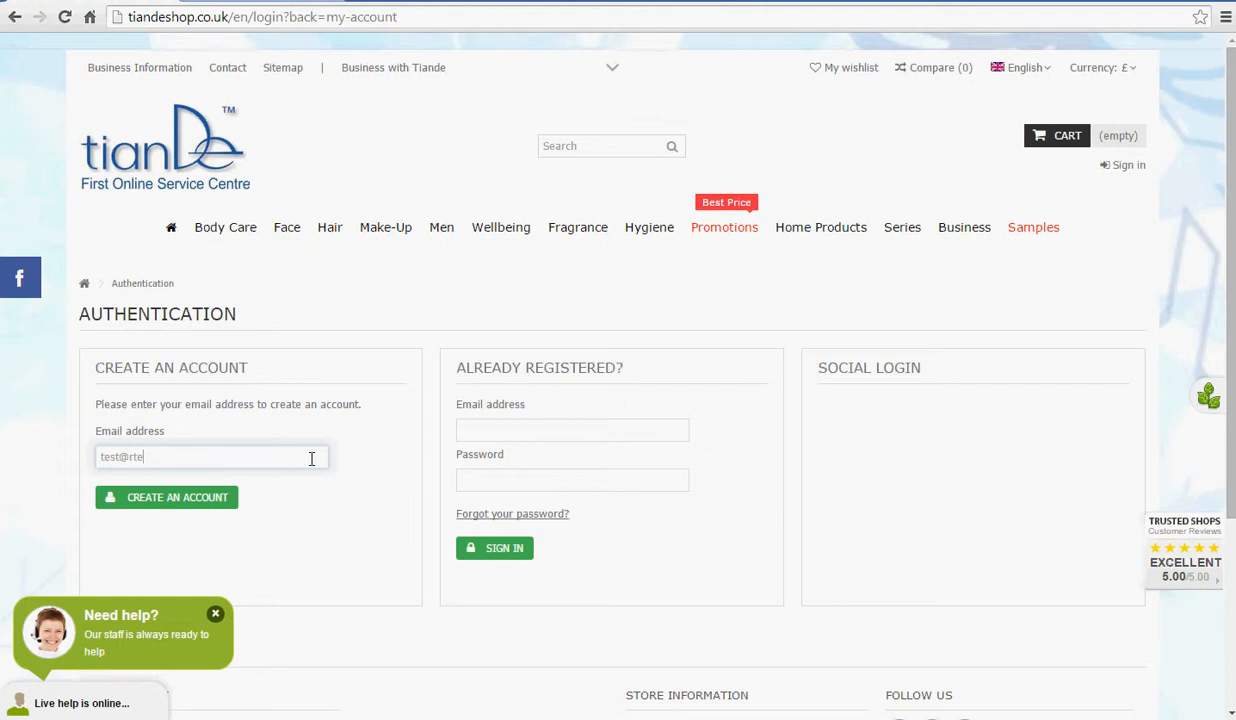
pyautogui.write('test@test.gmail.com')
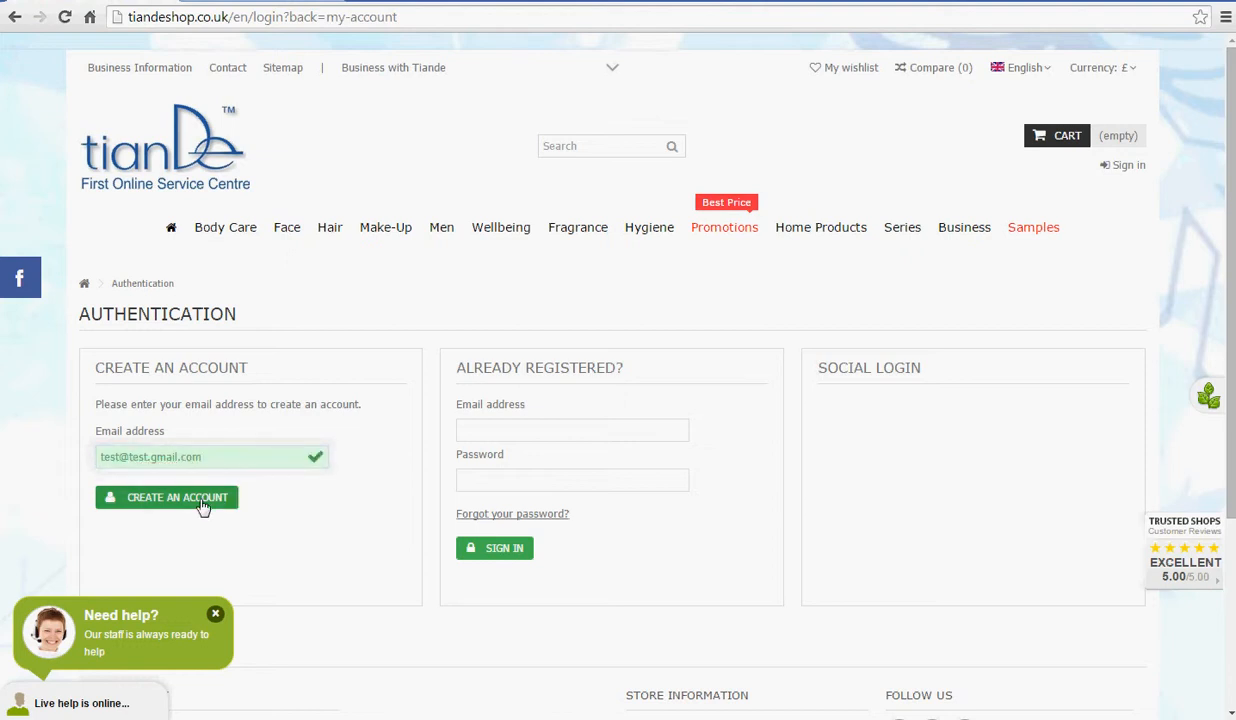
pyautogui.click(167, 497)
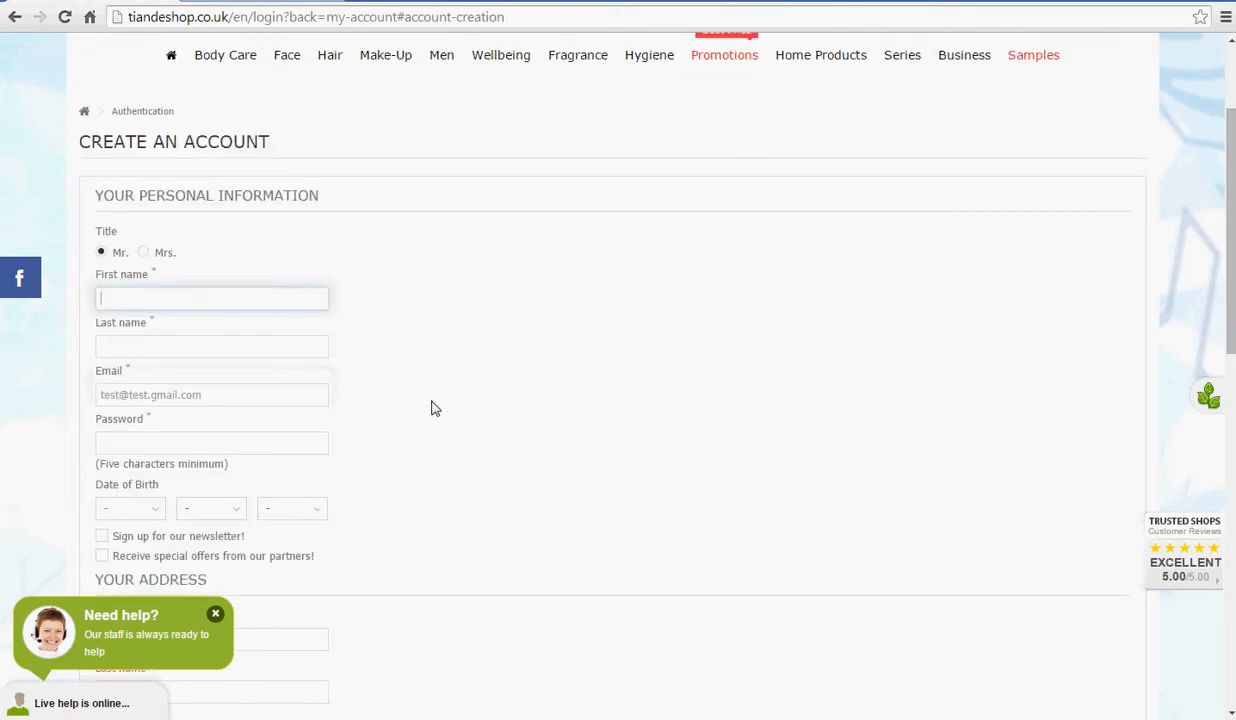
pyautogui.write('V')
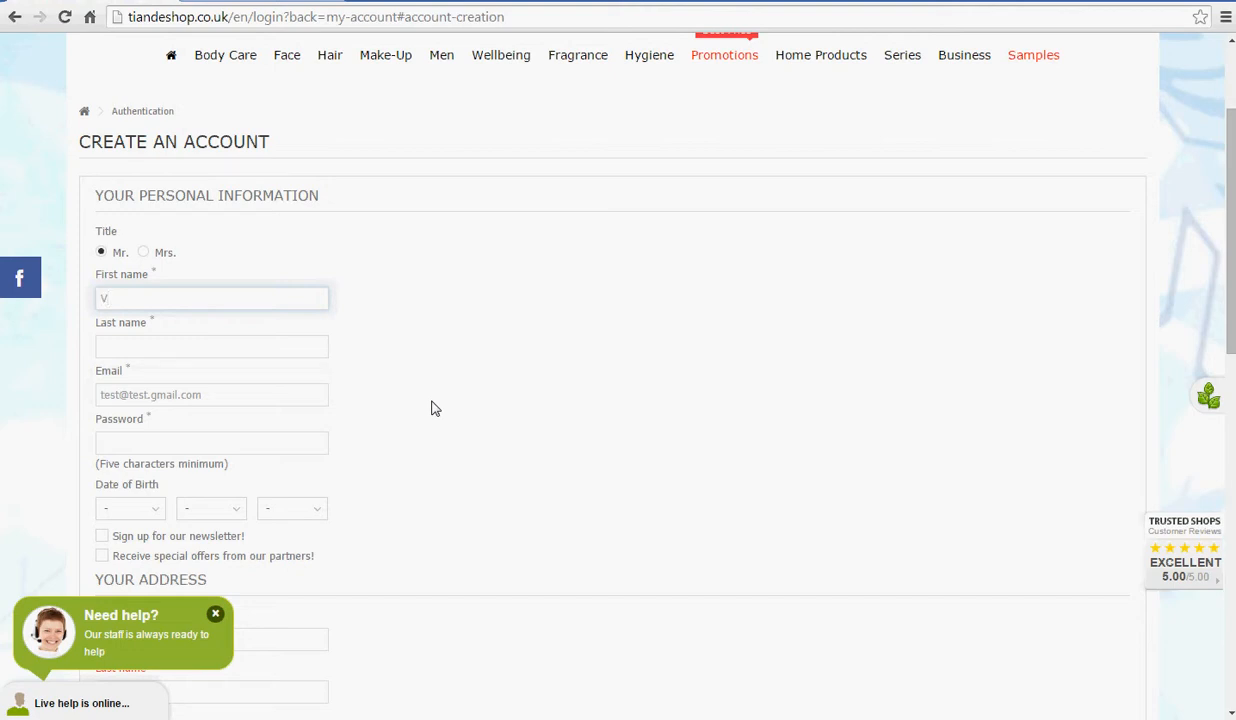
pyautogui.write('lad')
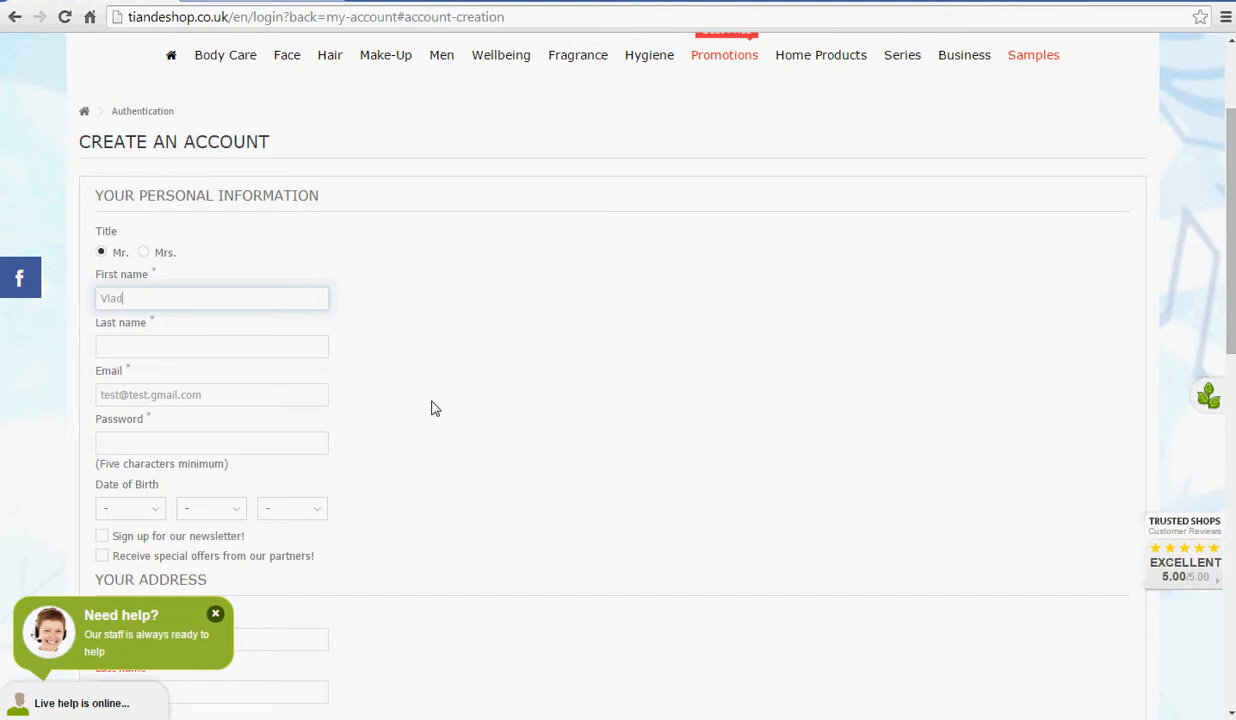
pyautogui.write('Kusz')
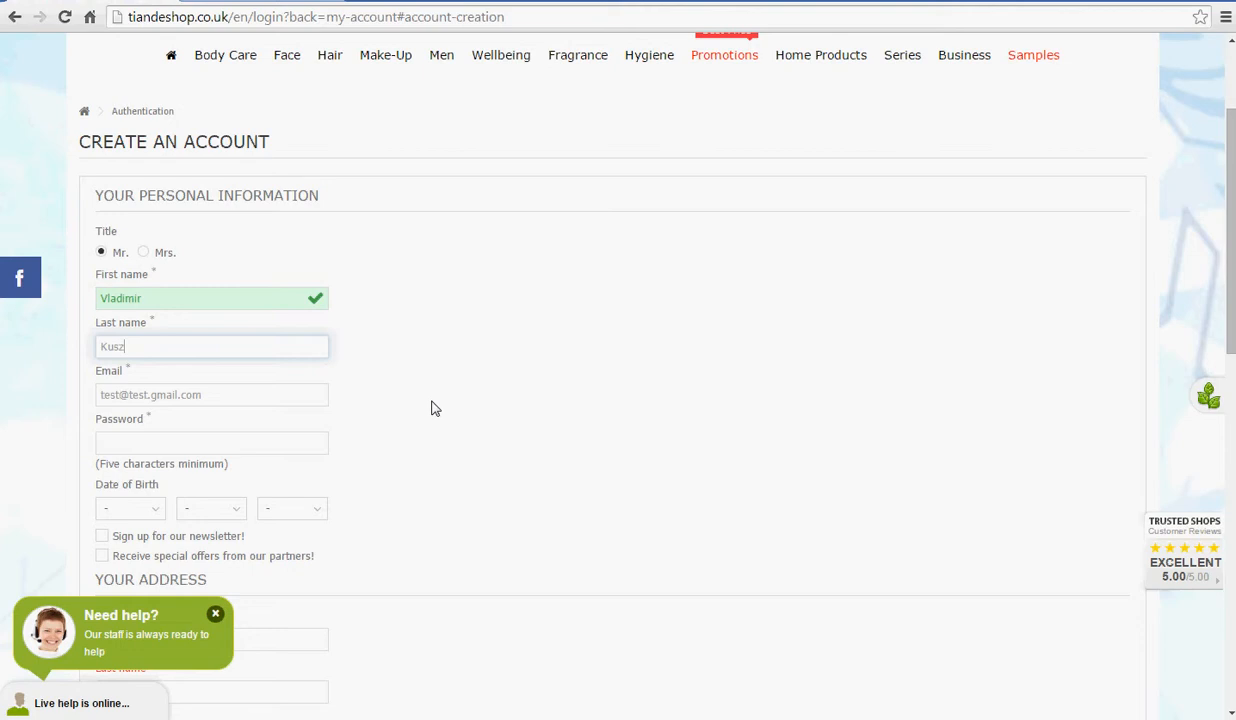
# - Set the password and the 1 June 1901 birth date, and tick the newsletter signup
pyautogui.click(211, 443)
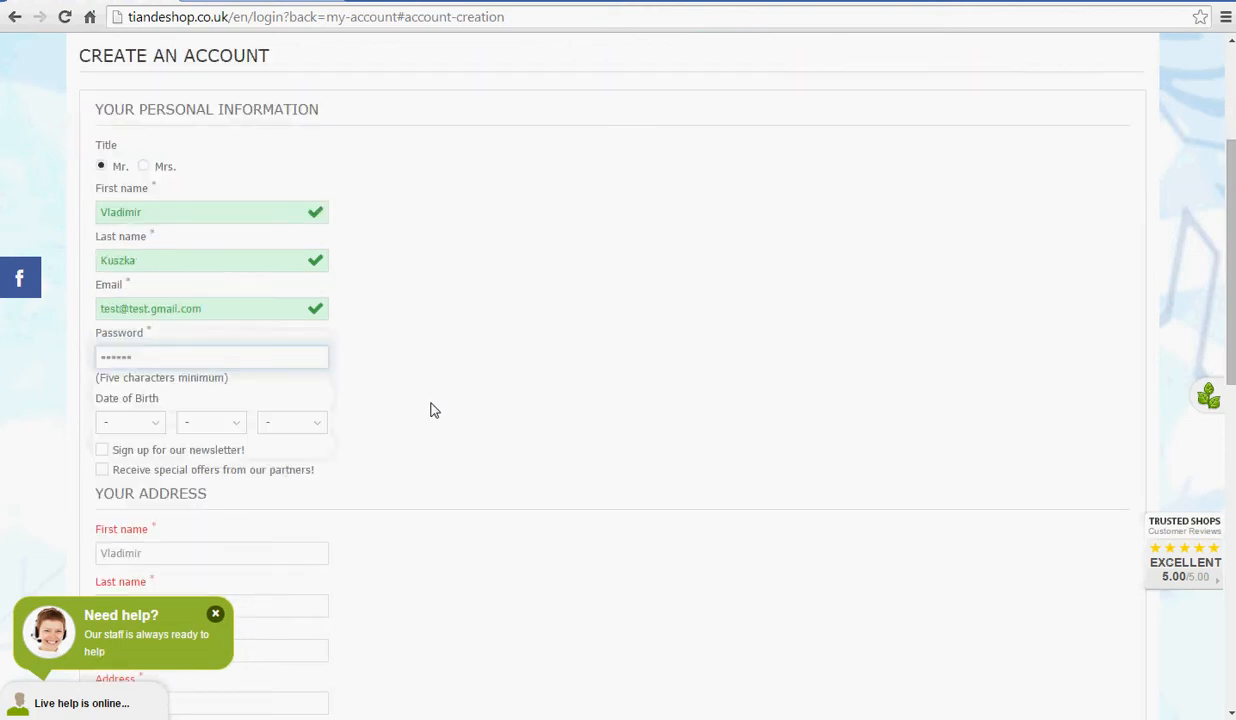
pyautogui.click(130, 422)
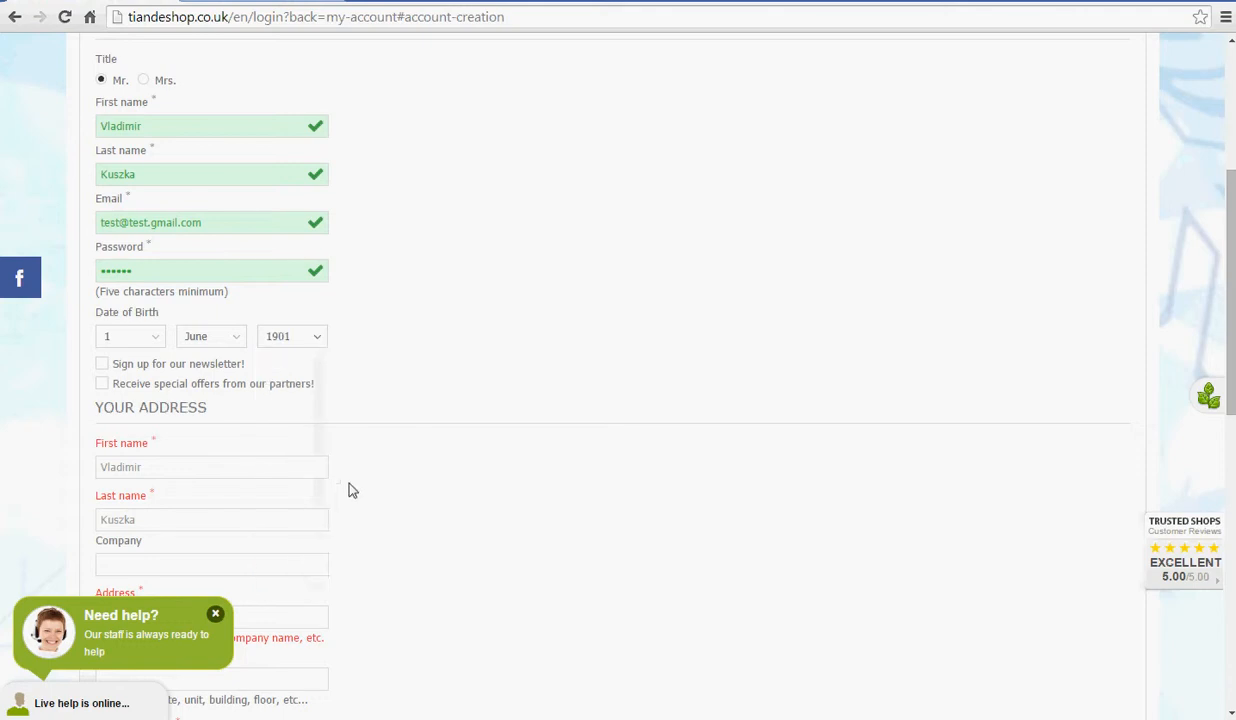
pyautogui.scroll(-3)
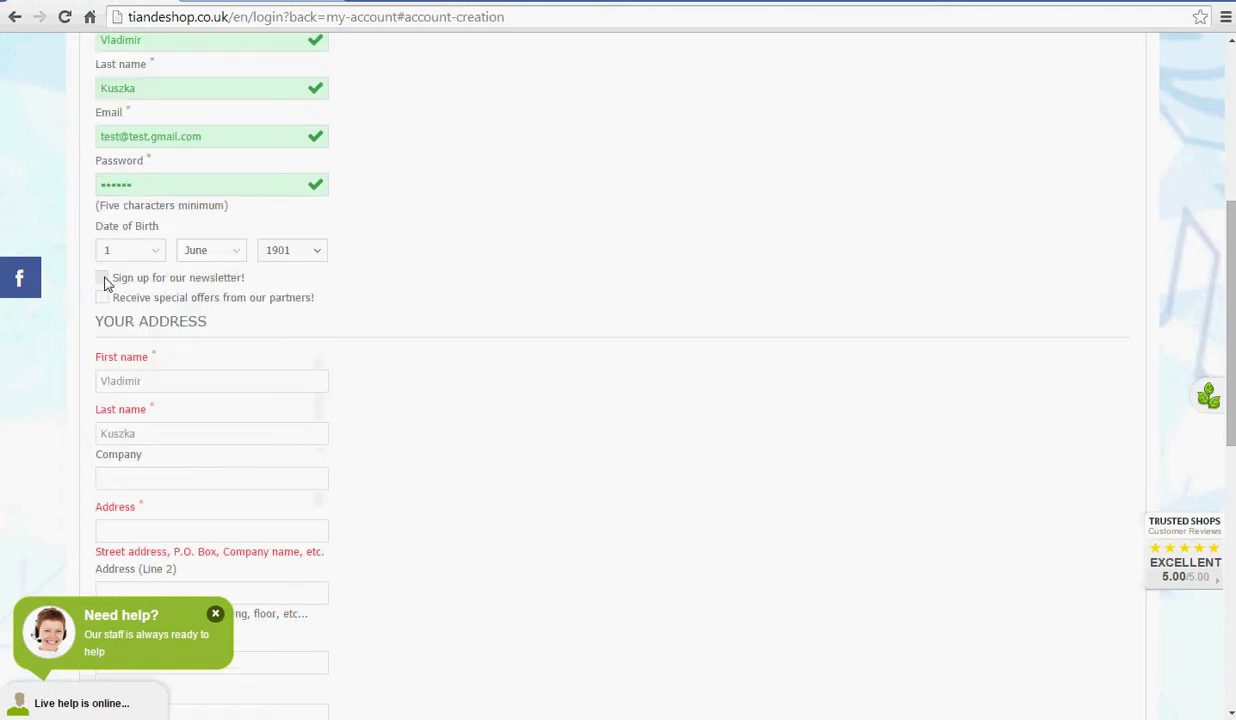
pyautogui.click(102, 277)
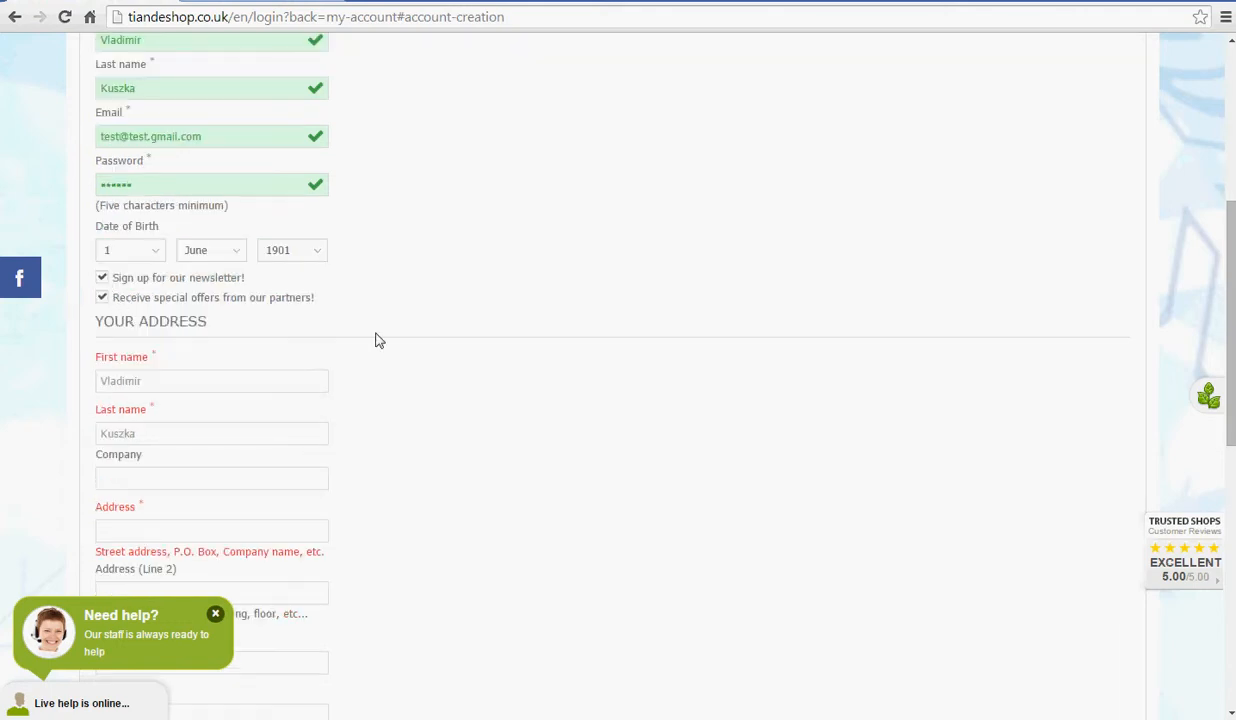
pyautogui.moveTo(270, 288)
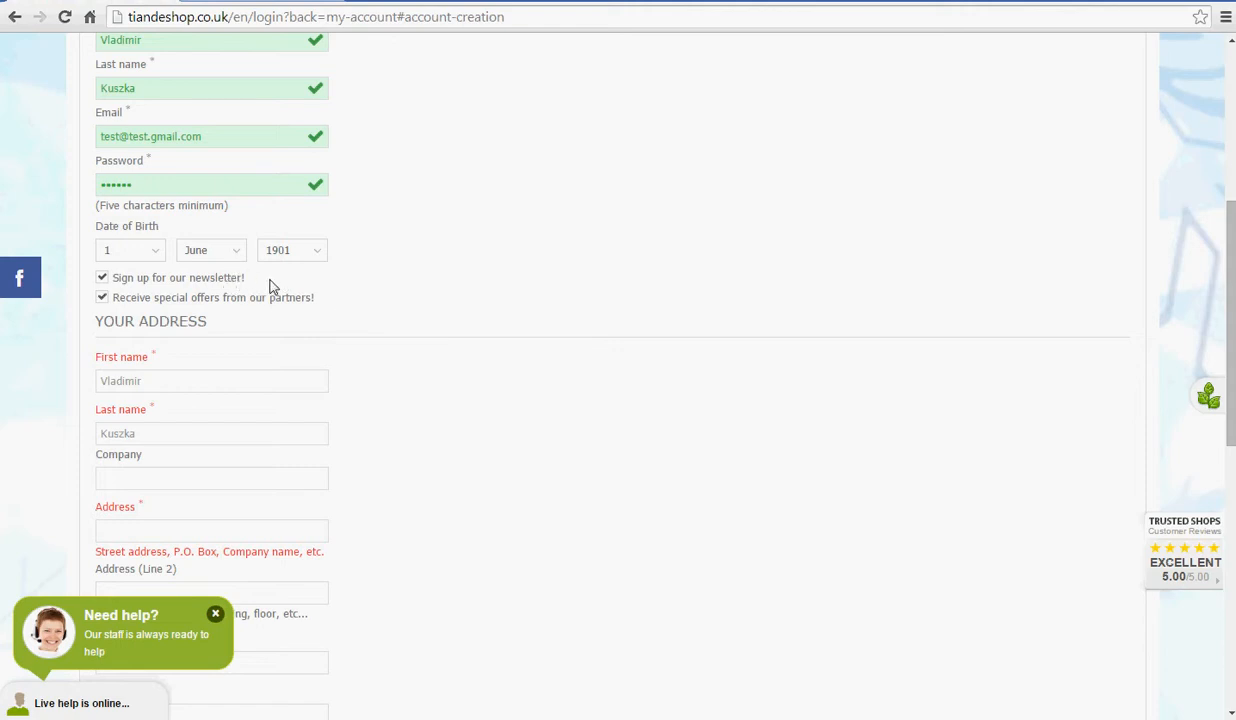
pyautogui.moveTo(168, 283)
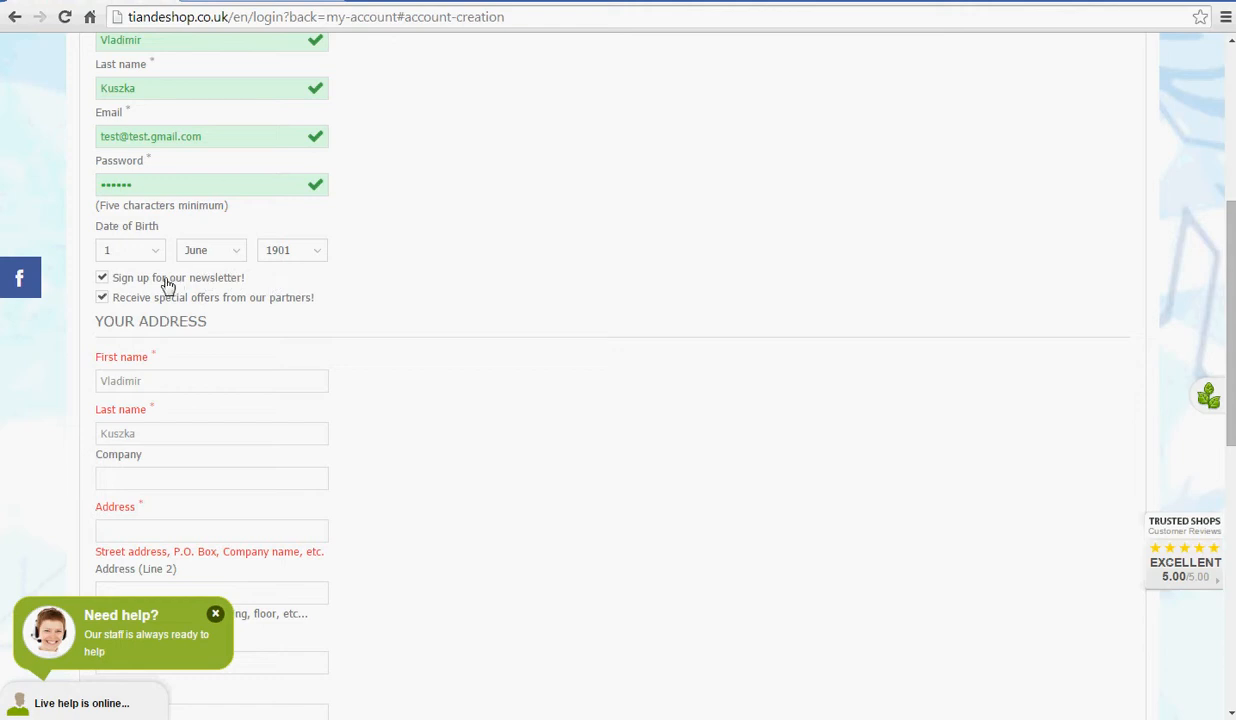
pyautogui.moveTo(315, 309)
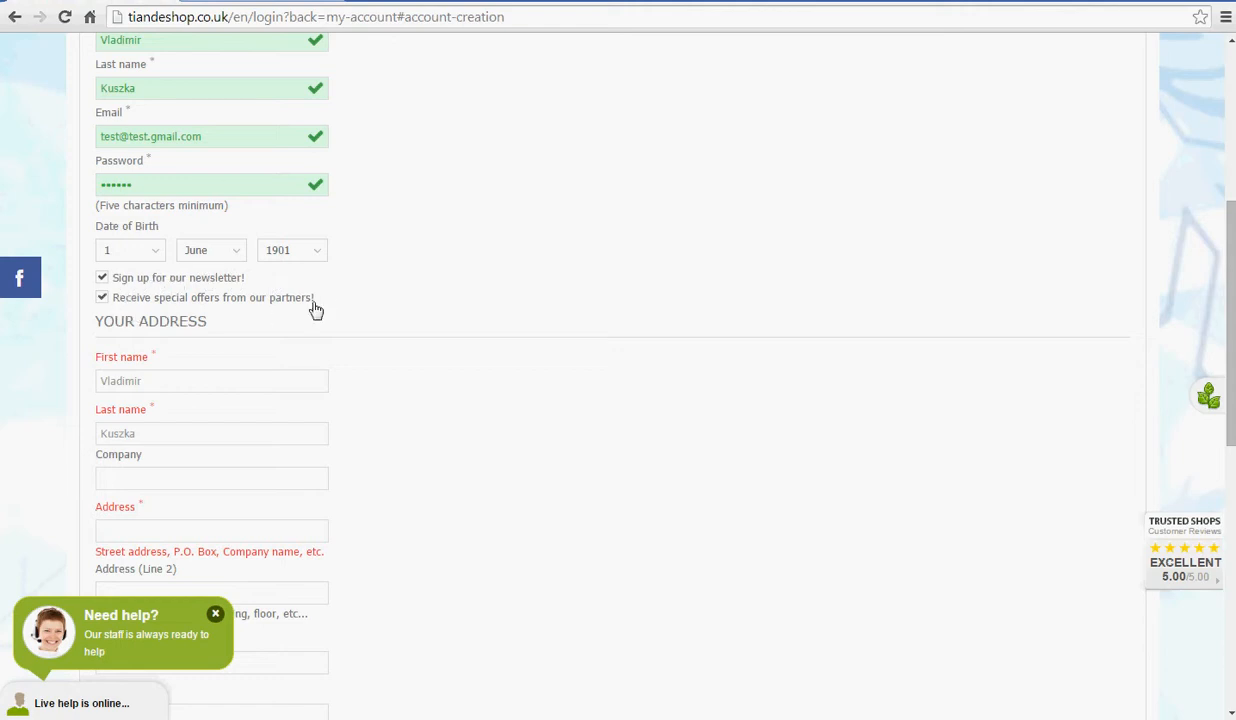
pyautogui.moveTo(325, 302)
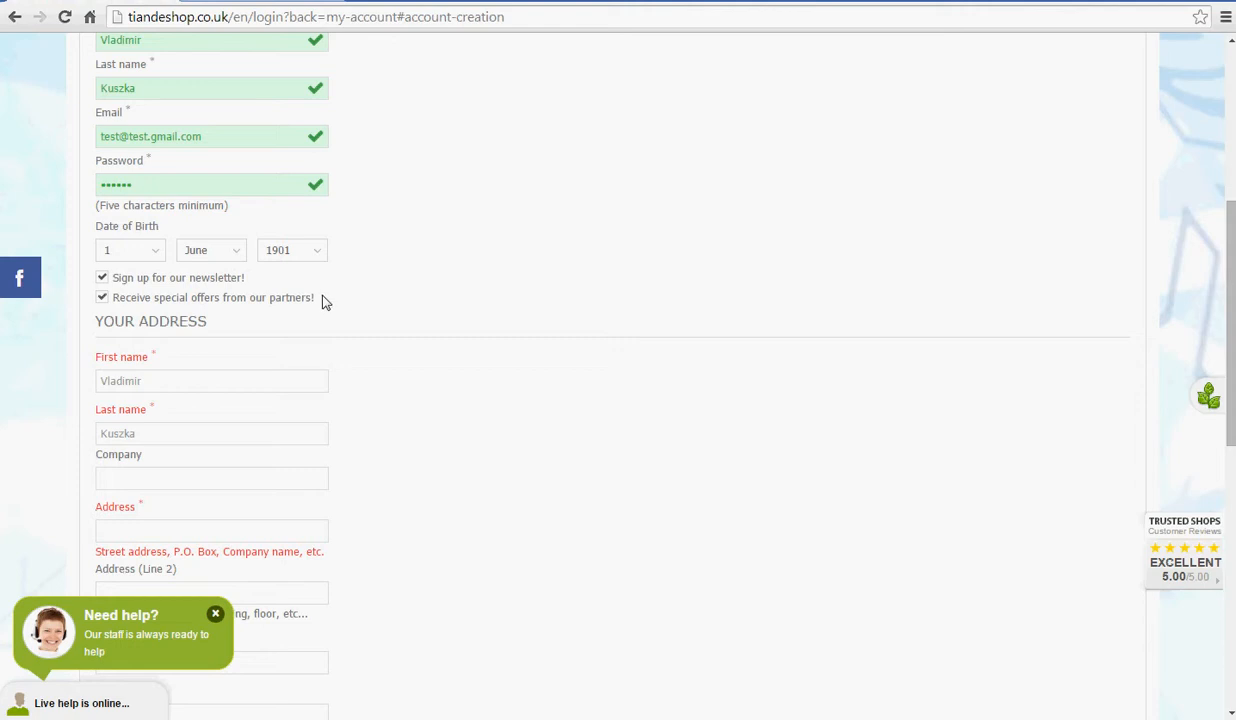
# - Enter address 1 Super Street, postcode NR2 4JJ, city Norwich
pyautogui.scroll(-3)
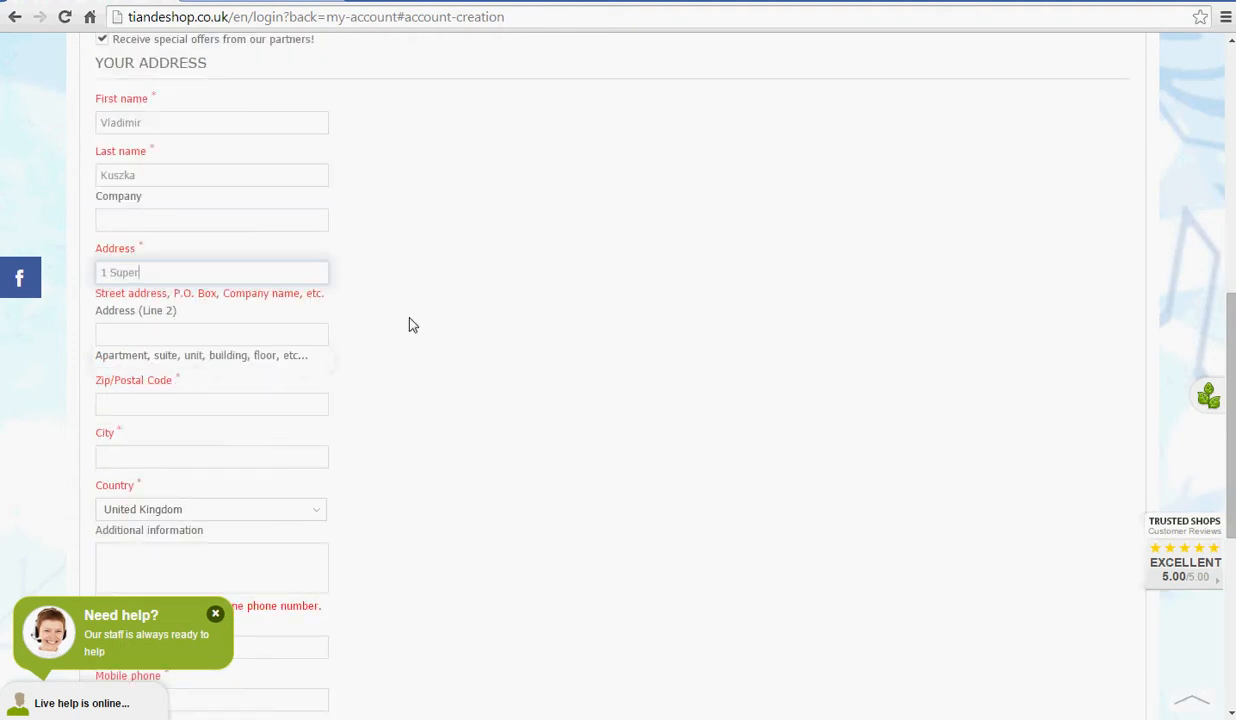
pyautogui.write('Street')
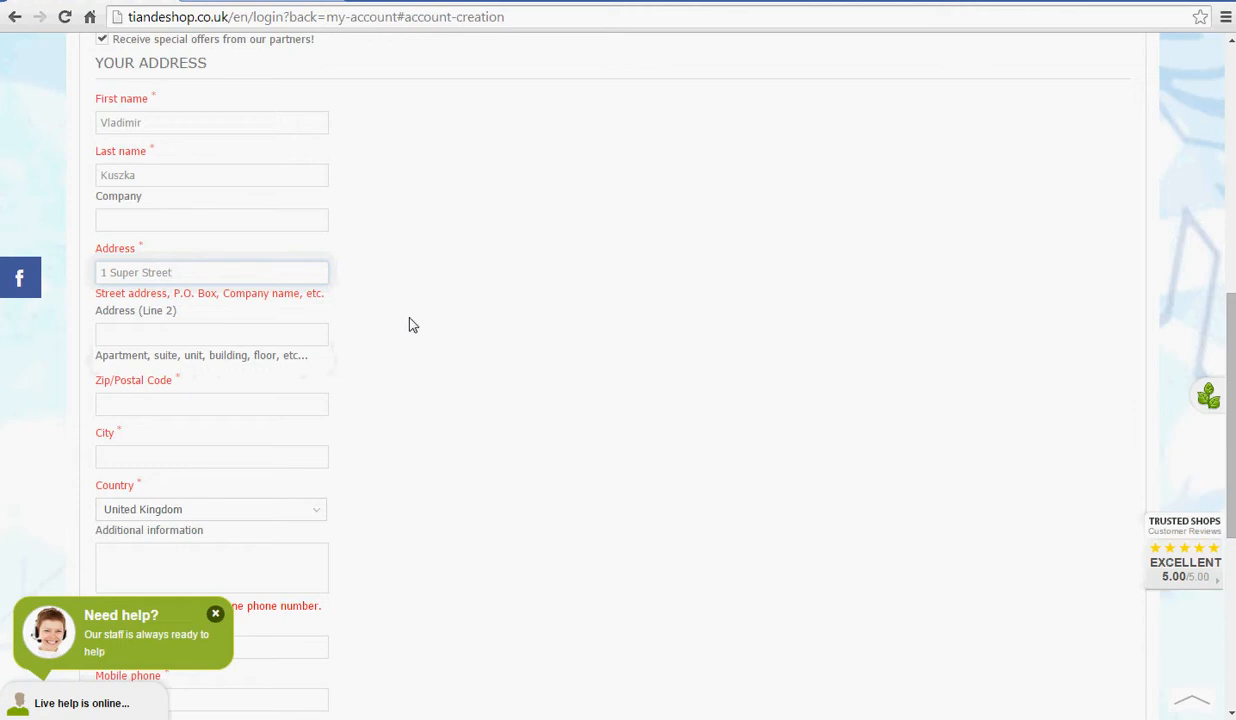
pyautogui.write('N')
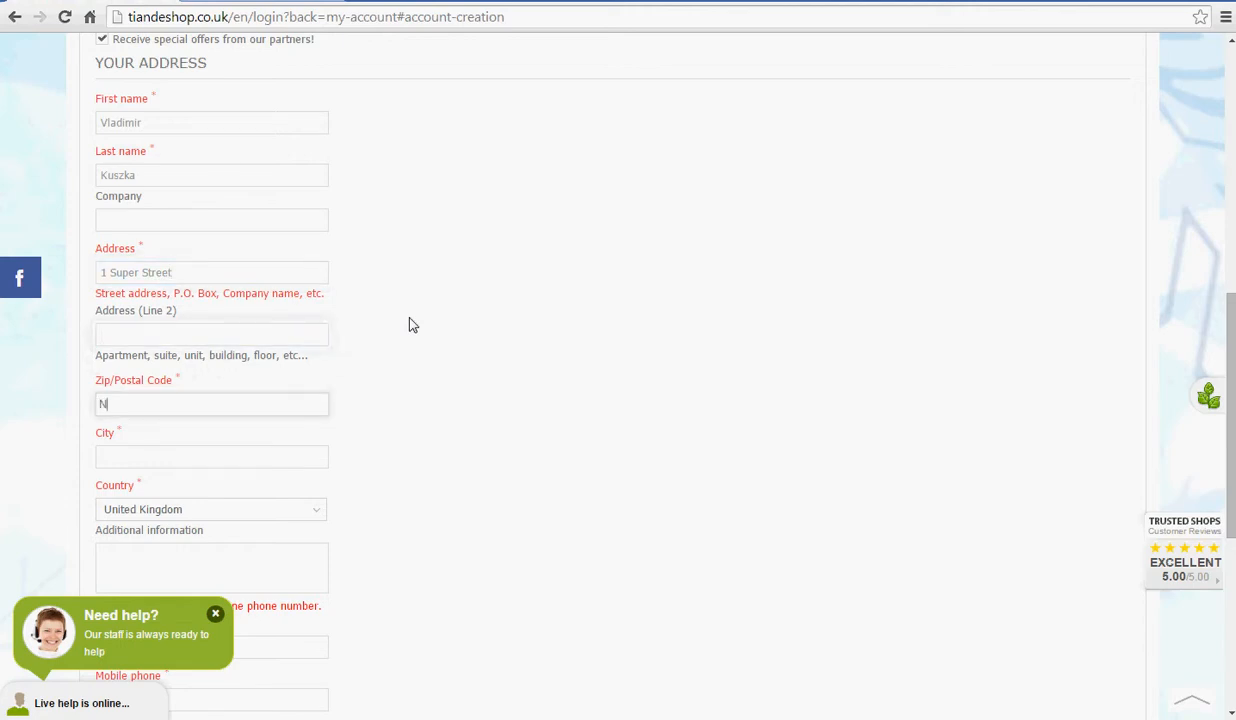
pyautogui.write('R2')
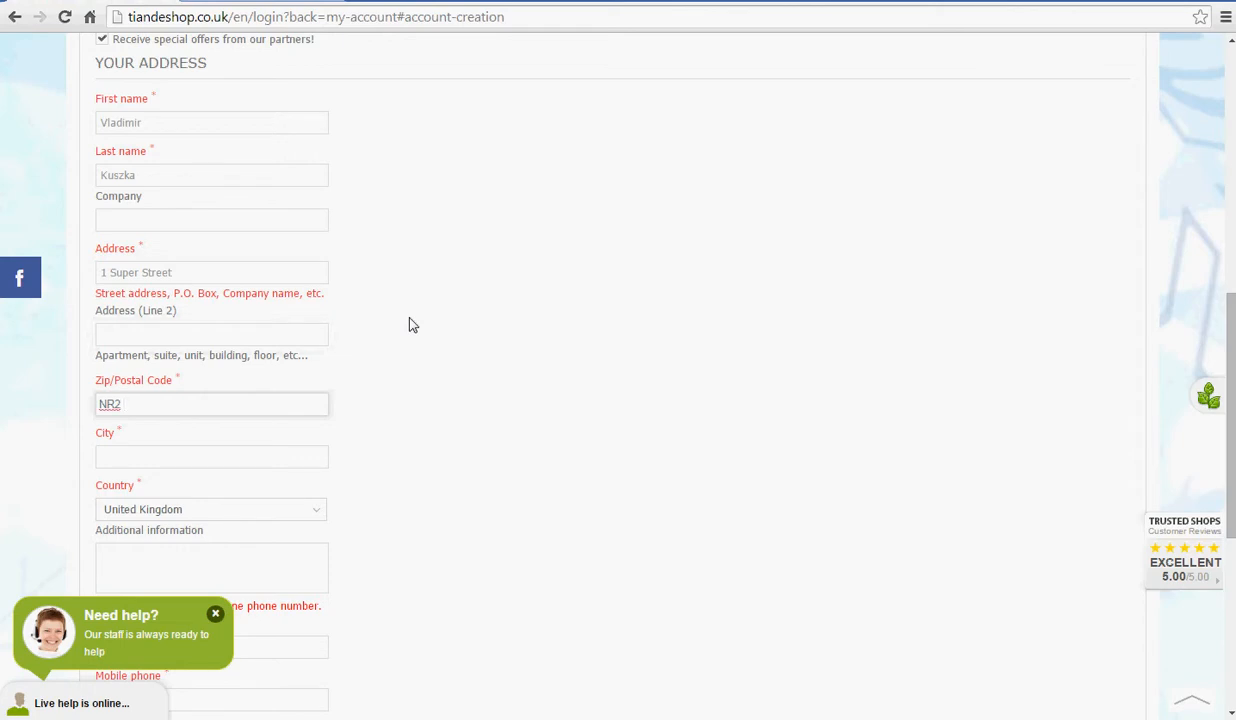
pyautogui.write('4JJ')
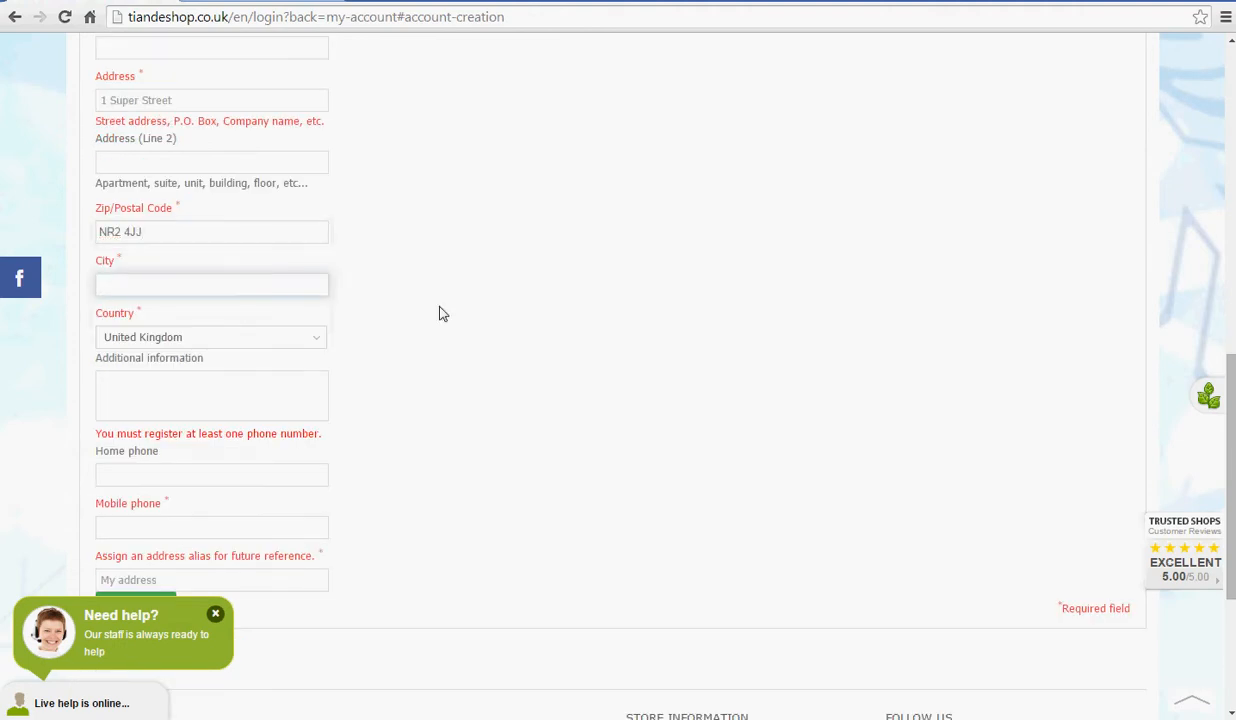
pyautogui.write('Norwich')
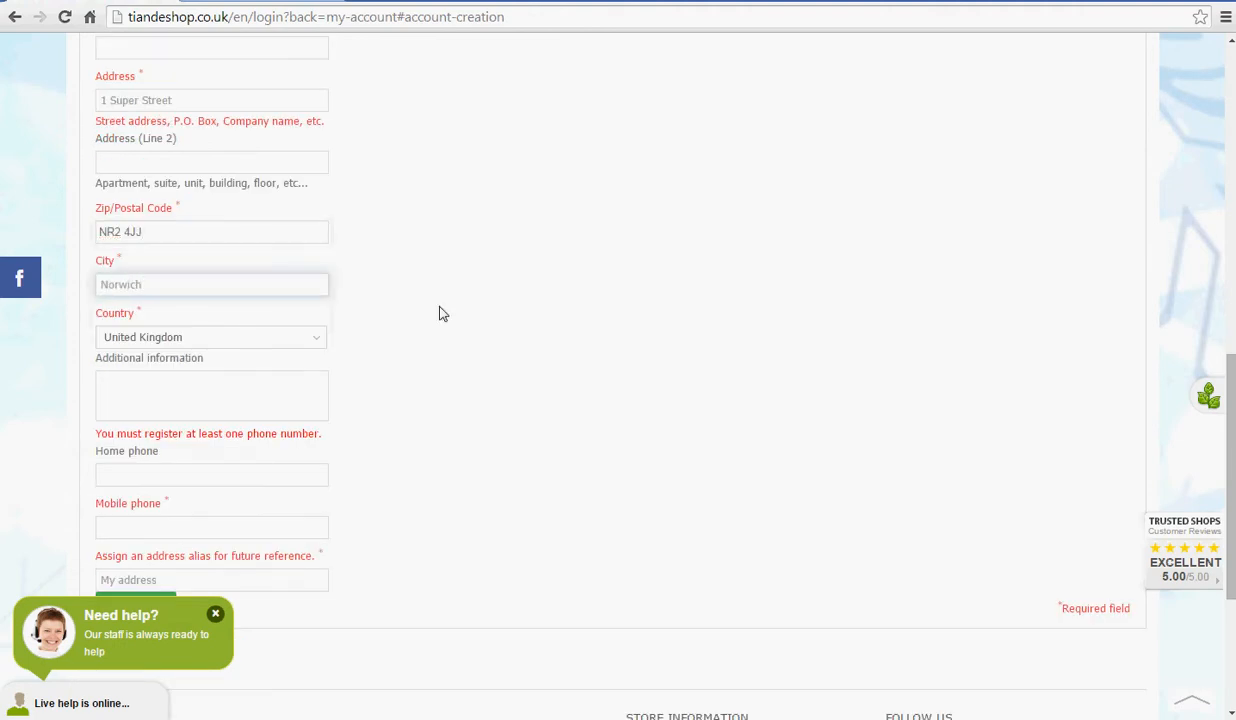
pyautogui.scroll(-3)
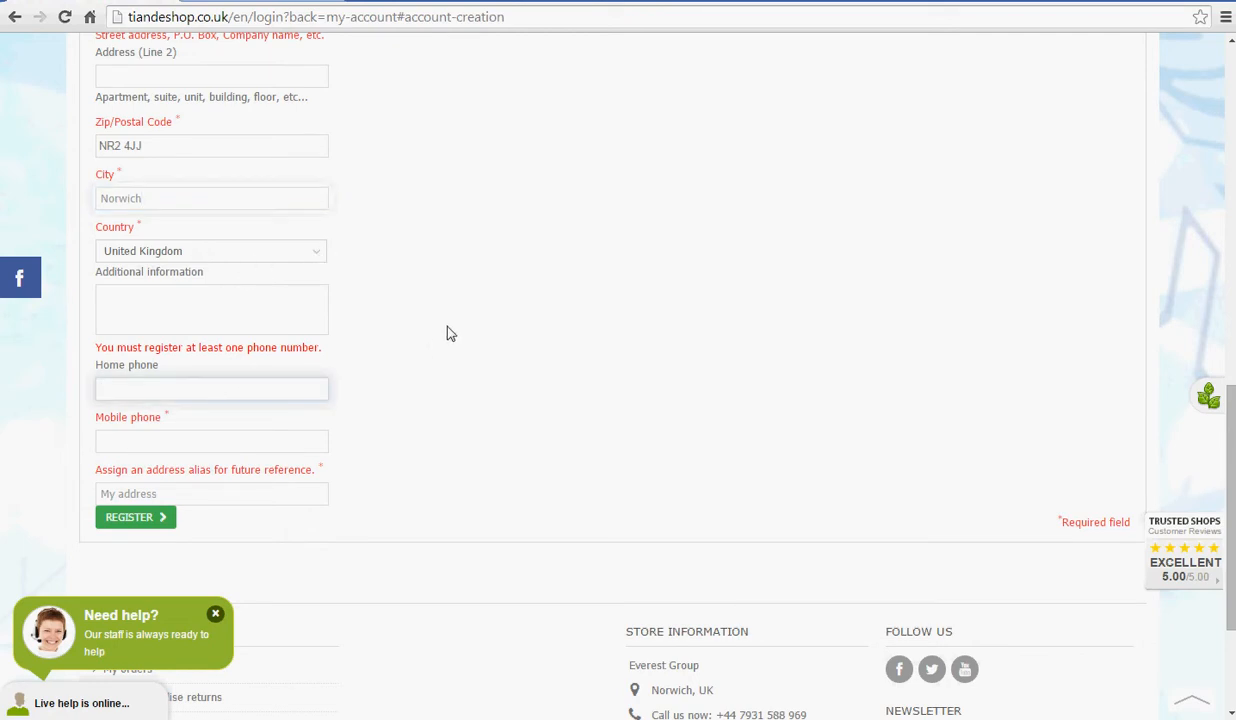
pyautogui.click(211, 388)
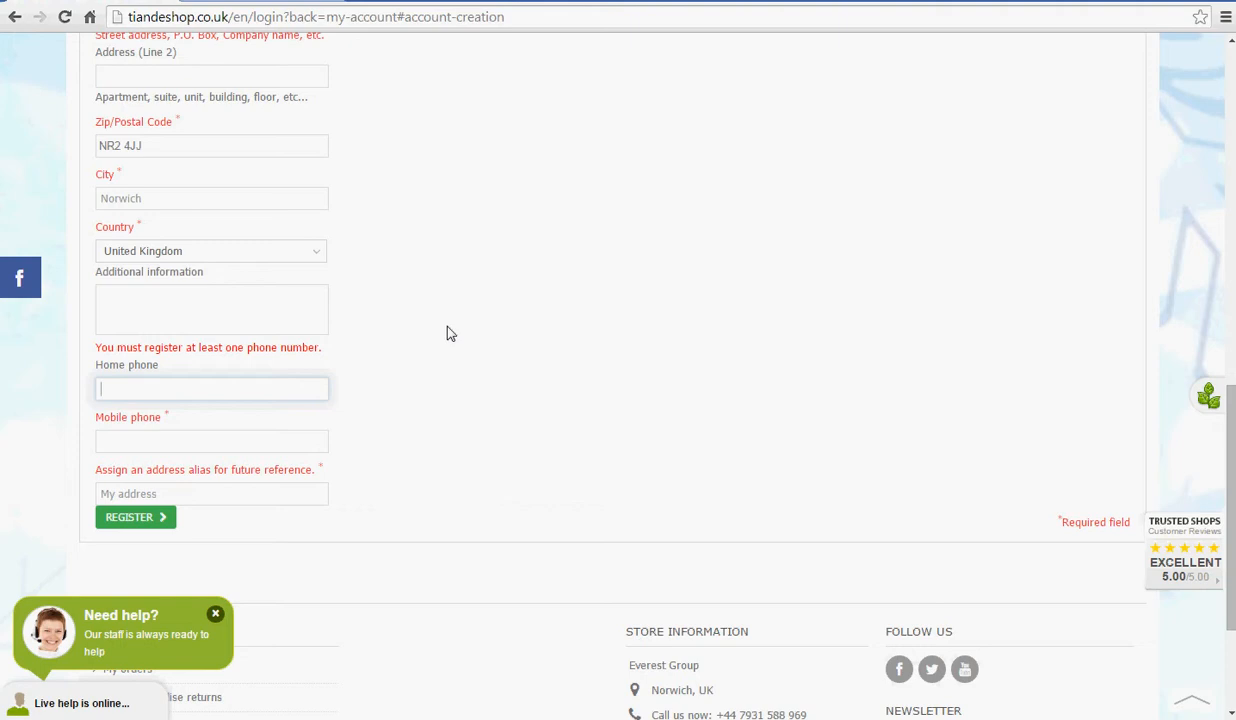
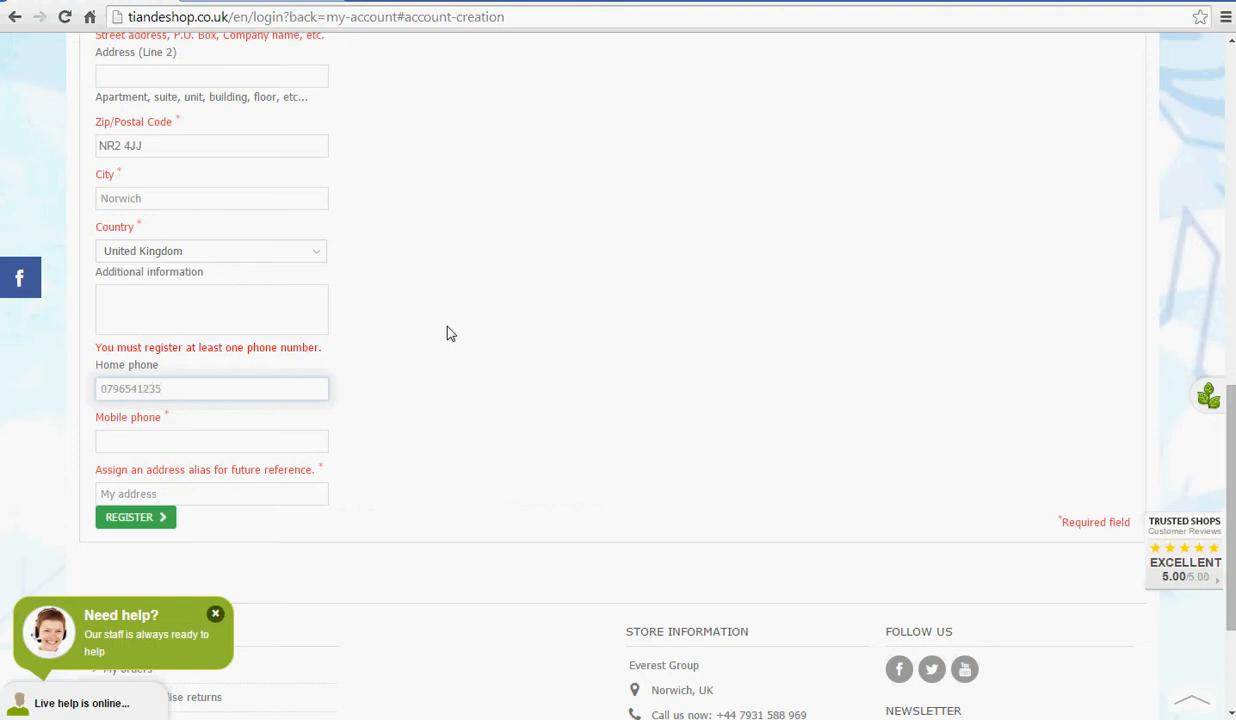
pyautogui.click(135, 517)
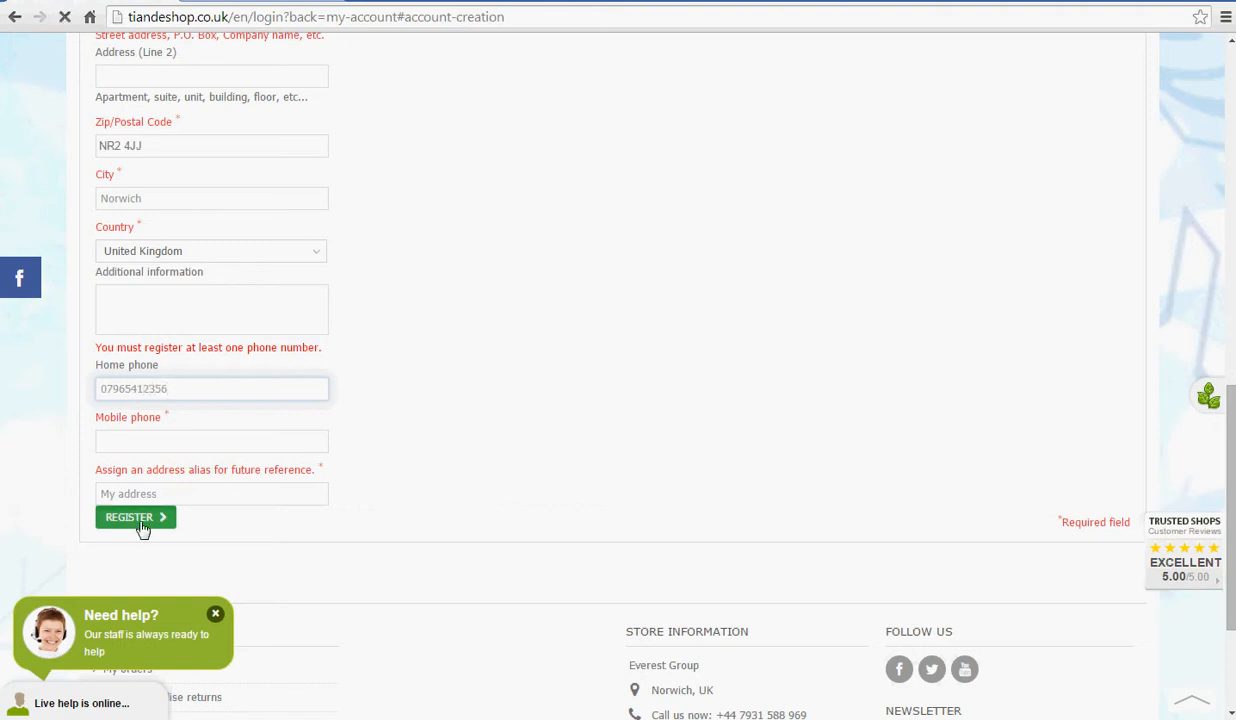
pyautogui.click(135, 517)
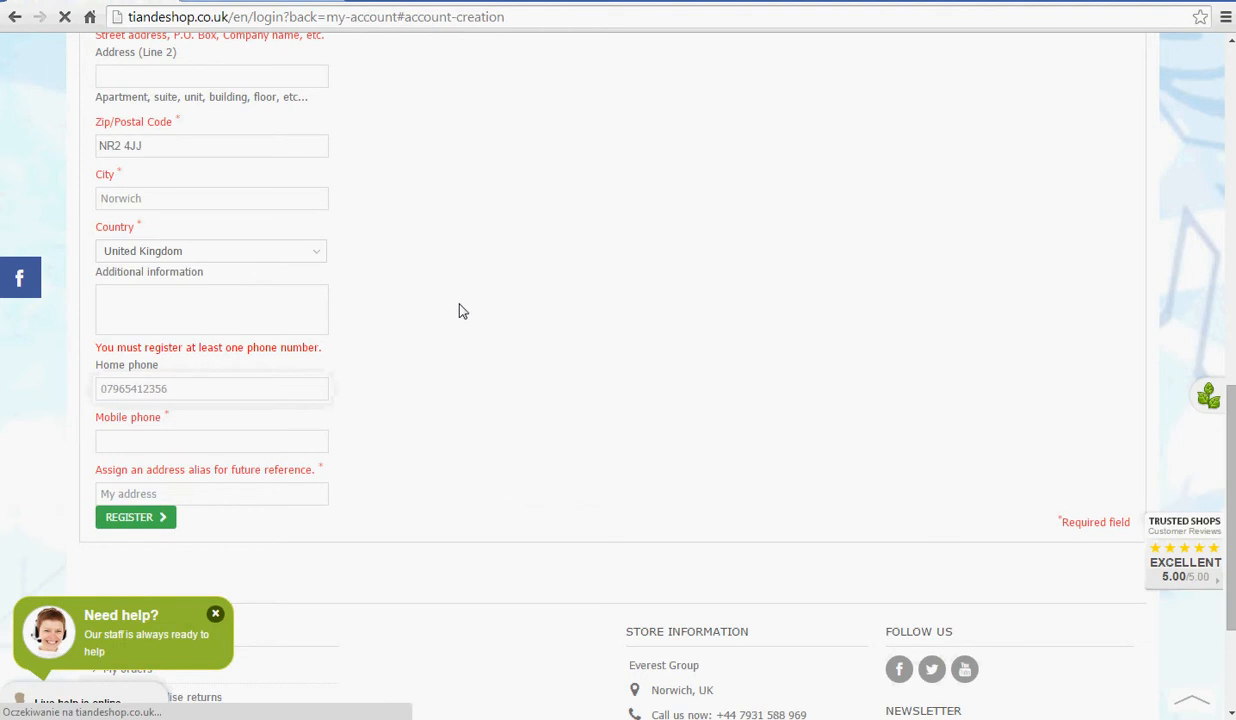
# - Reach the shop home page and dismiss the Free Delivery popup
pyautogui.click(135, 517)
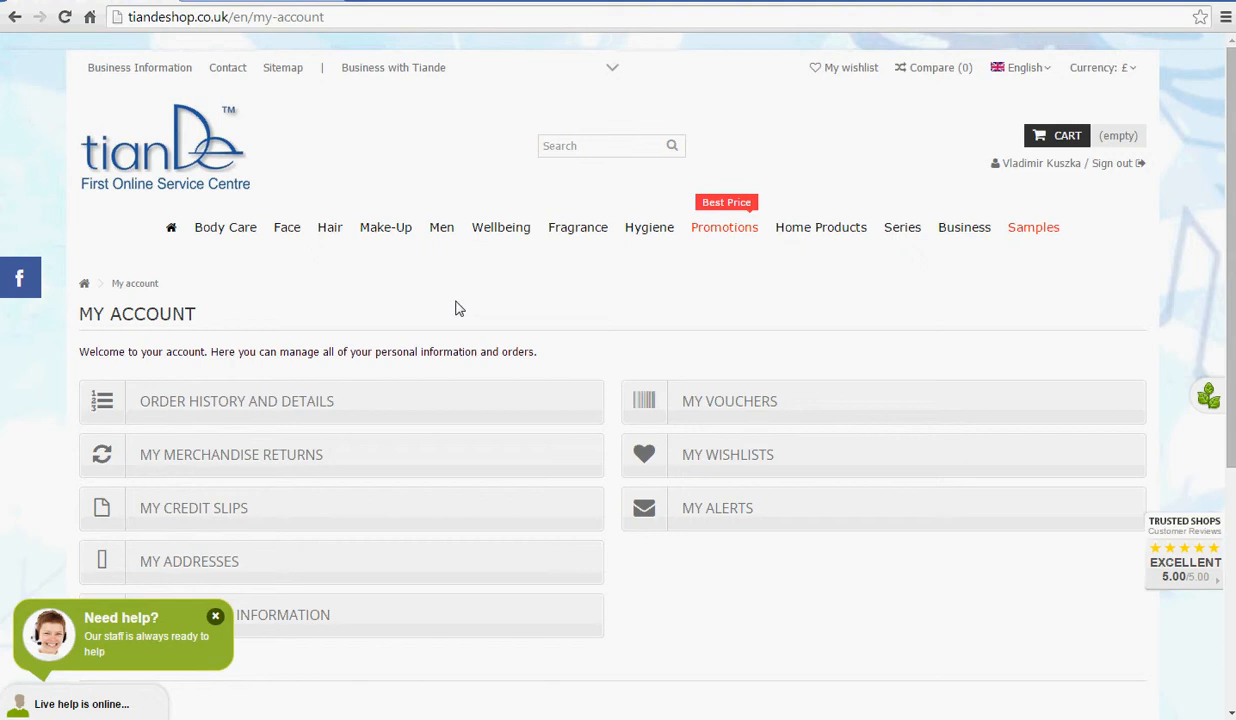
pyautogui.moveTo(221, 293)
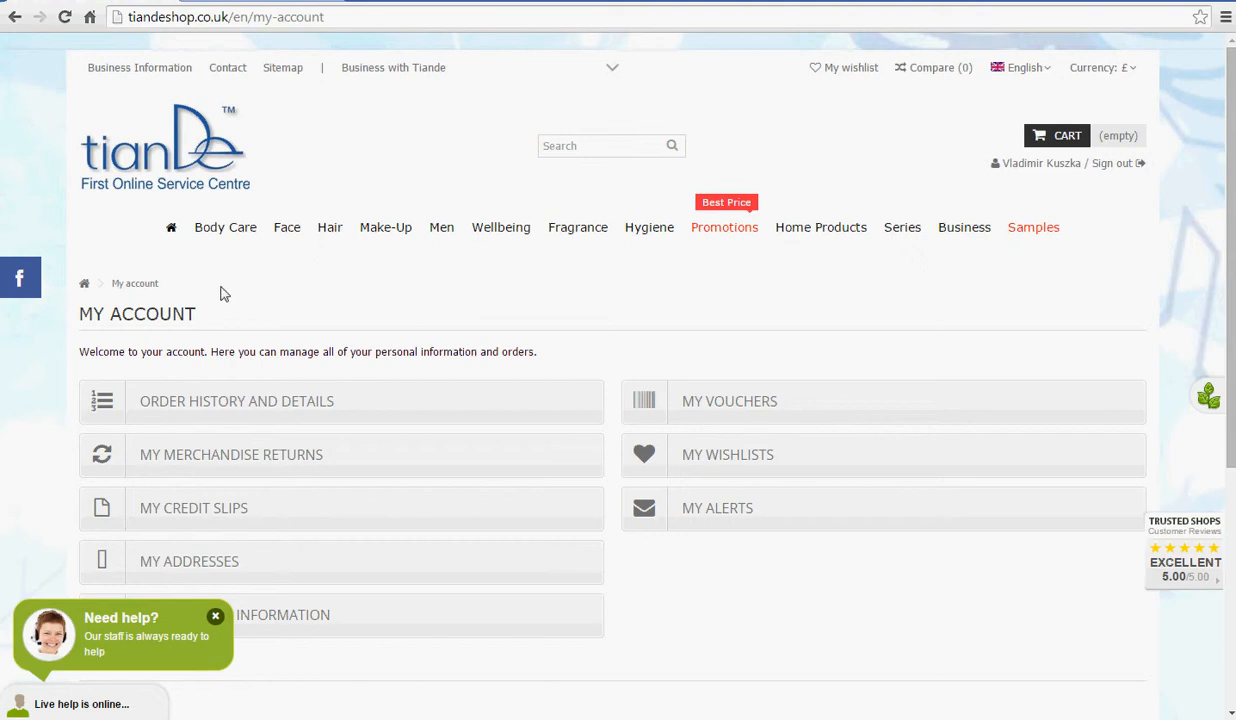
pyautogui.moveTo(322, 279)
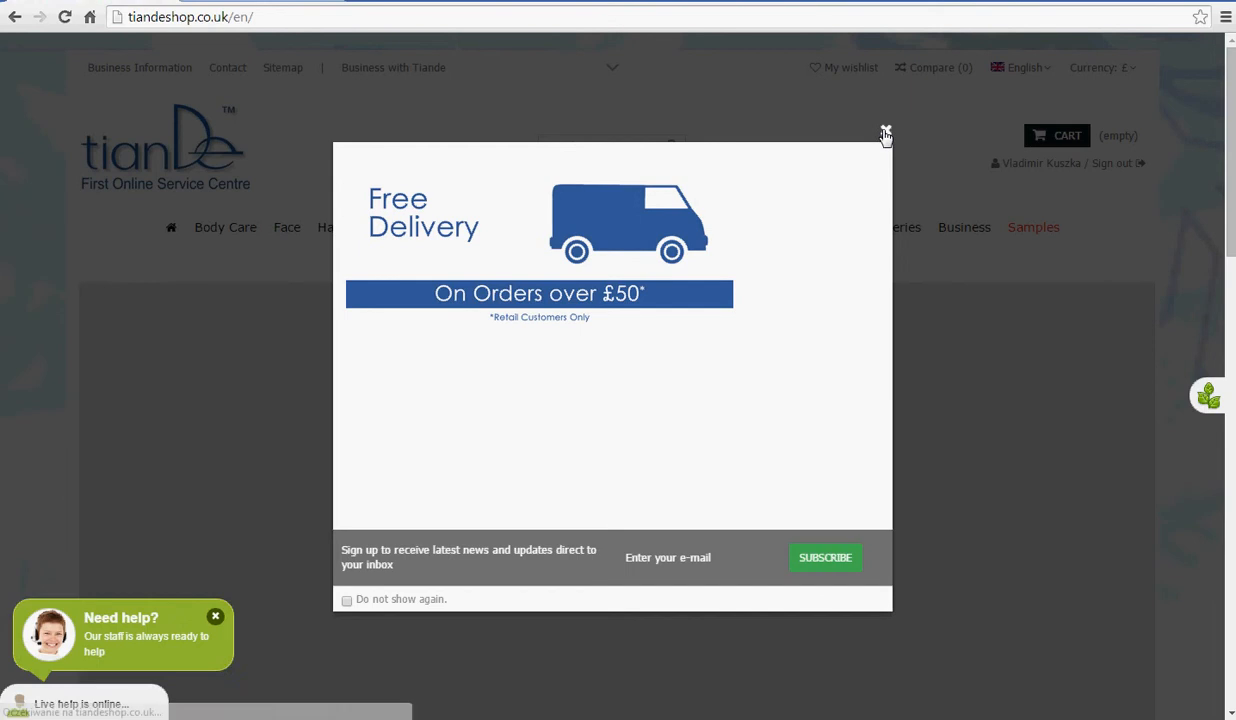
pyautogui.click(884, 135)
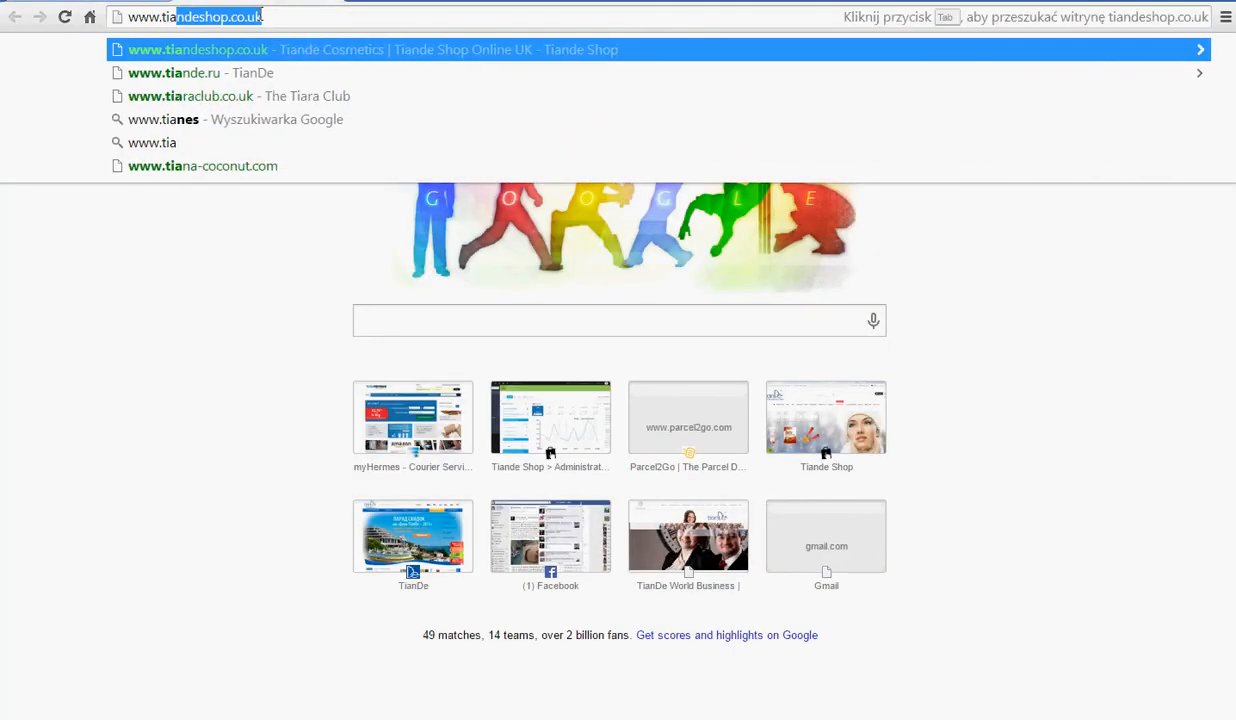
pyautogui.write('www.tiande.ru')
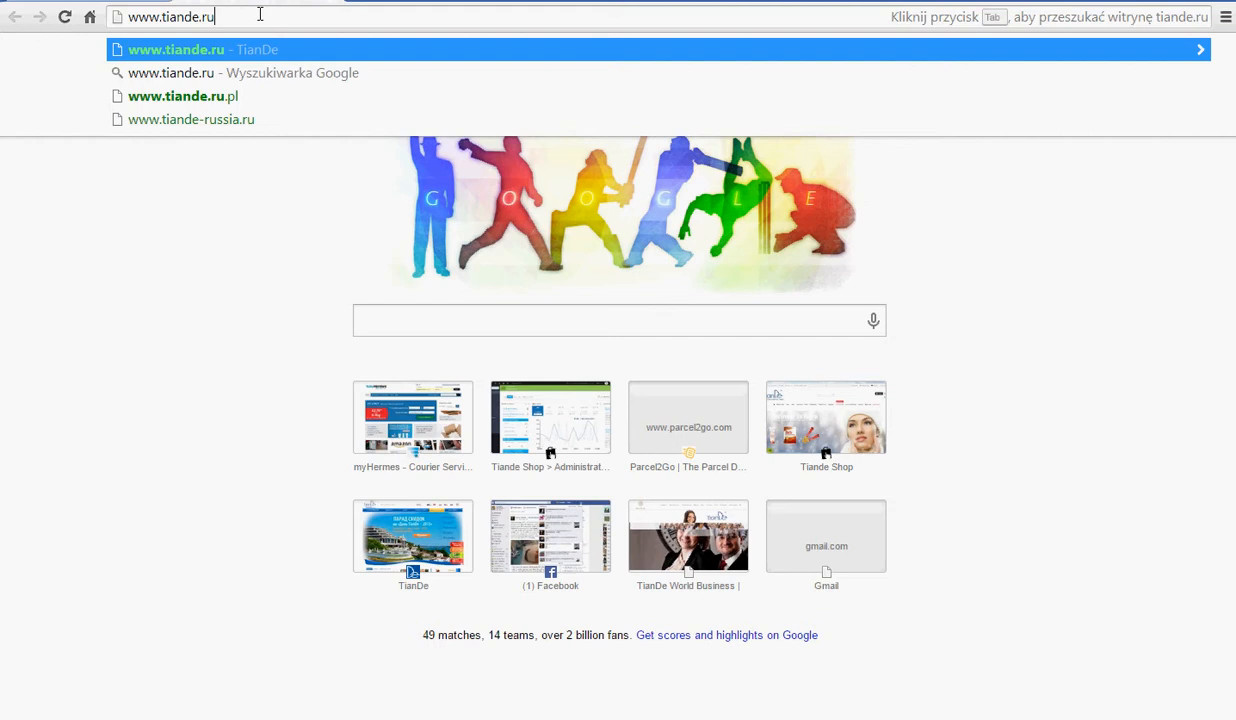
pyautogui.press('Enter')
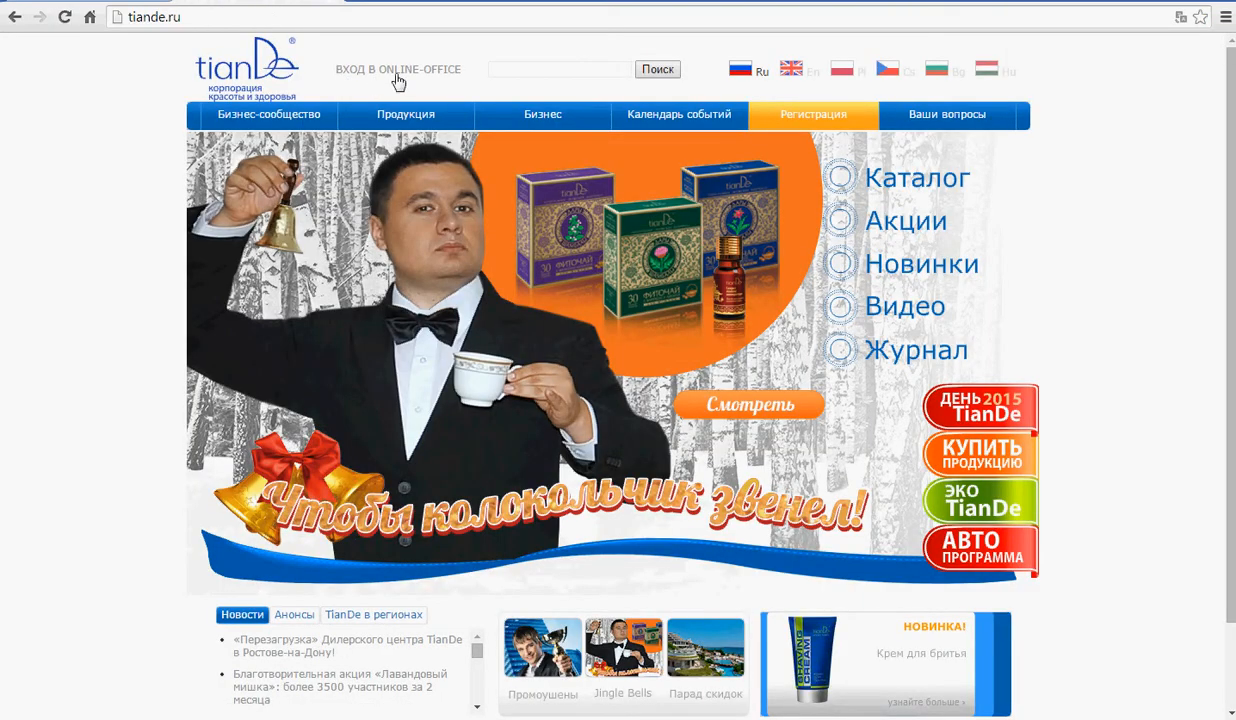
pyautogui.click(393, 69)
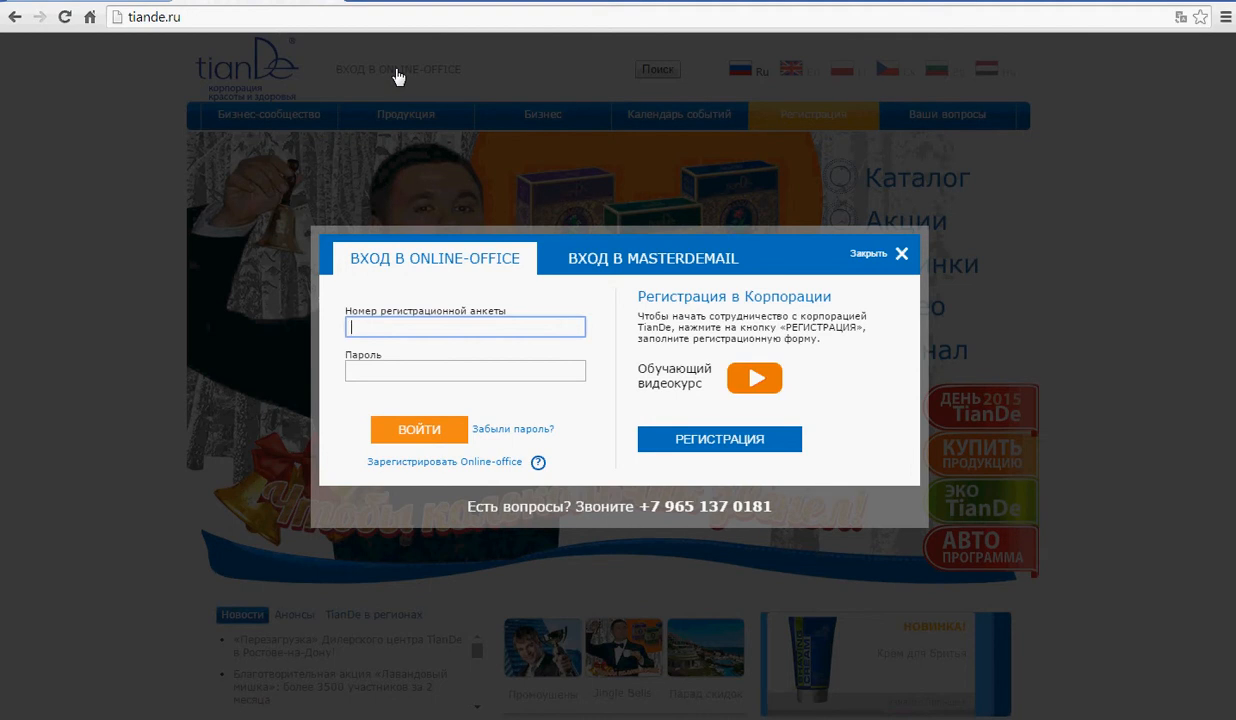
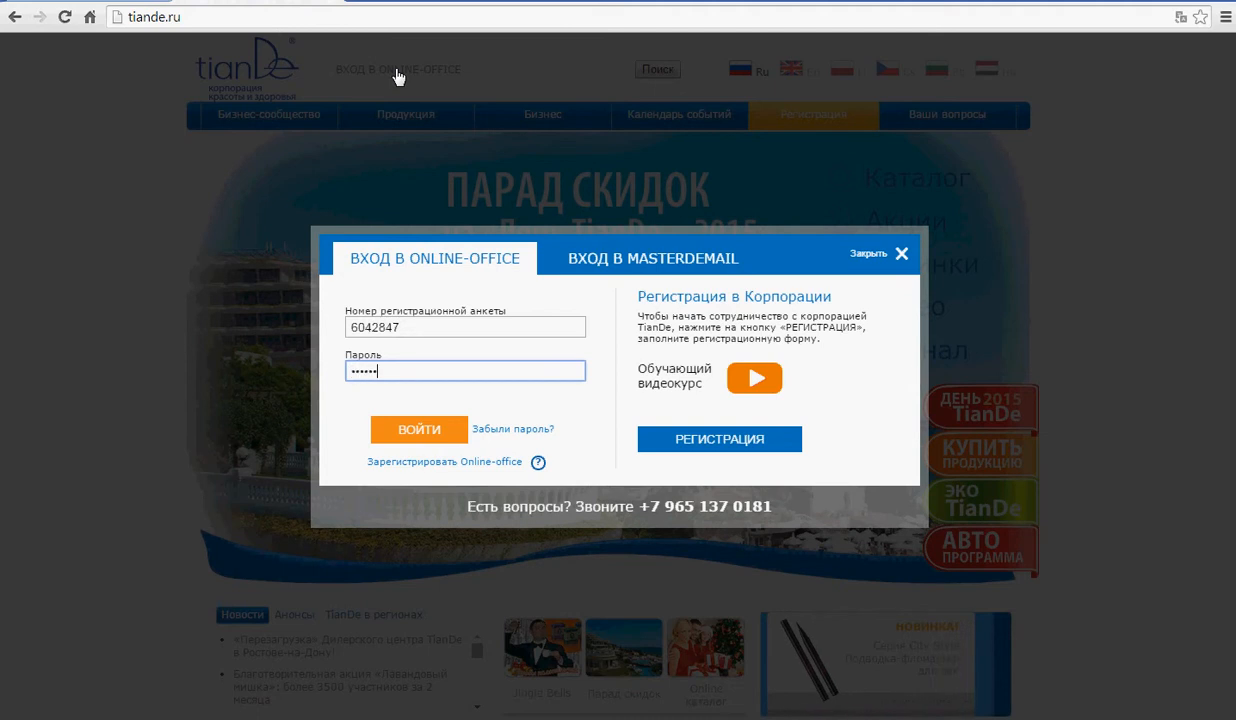
pyautogui.click(417, 429)
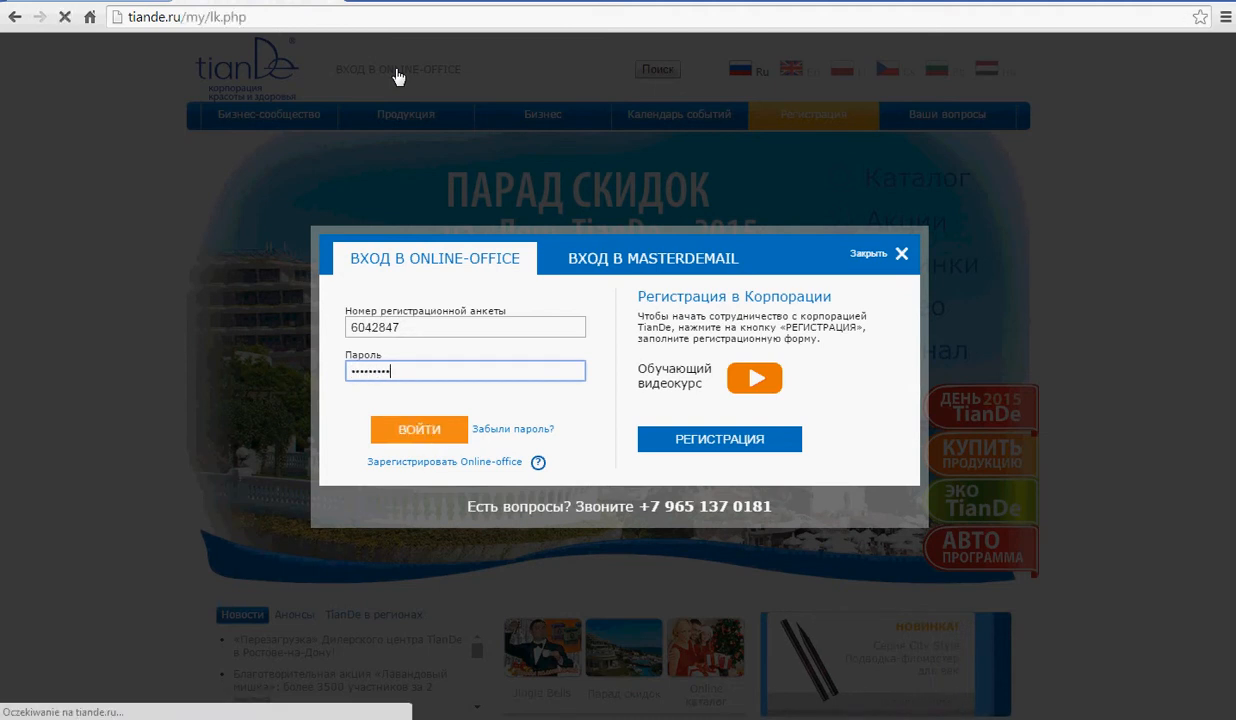
# - Switch the online office interface language to English
pyautogui.click(418, 429)
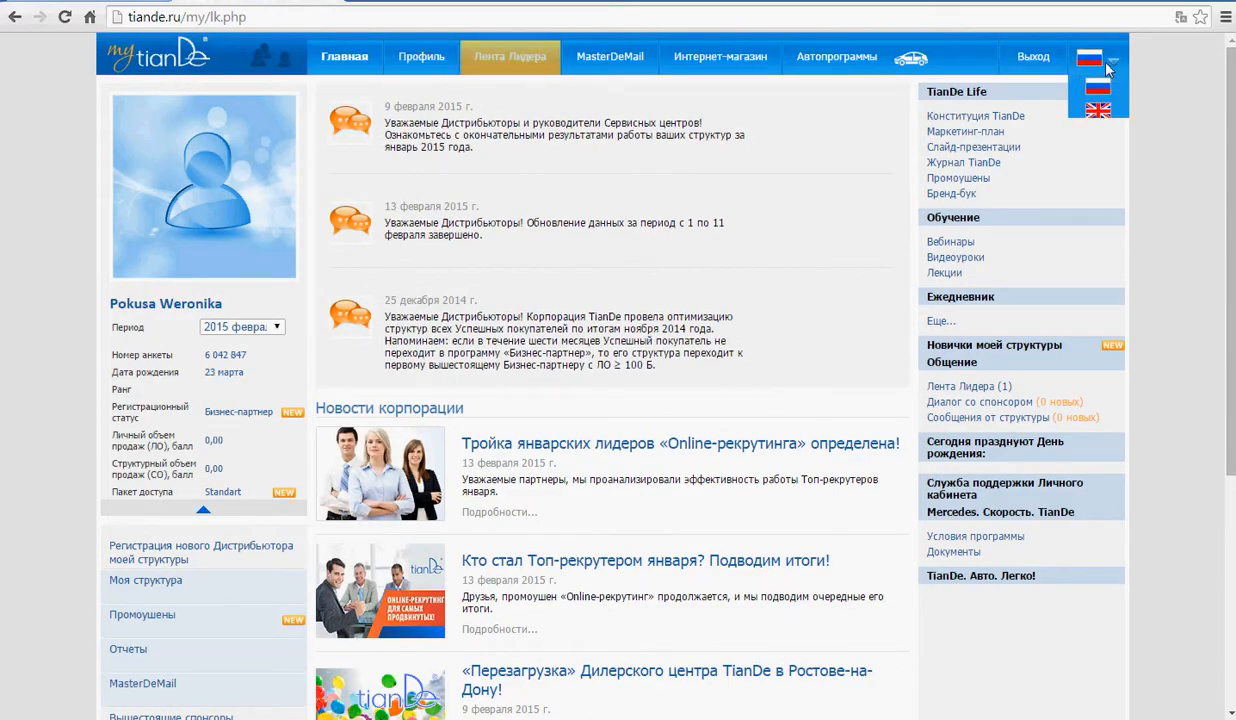
pyautogui.click(1098, 103)
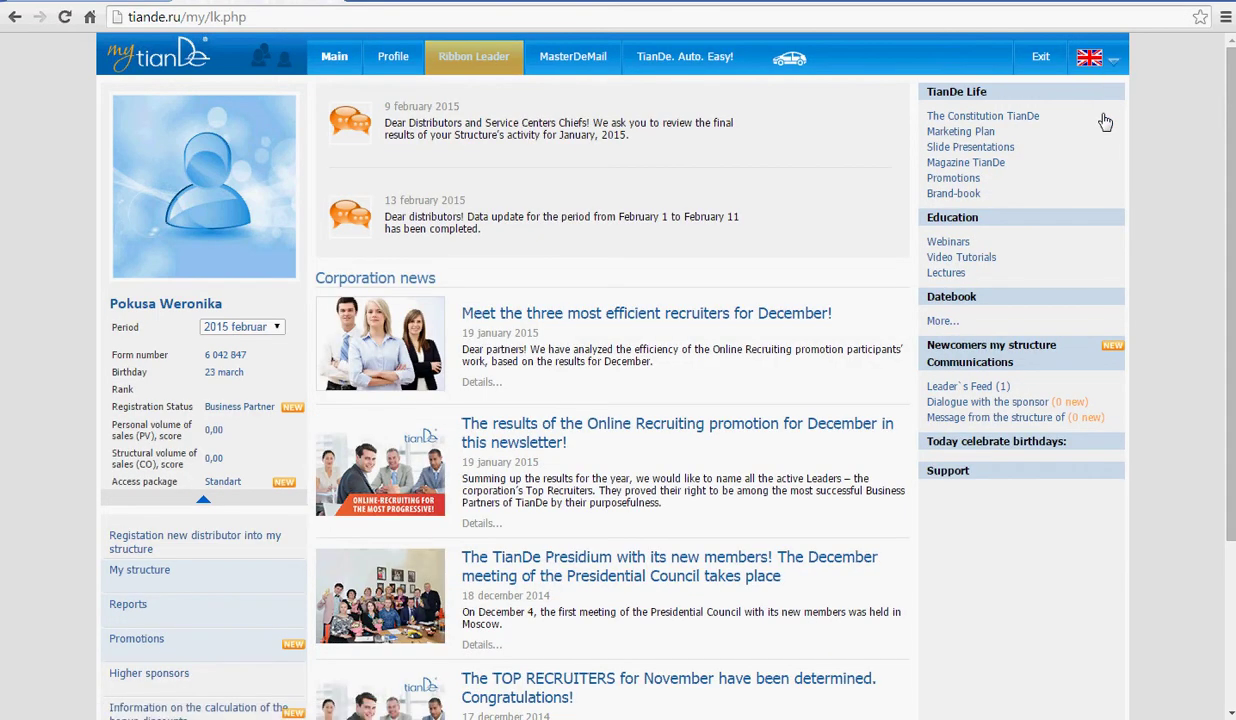
pyautogui.click(1093, 57)
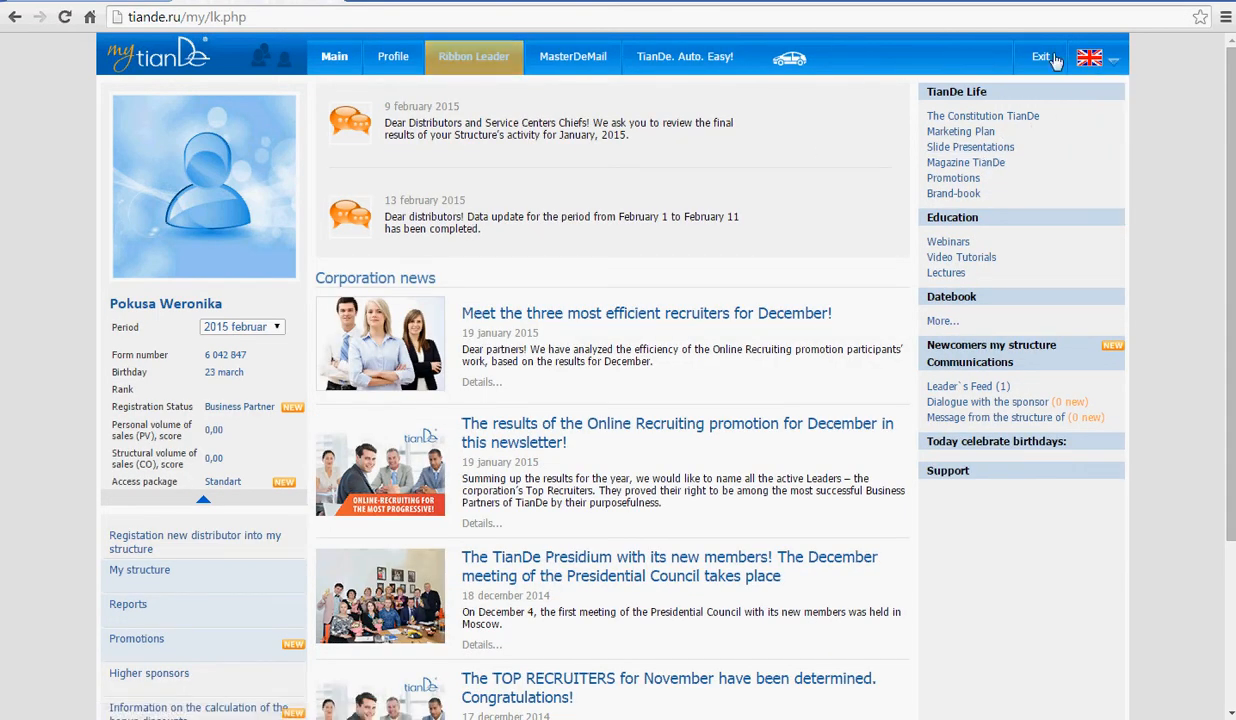
pyautogui.click(1095, 54)
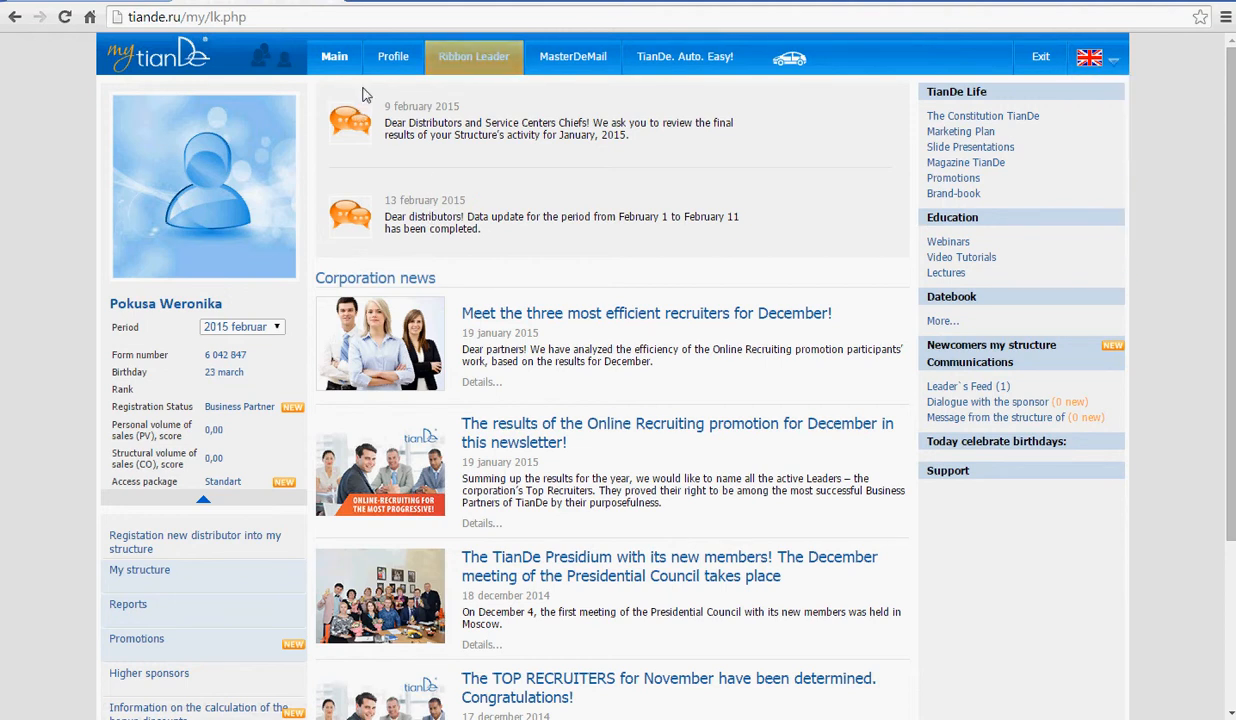
pyautogui.click(397, 55)
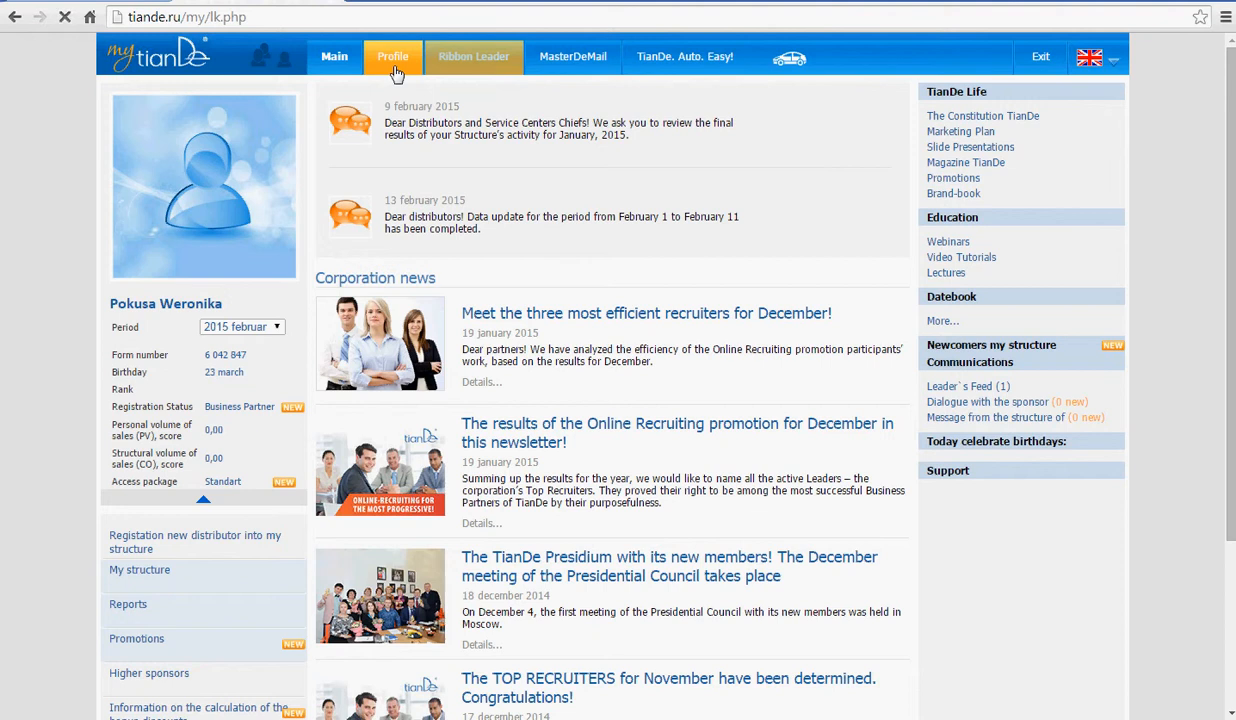
# - From Profile, display the distributor registration form and save it to disk
pyautogui.click(389, 55)
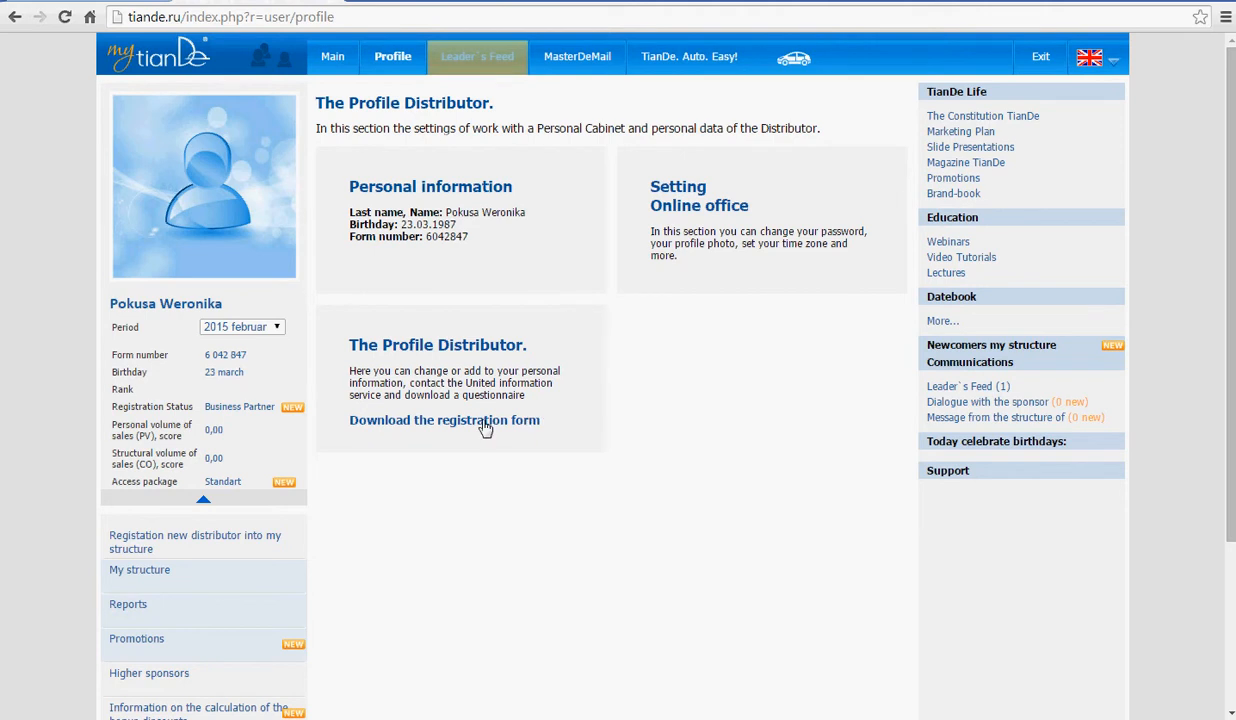
pyautogui.click(444, 420)
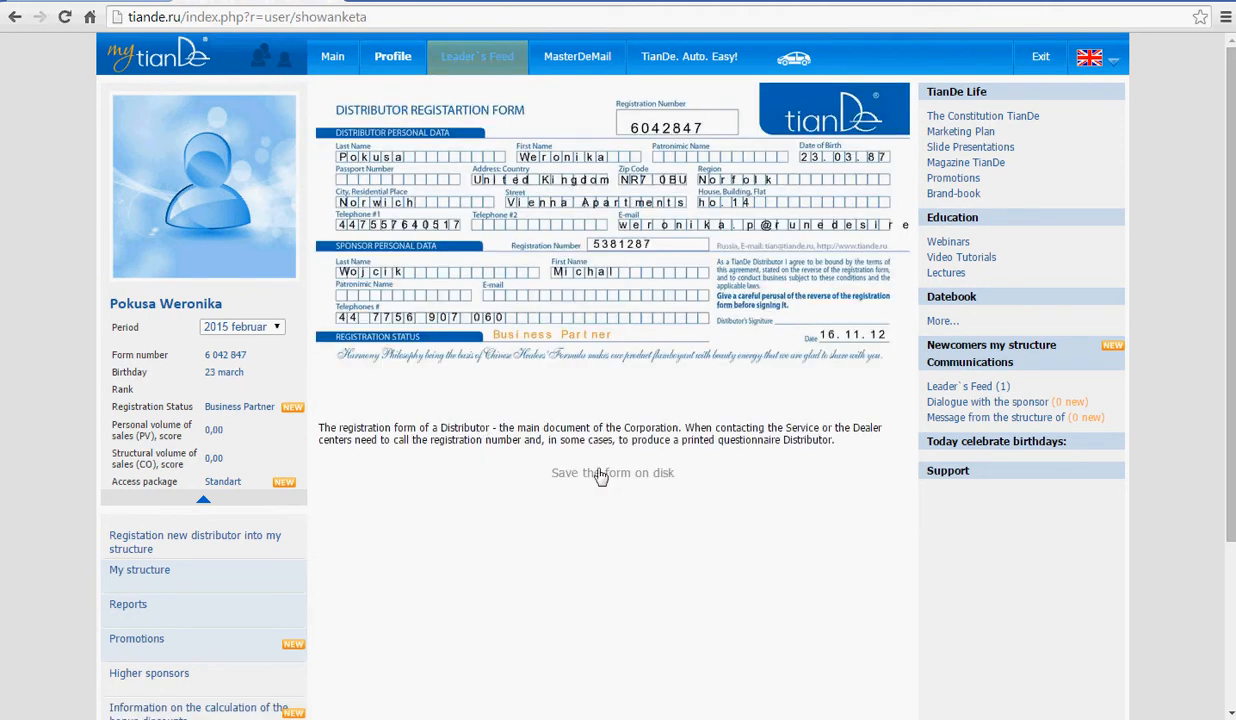
pyautogui.scroll(-3)
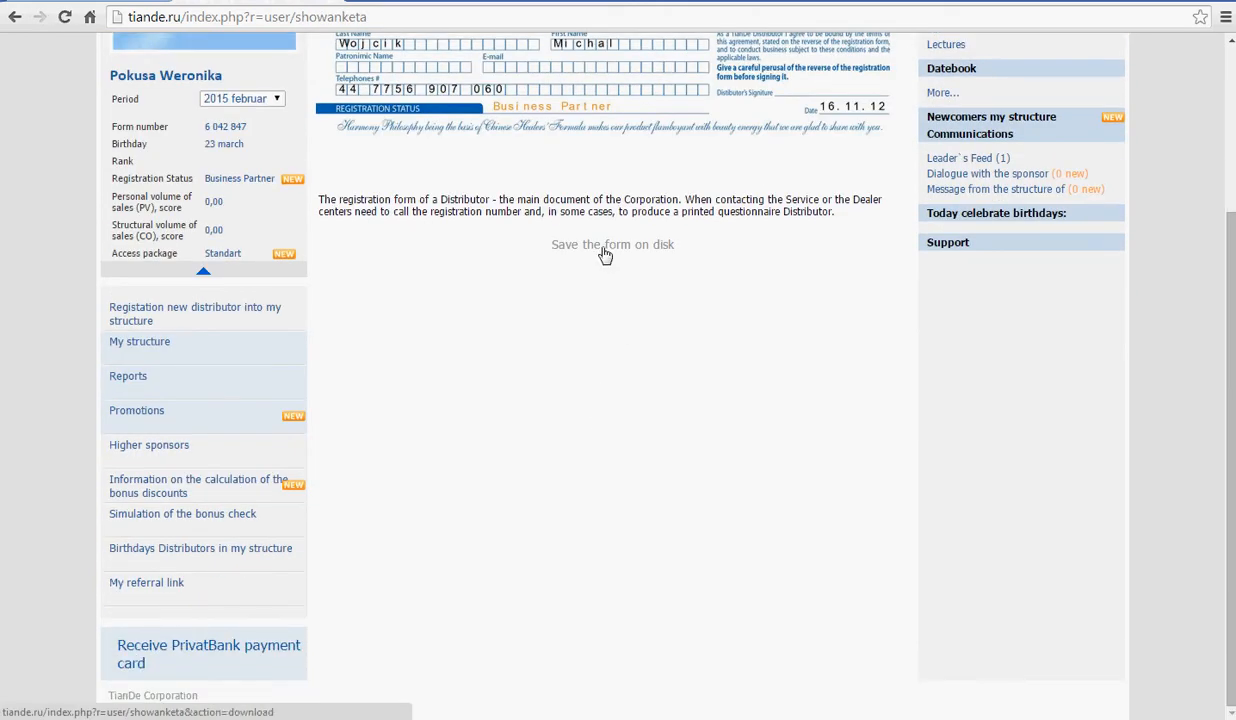
pyautogui.click(611, 244)
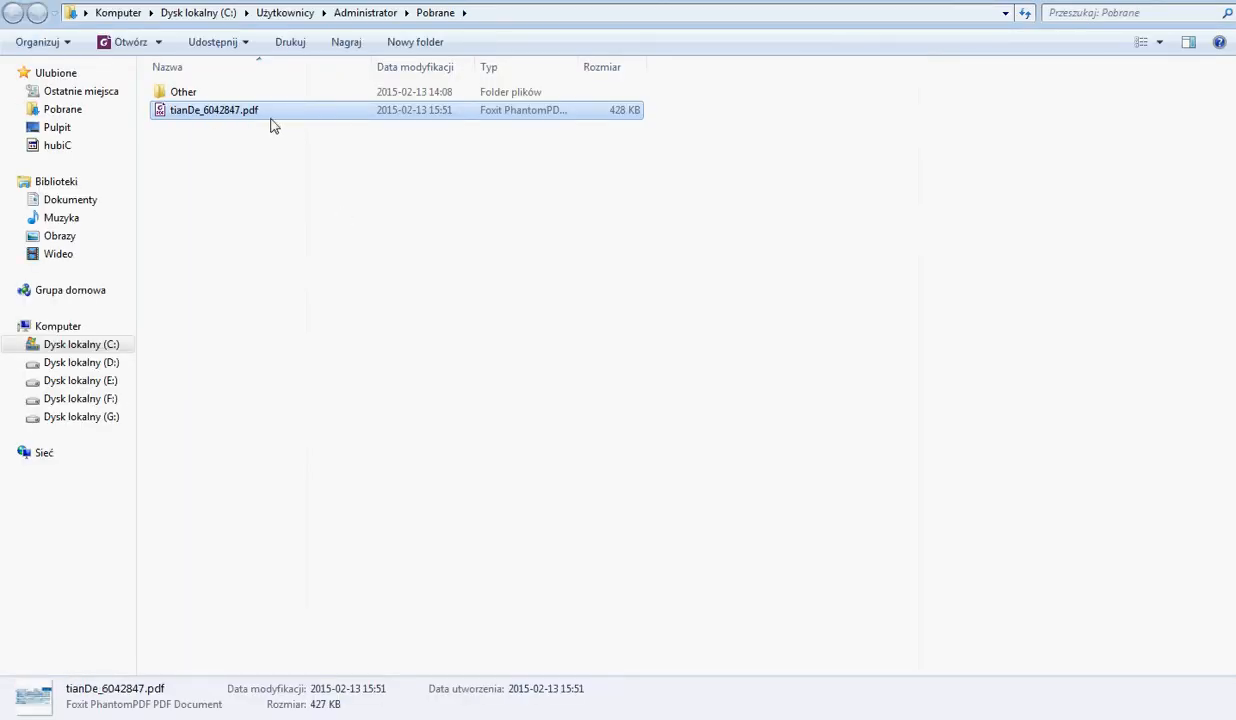
pyautogui.moveTo(253, 426)
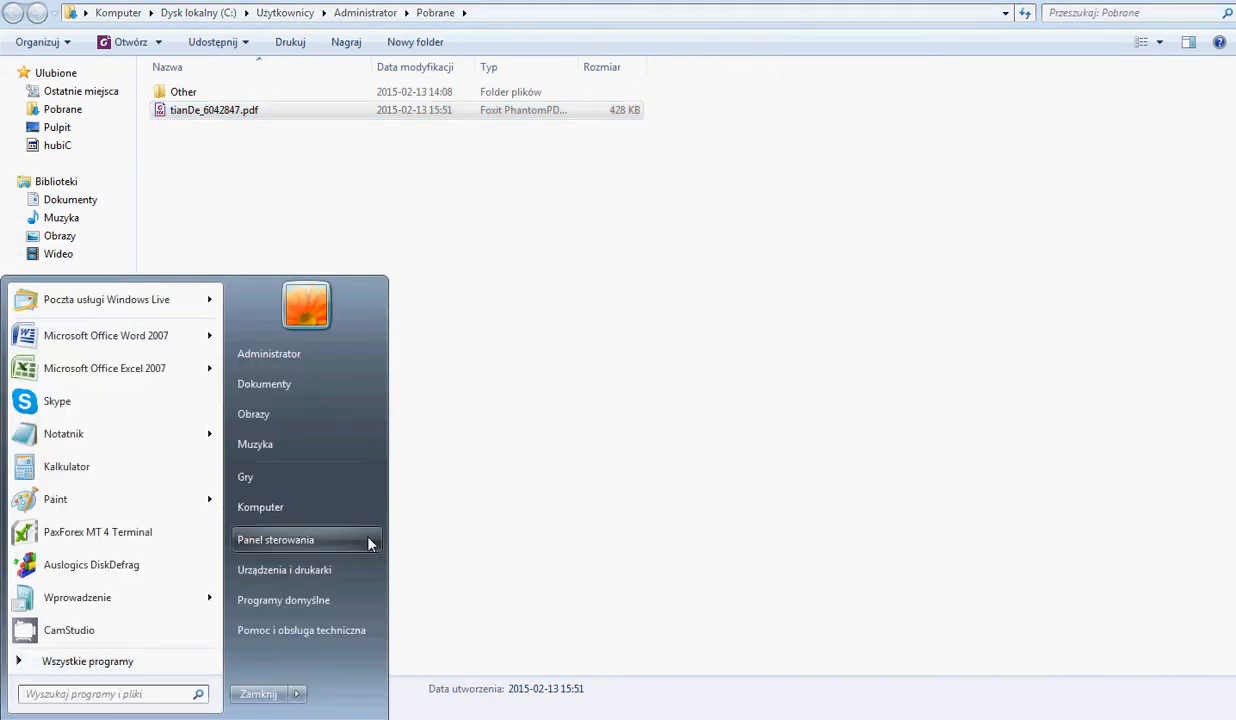
pyautogui.moveTo(92, 435)
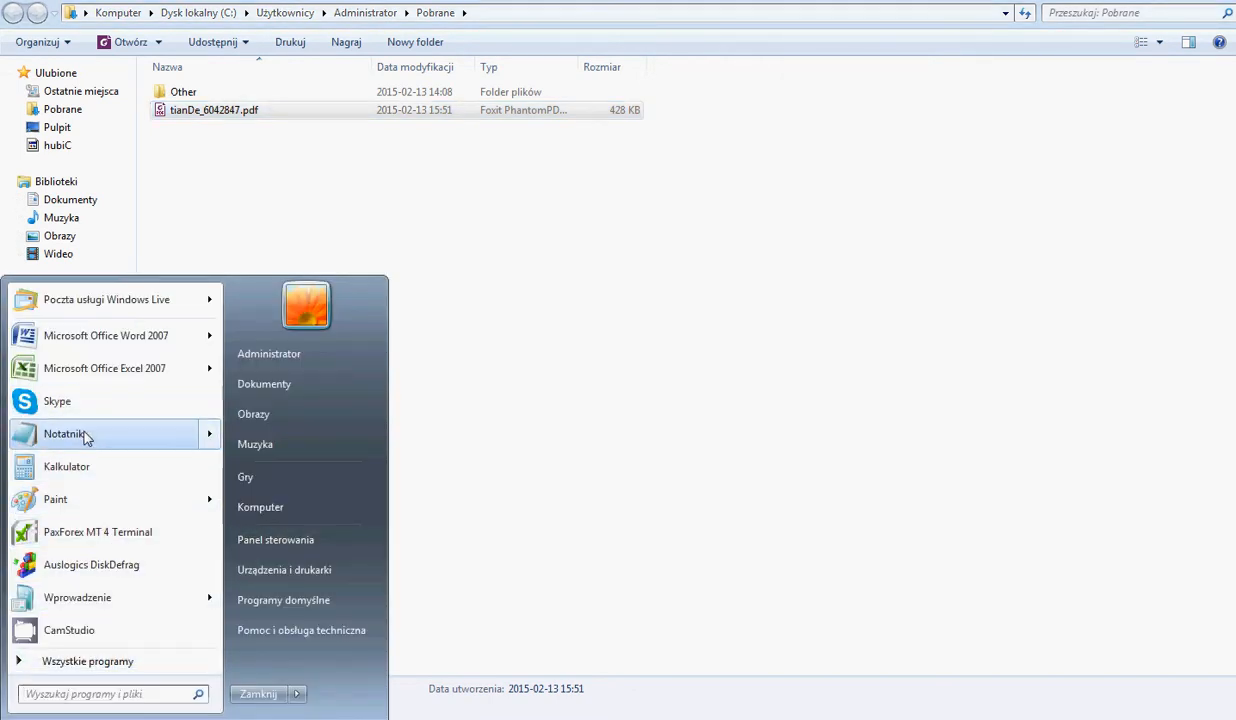
# - Launch Notepad from the Start menu
pyautogui.click(64, 434)
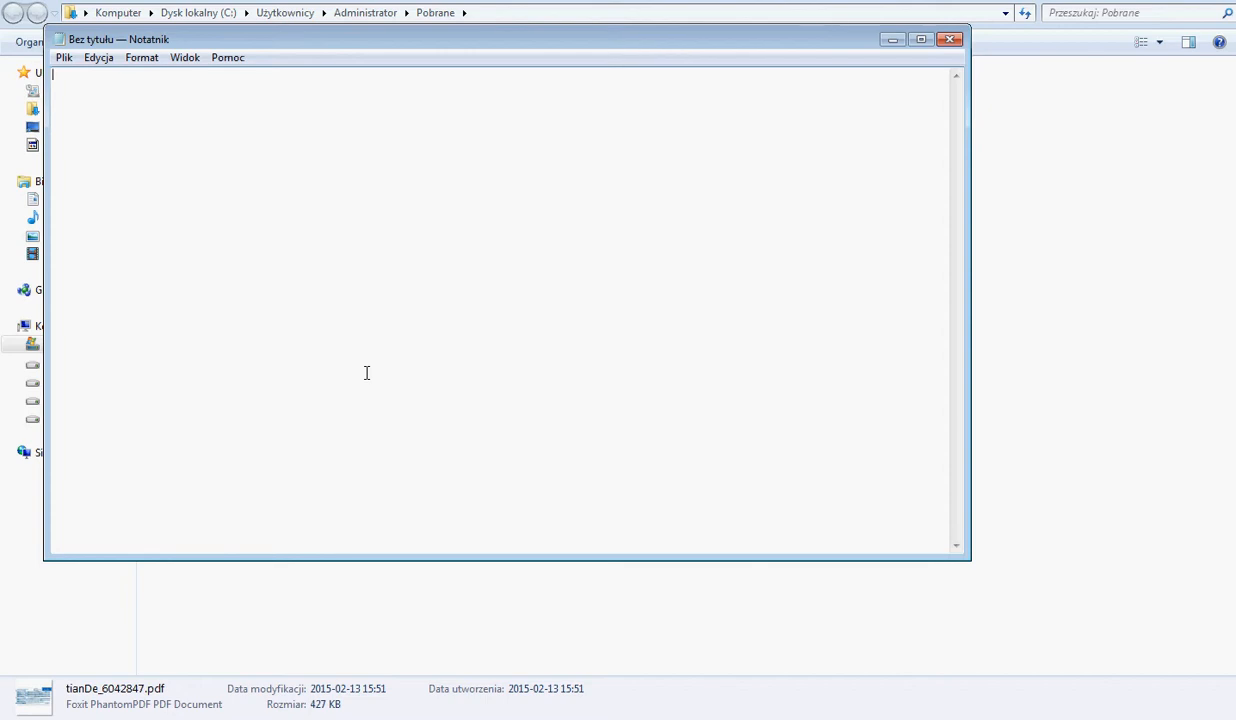
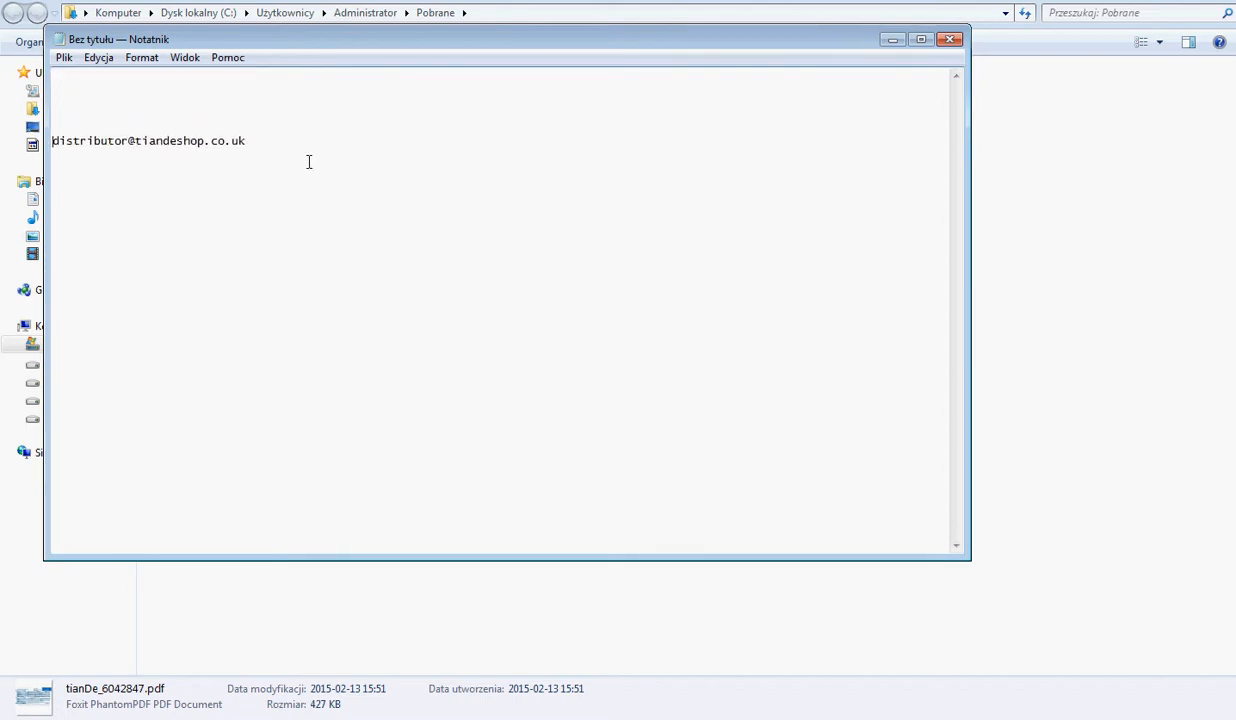
# - Type the distributor e-mail address at tiandeshop.co.uk into the untitled note
pyautogui.moveTo(326, 170)
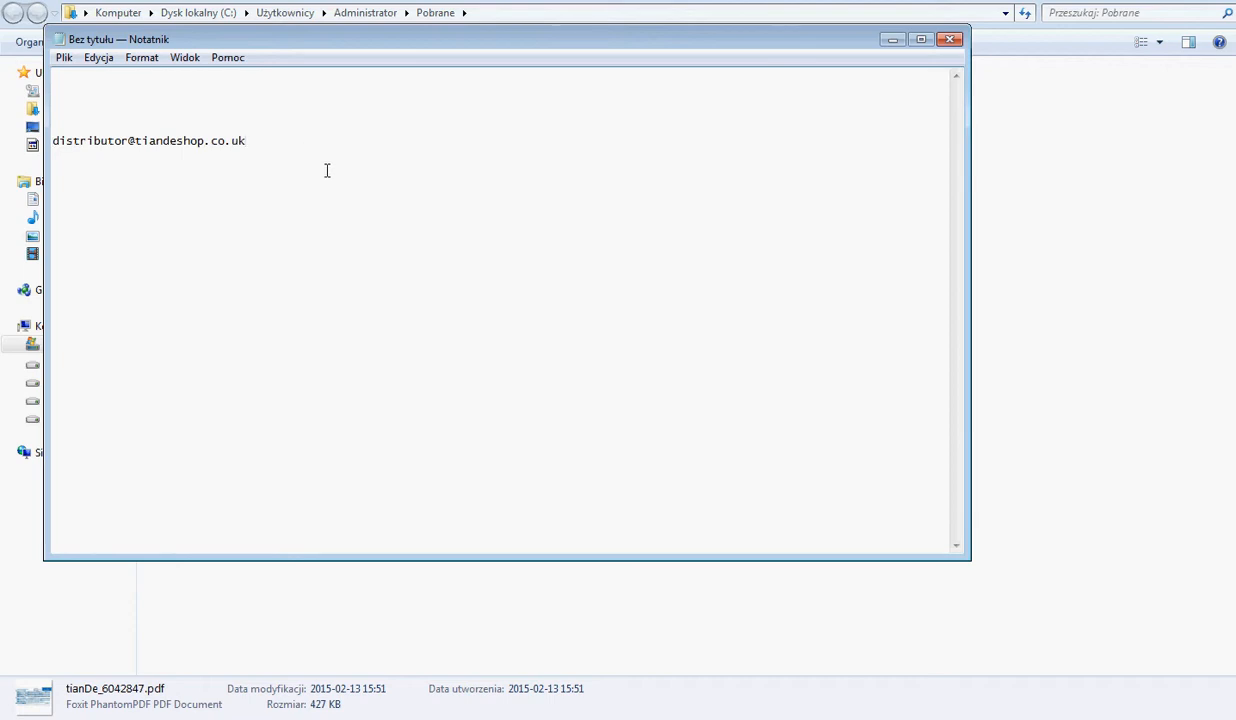
pyautogui.click(940, 39)
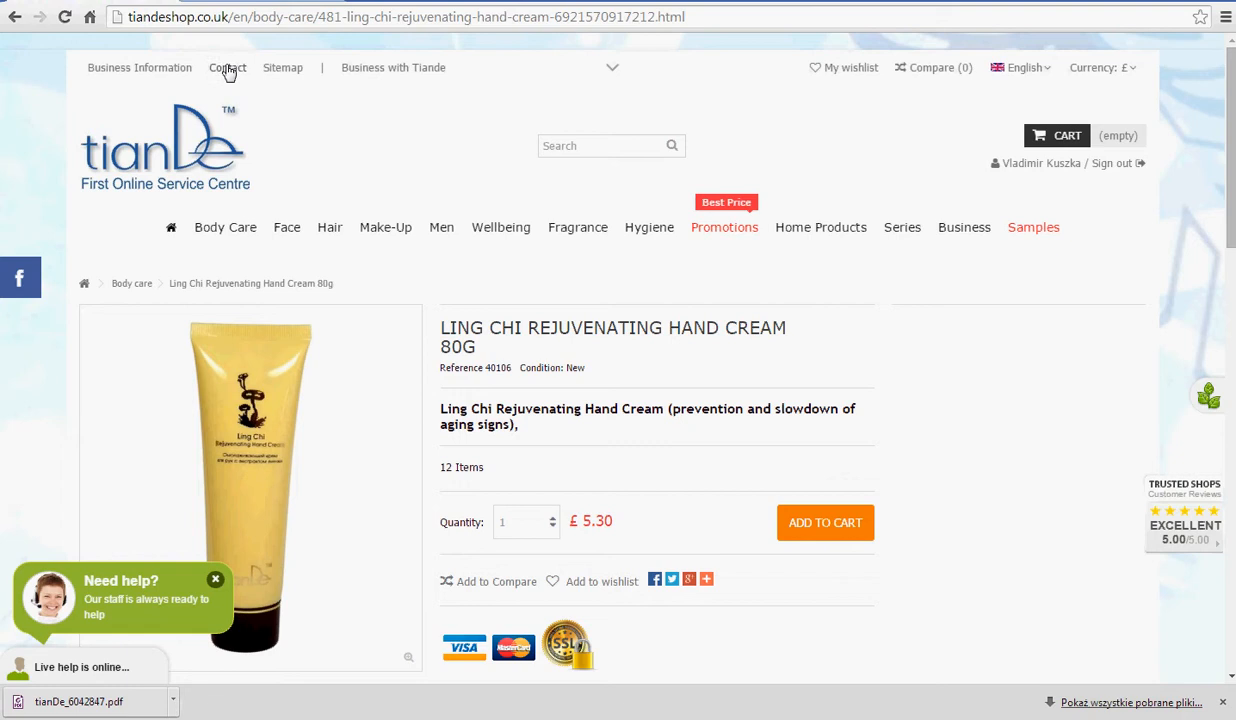
# - Open the customer service contact form with subject Business, leaving no file attached
pyautogui.click(227, 67)
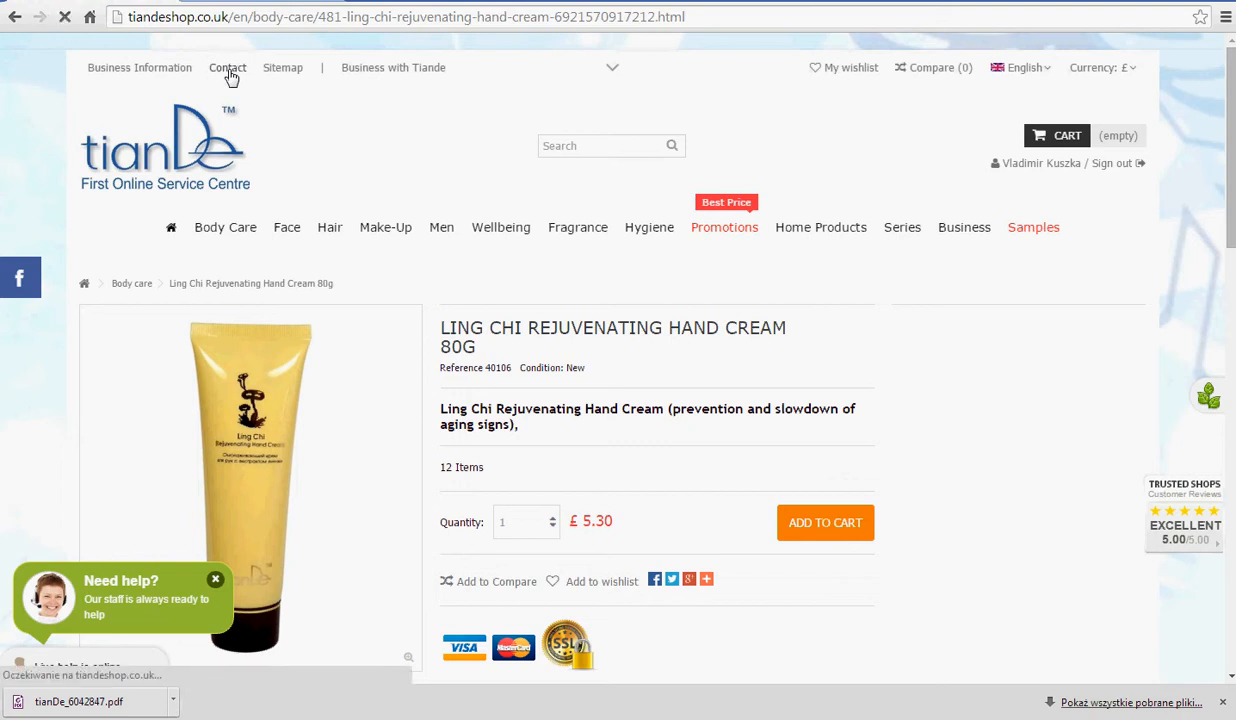
pyautogui.click(227, 67)
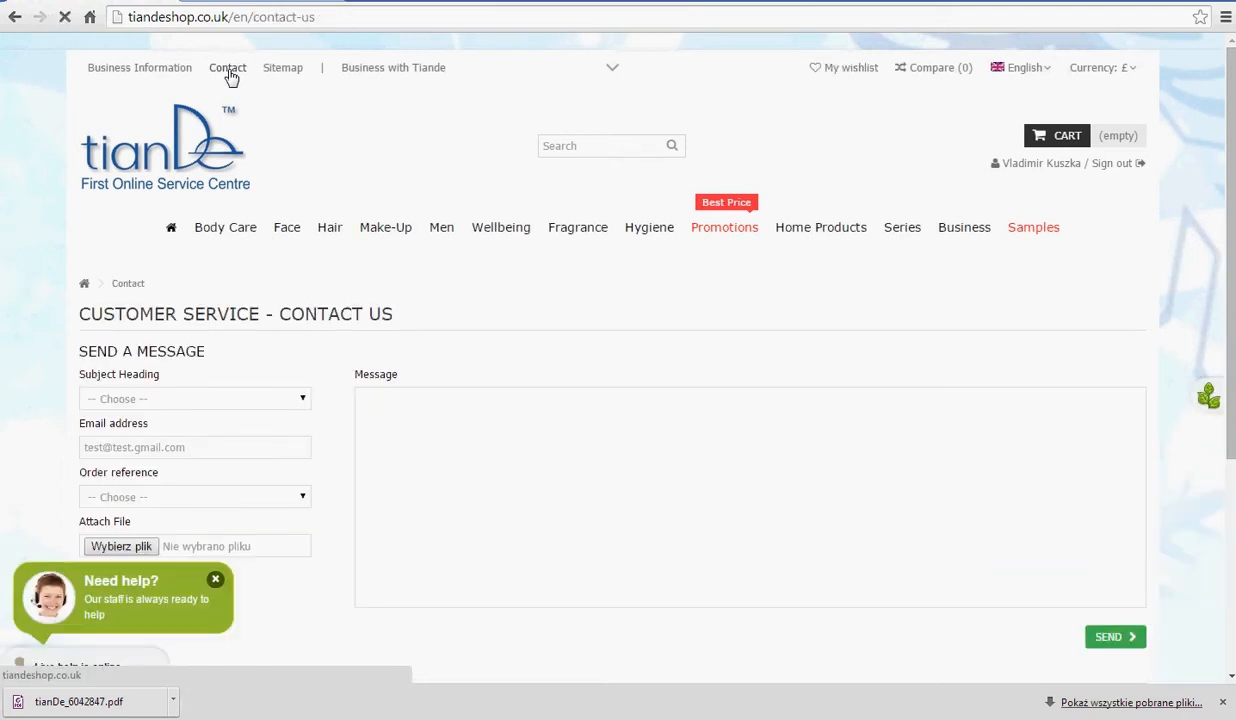
pyautogui.click(194, 312)
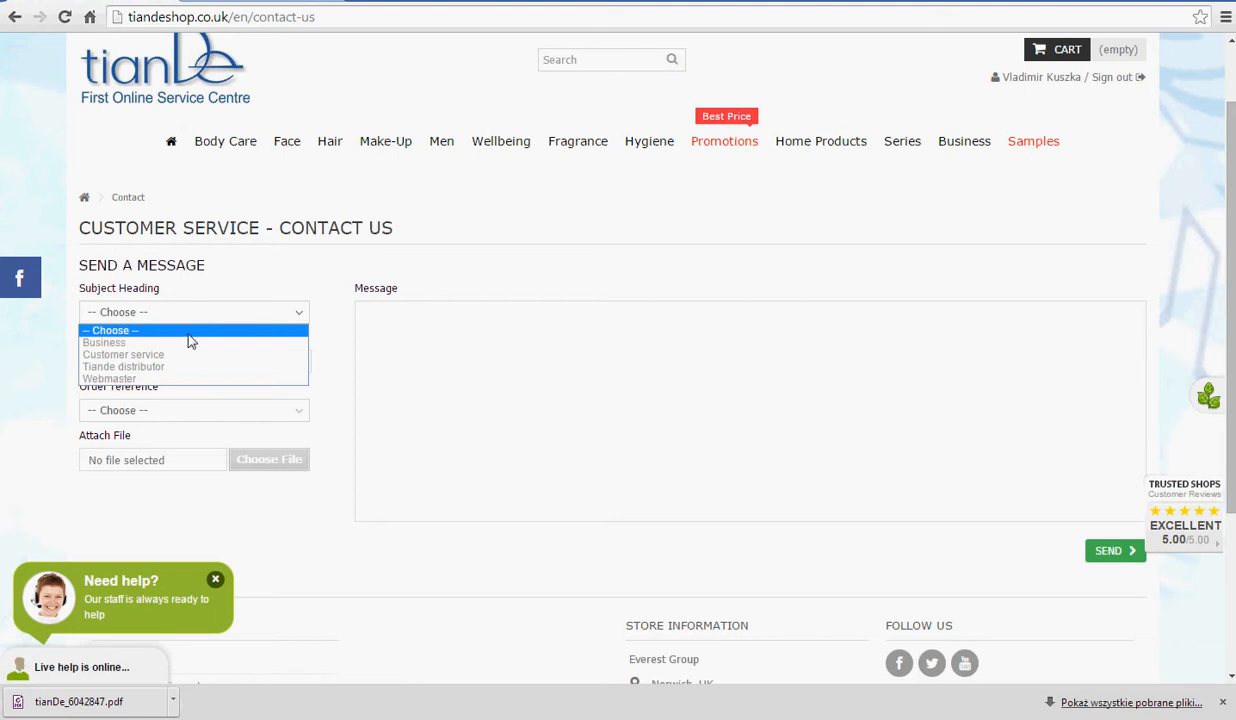
pyautogui.click(103, 342)
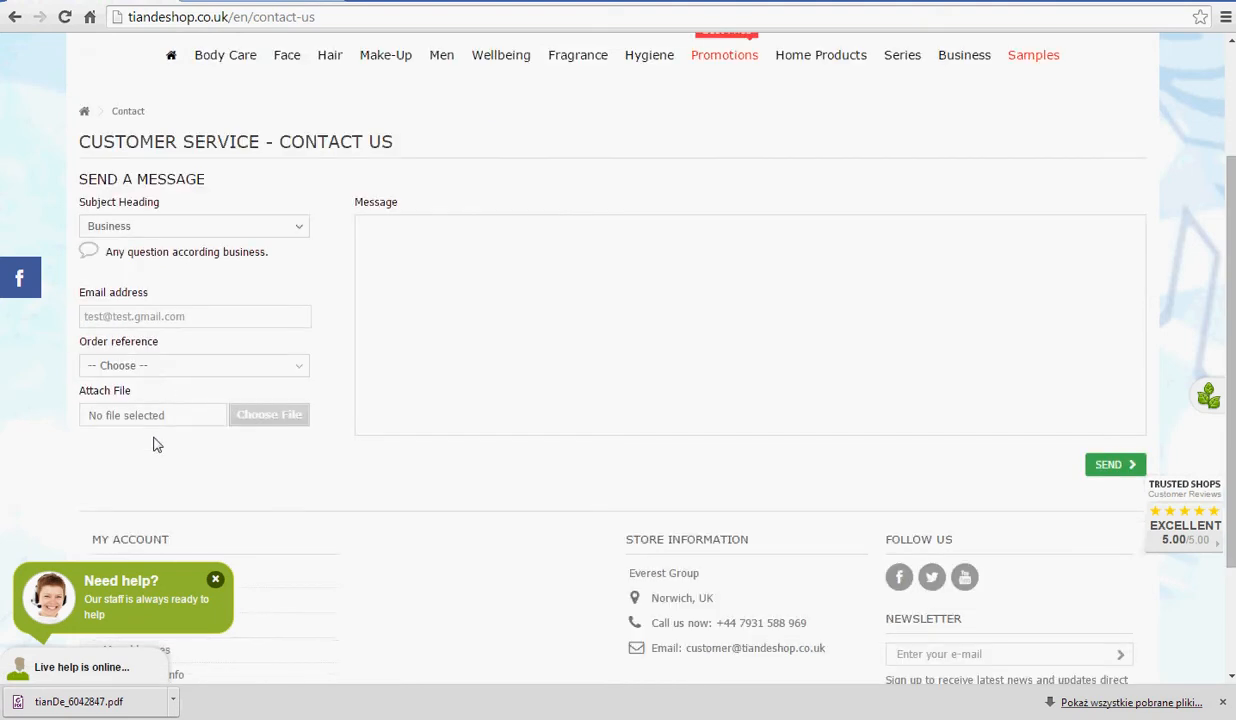
pyautogui.click(268, 415)
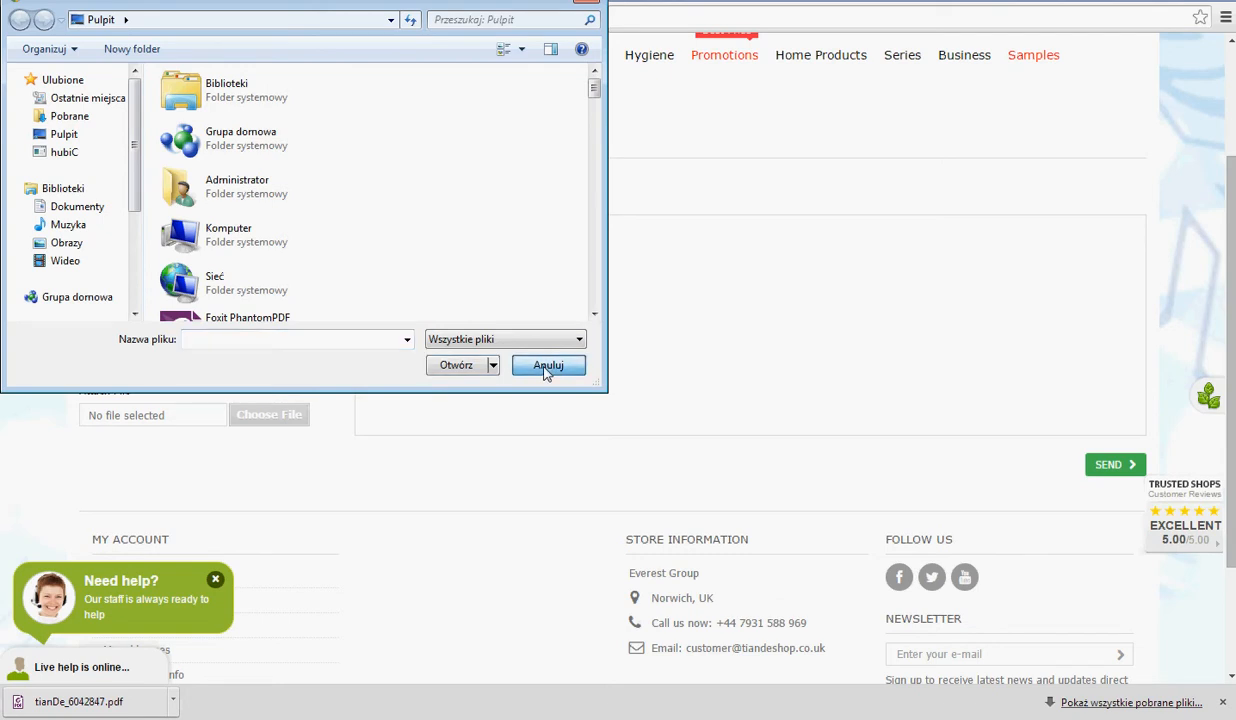
pyautogui.click(548, 364)
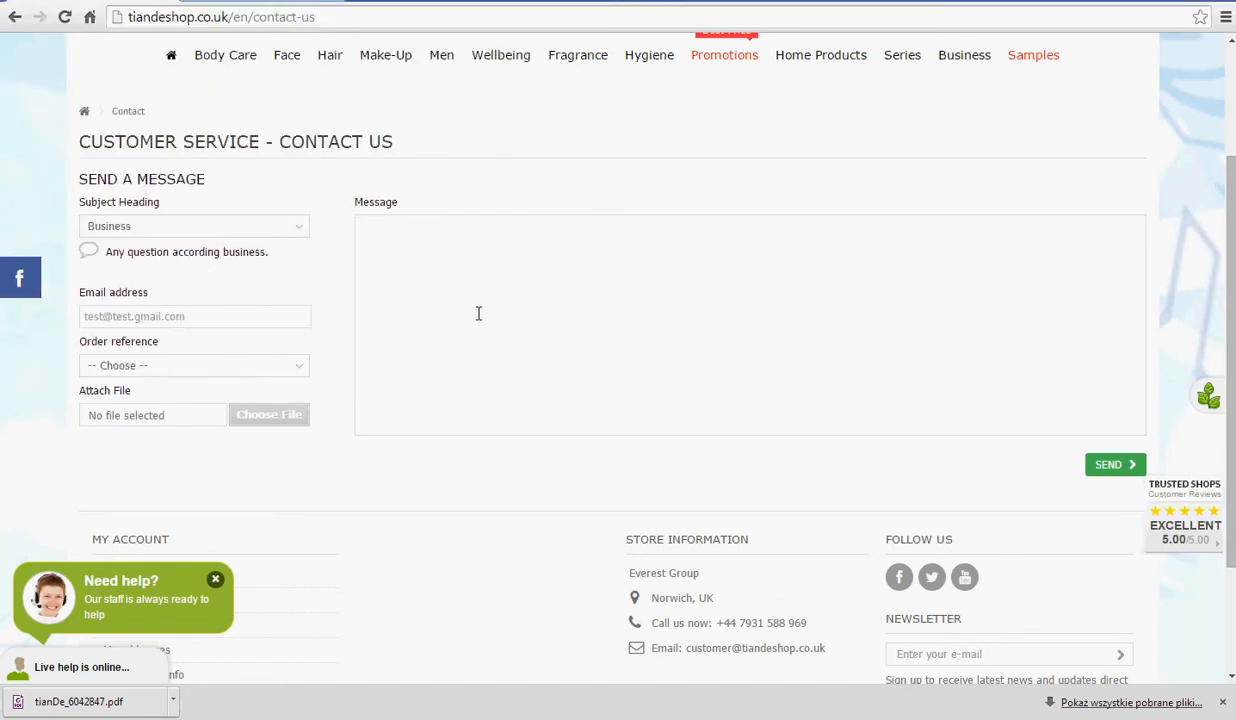
pyautogui.write('D')
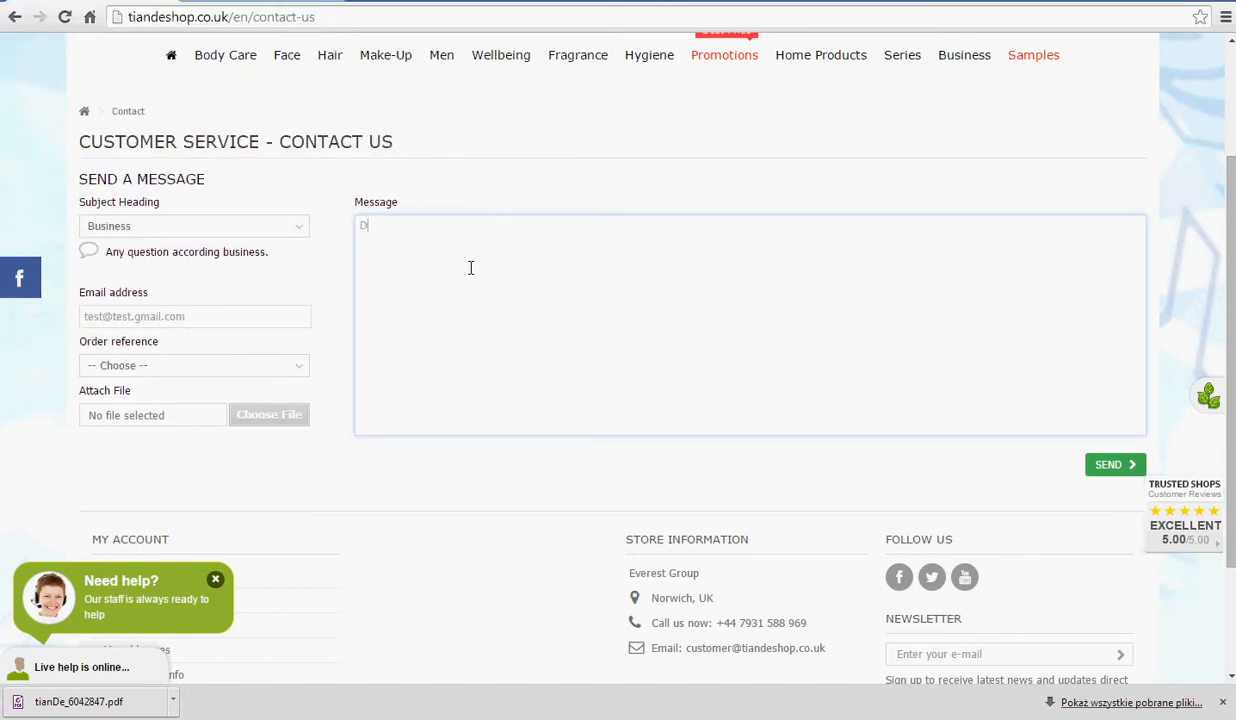
pyautogui.write('ear TianDe Shop,')
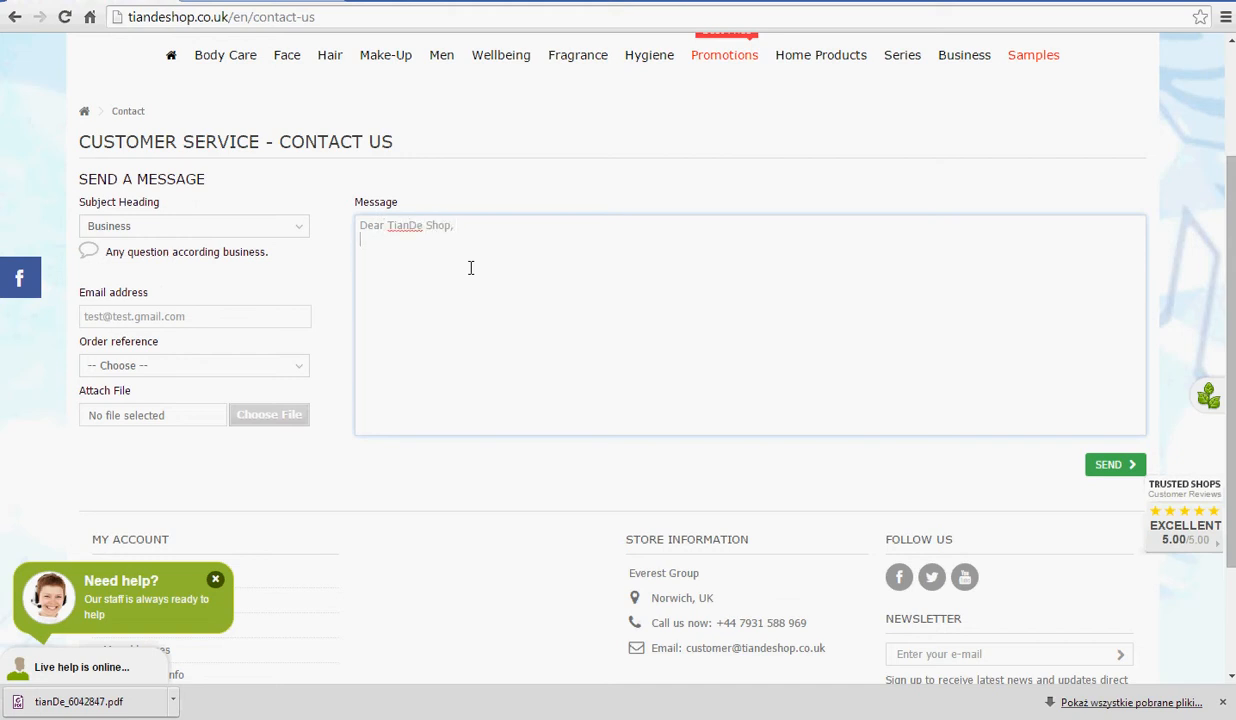
pyautogui.write('I have opened')
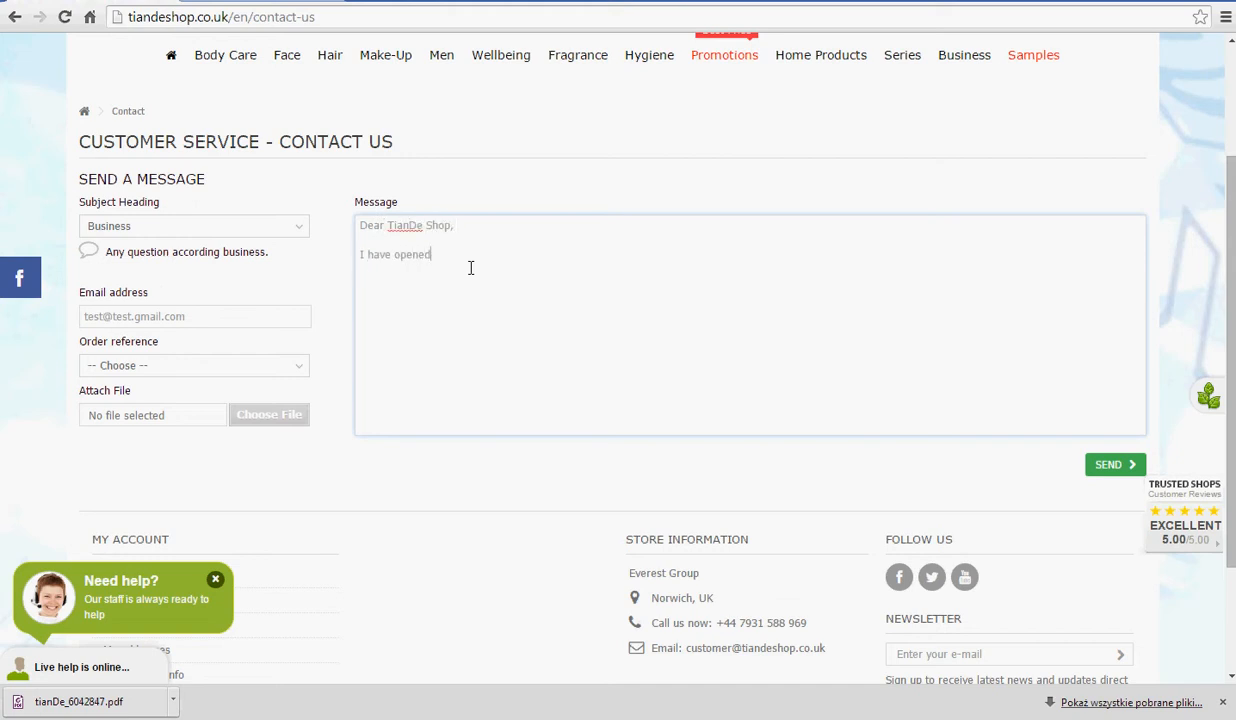
pyautogui.write('an account')
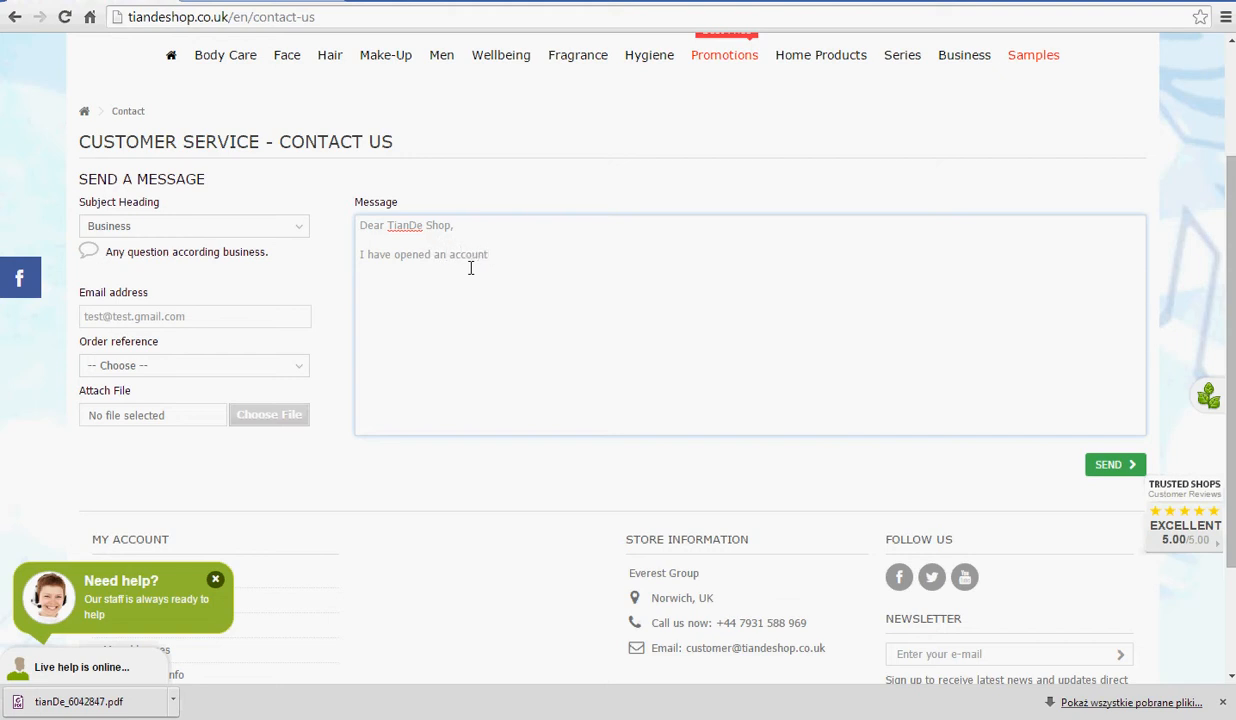
pyautogui.write('- op')
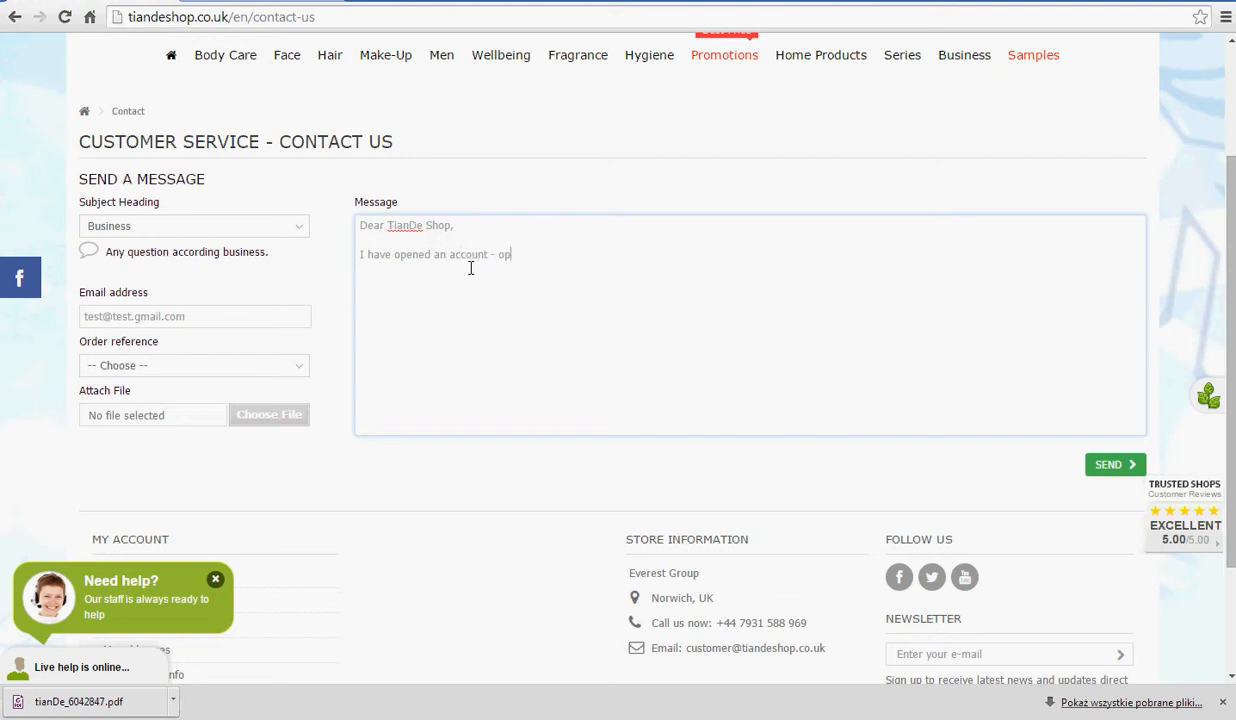
pyautogui.write('please')
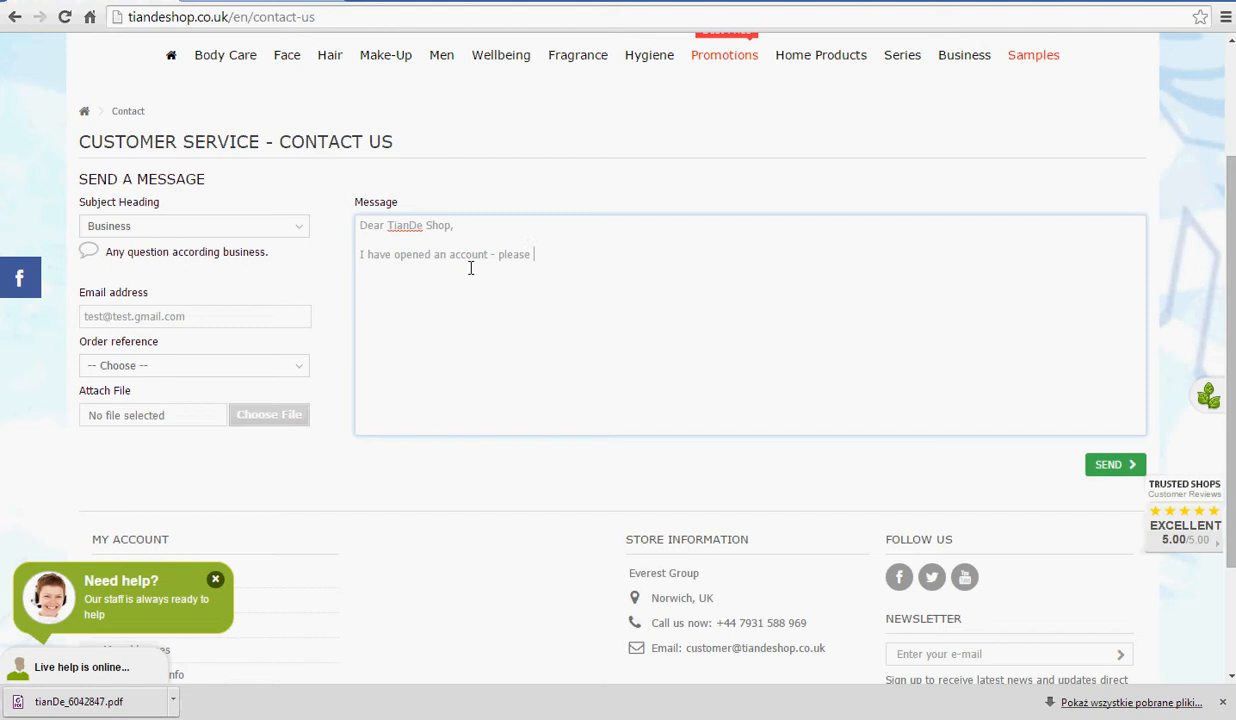
pyautogui.write('active my account as a distri')
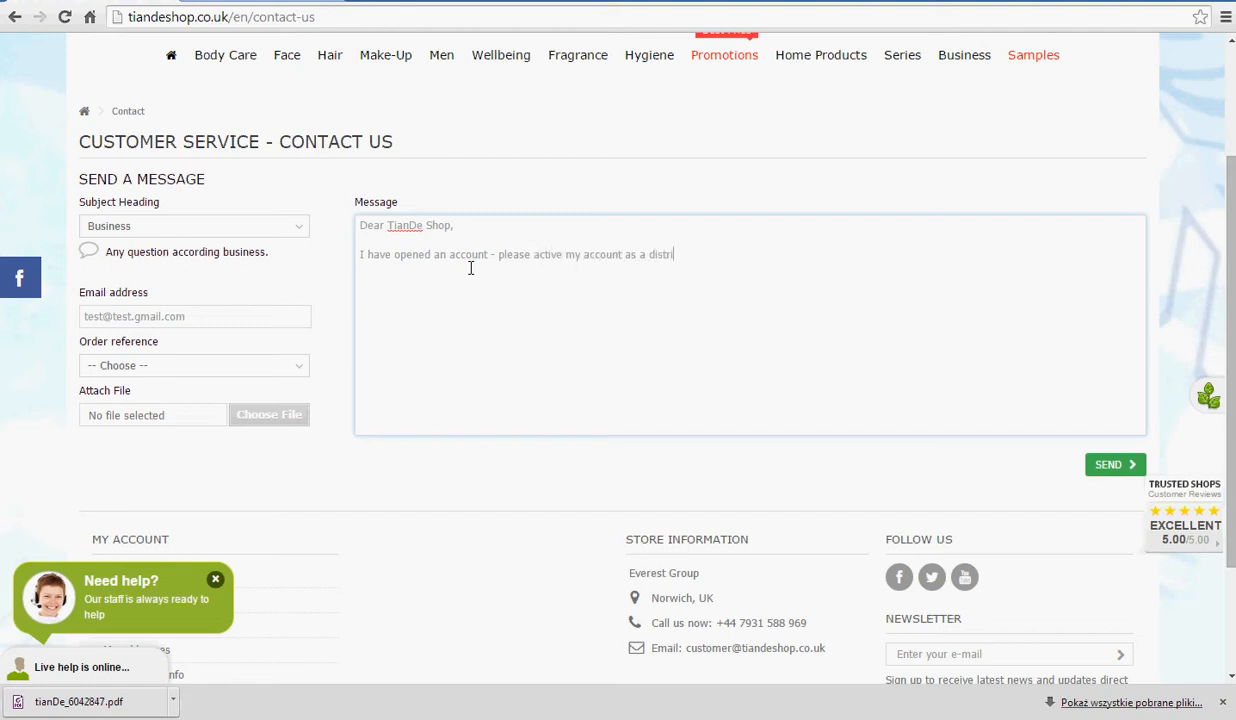
pyautogui.write('butr.')
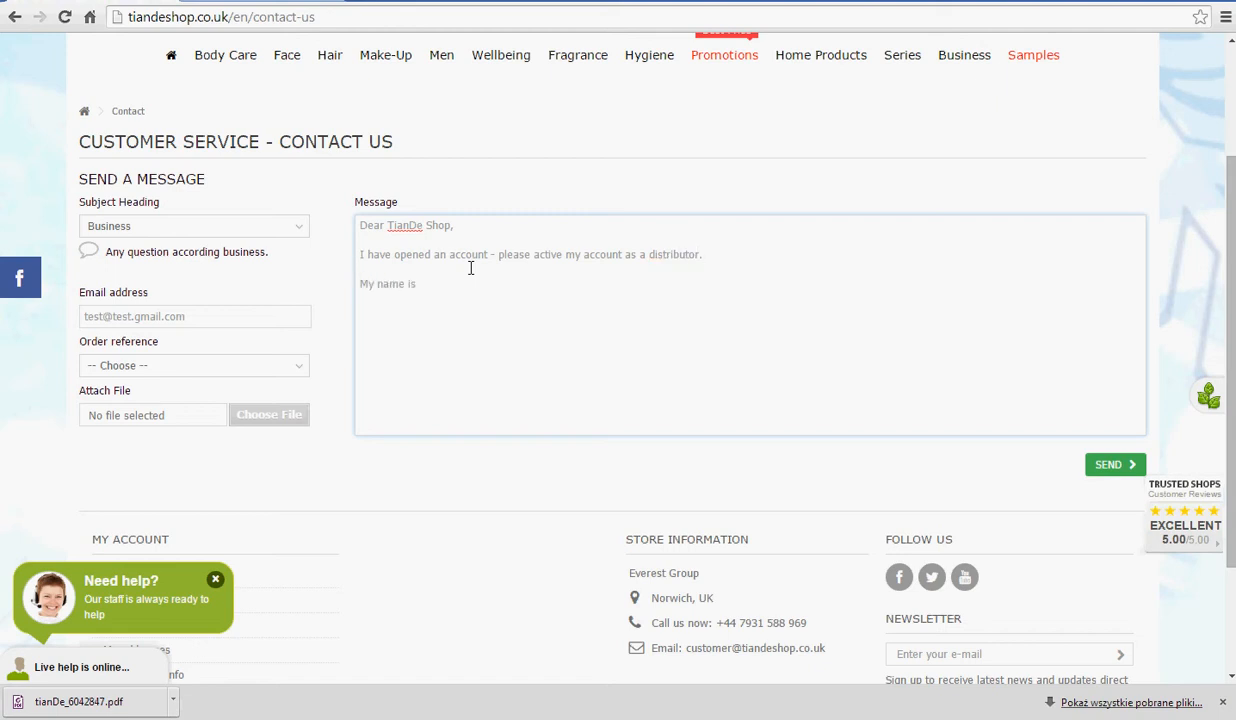
pyautogui.write('Vladimir Kuszk')
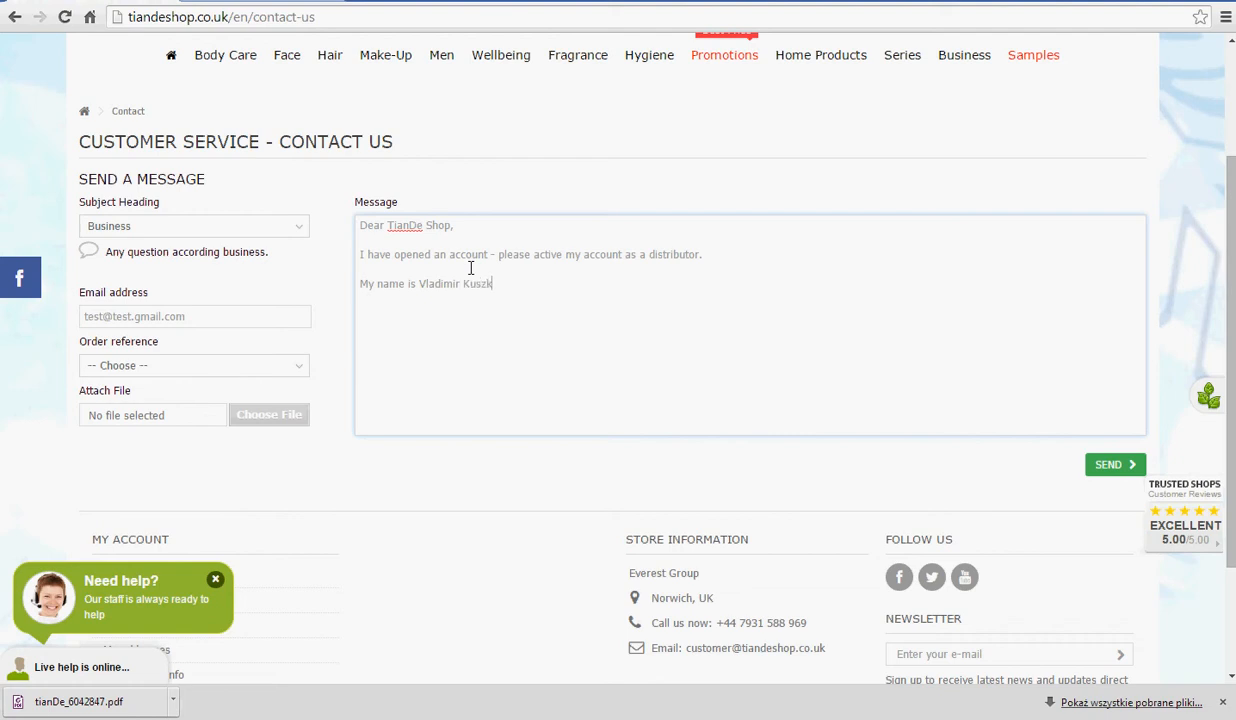
pyautogui.write('a.')
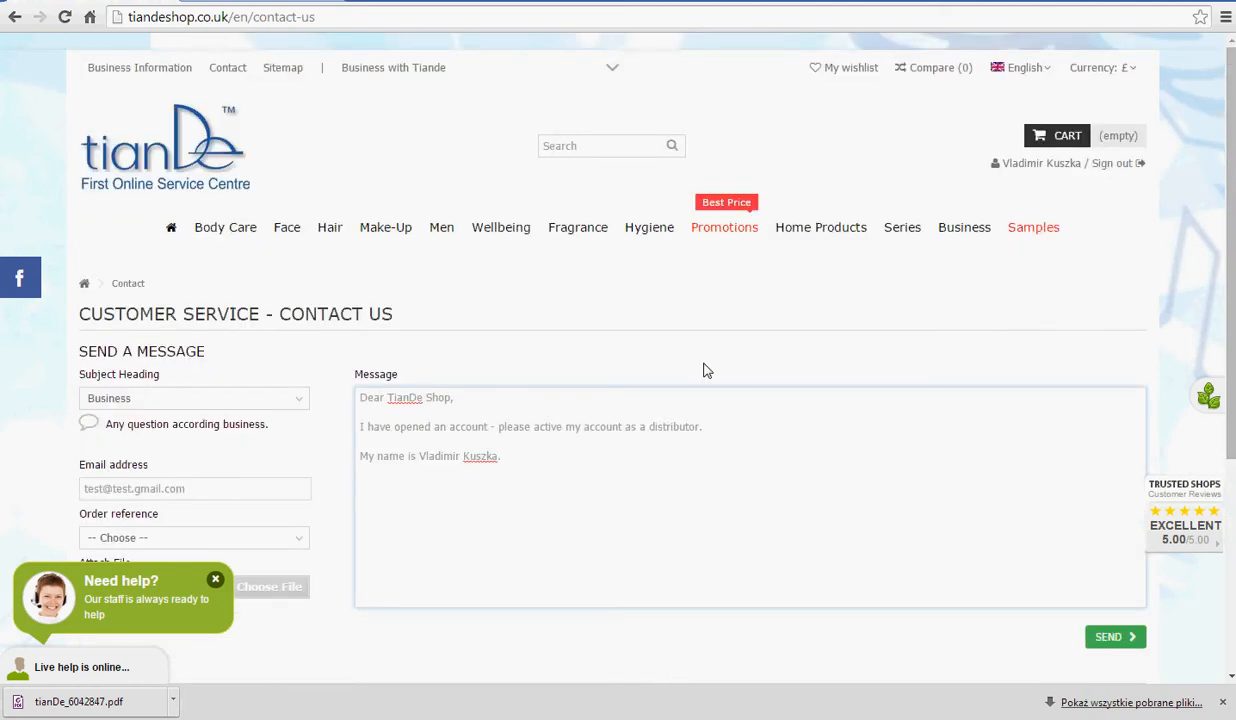
pyautogui.moveTo(581, 359)
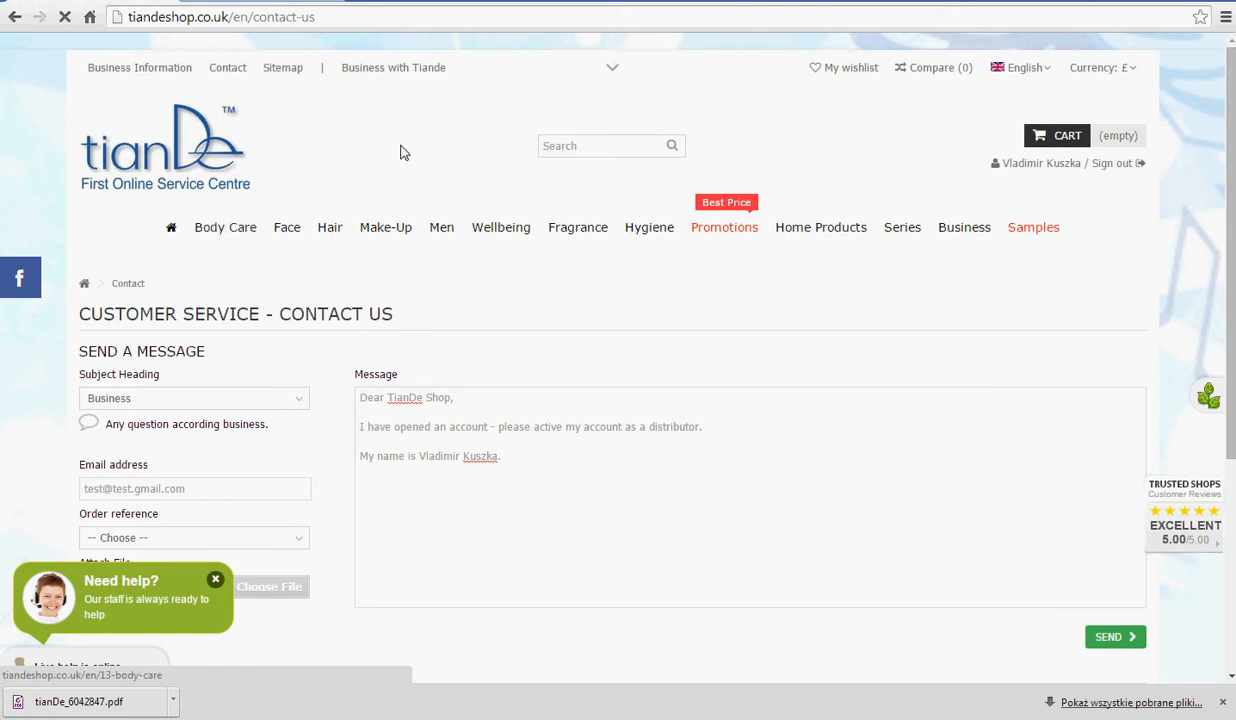
# - Open the Ling Chi Rejuvenating Hand Cream 80g product page (£5.30) via Body Care
pyautogui.click(225, 227)
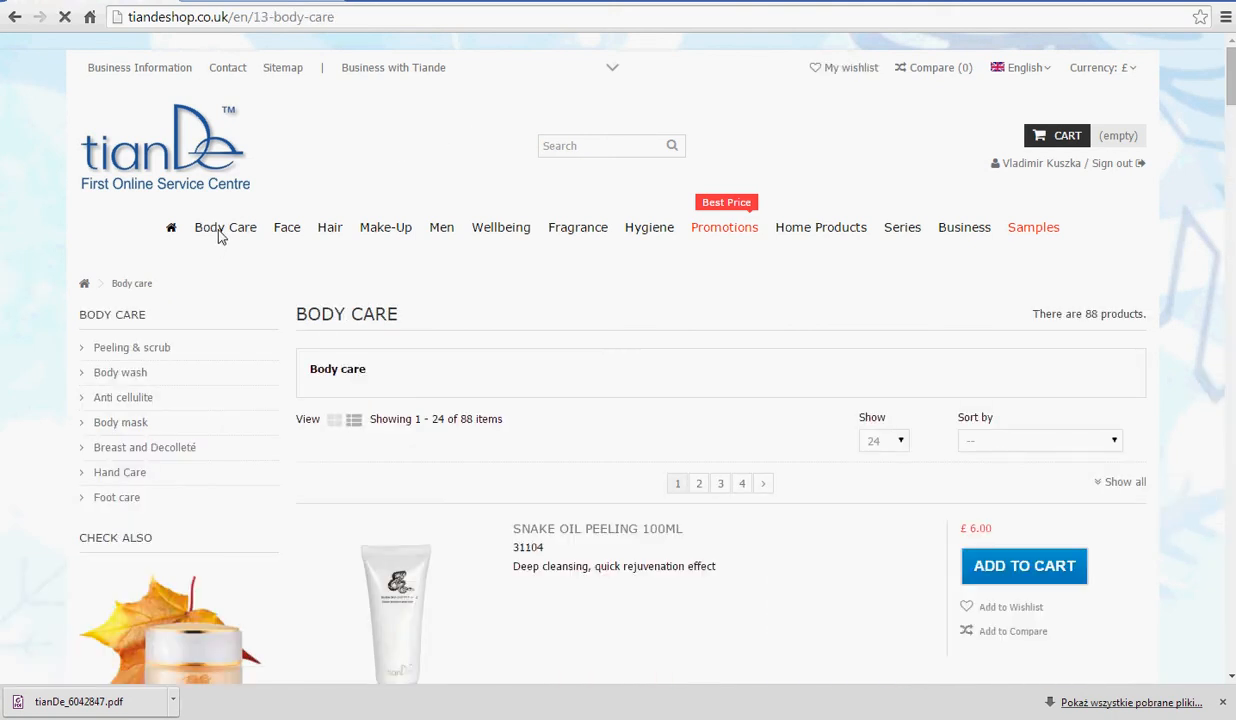
pyautogui.moveTo(225, 227)
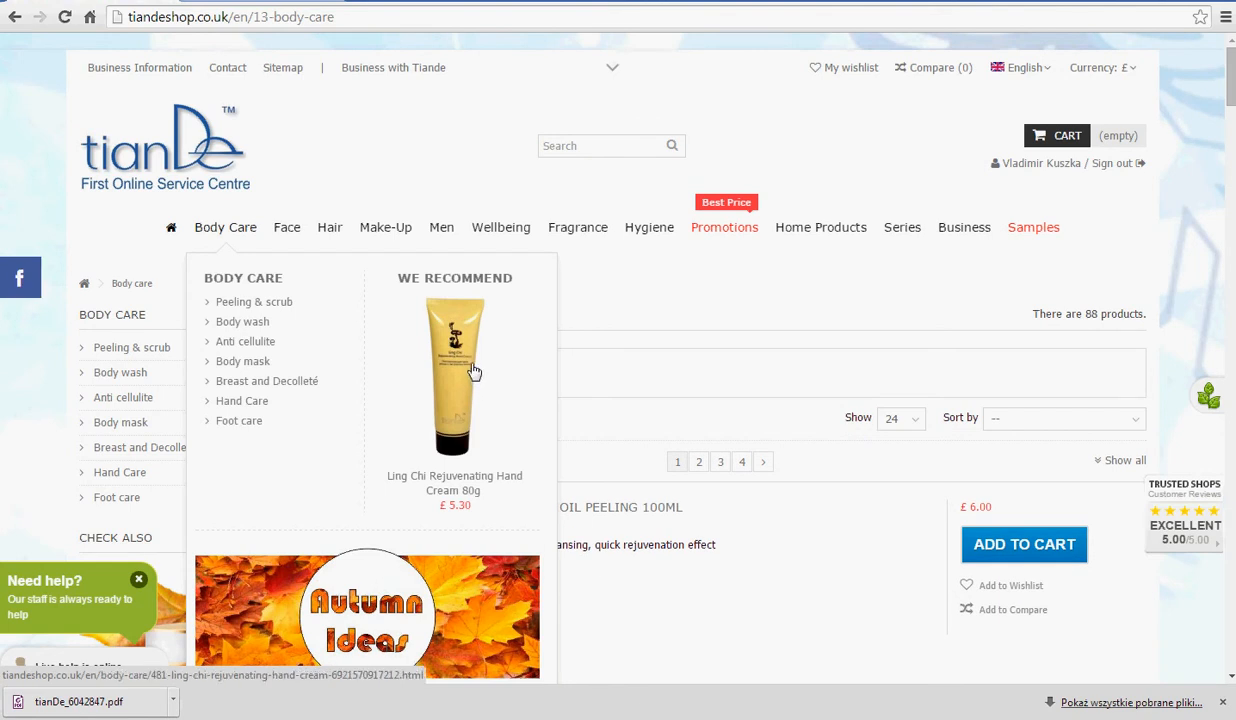
pyautogui.click(454, 375)
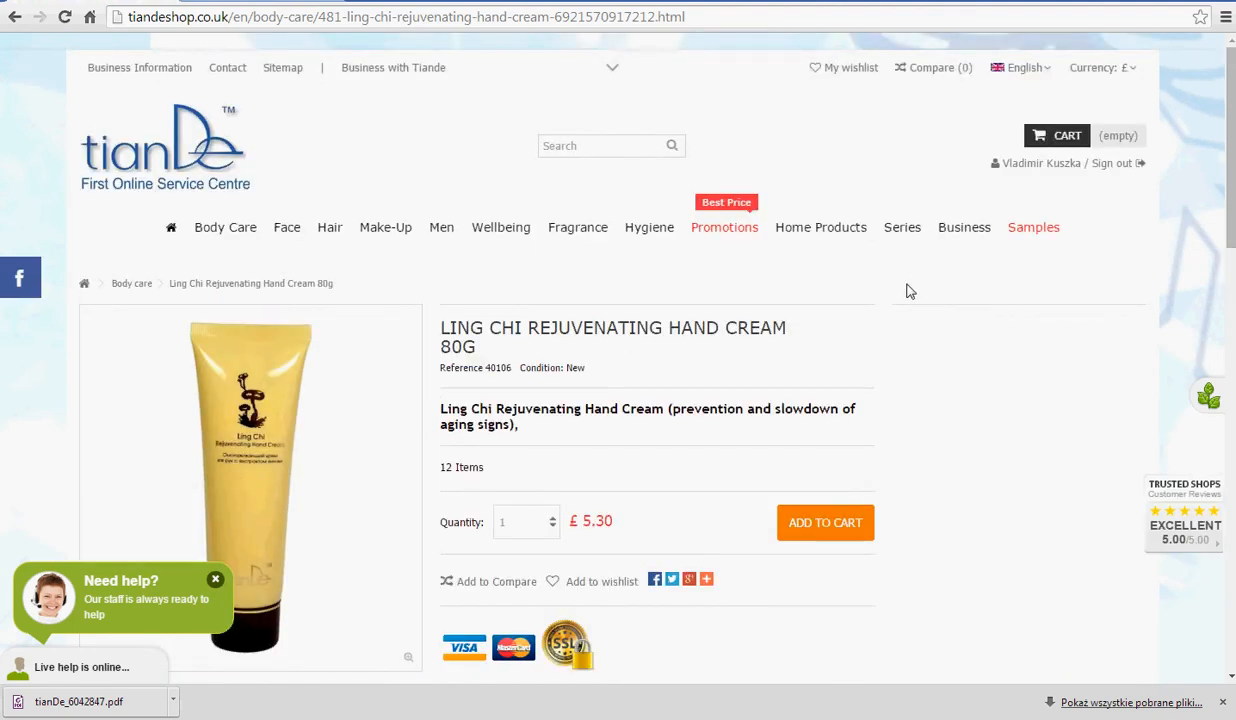
pyautogui.scroll(-3)
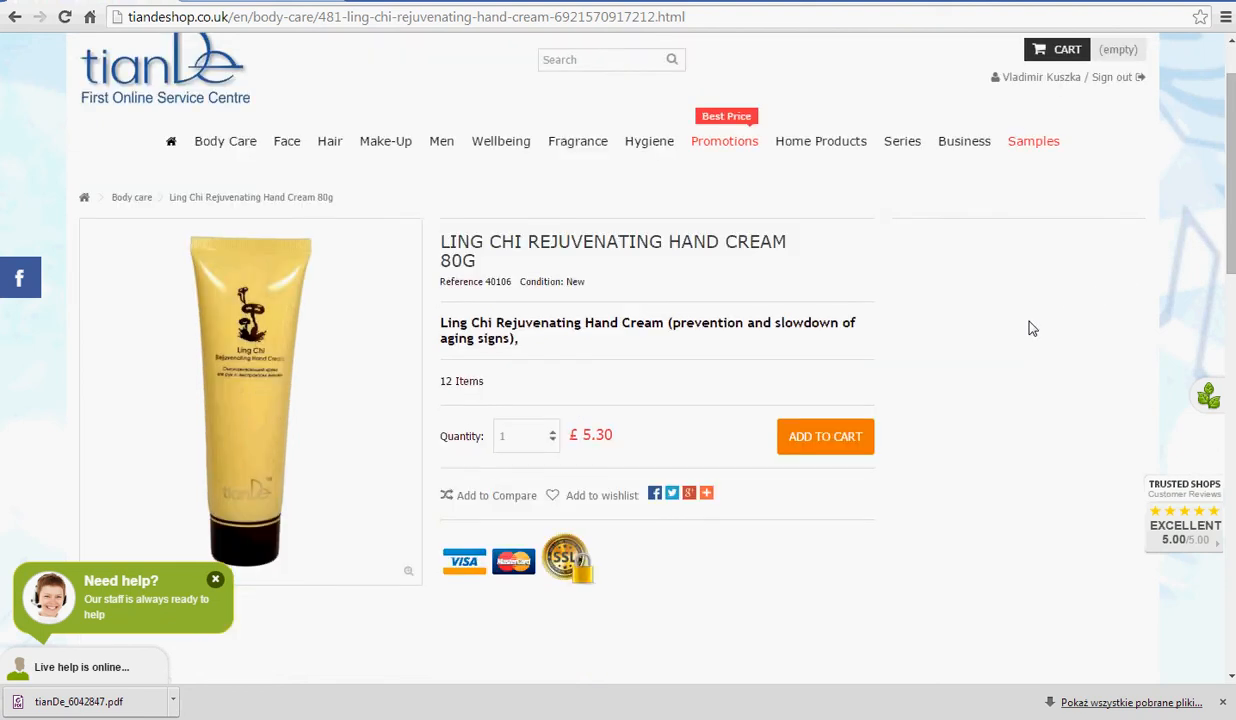
pyautogui.moveTo(885, 360)
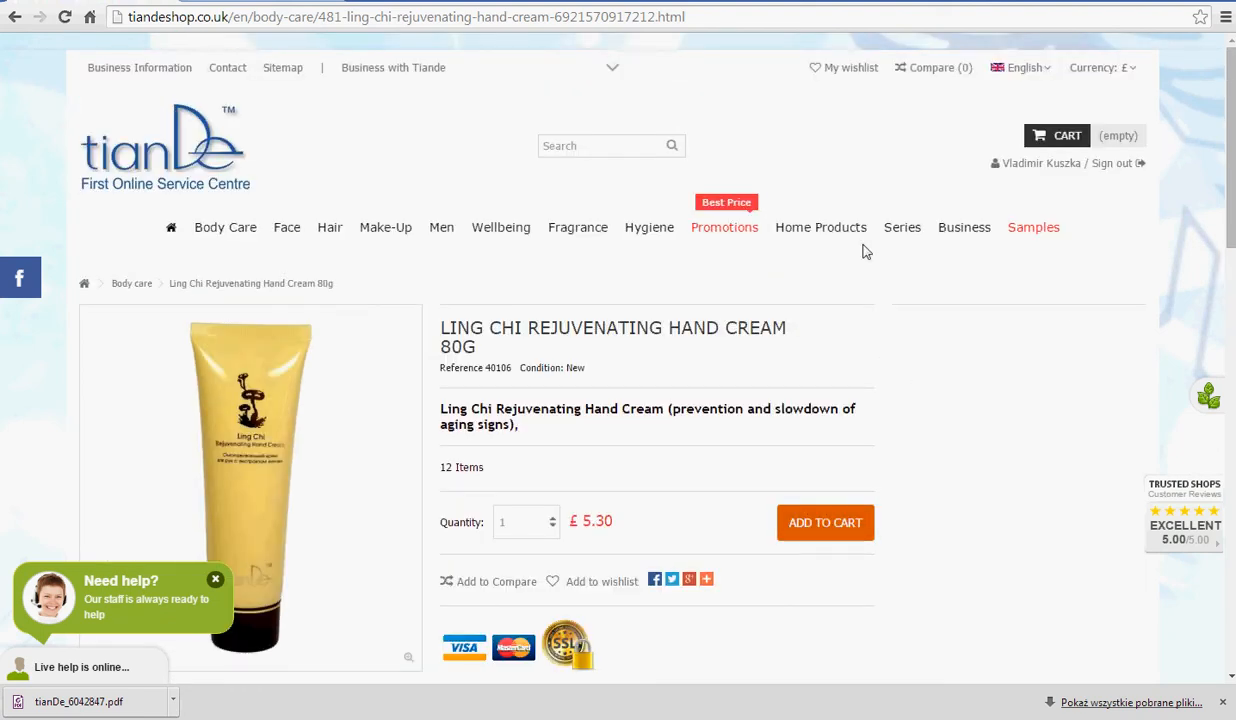
pyautogui.moveTo(1022, 374)
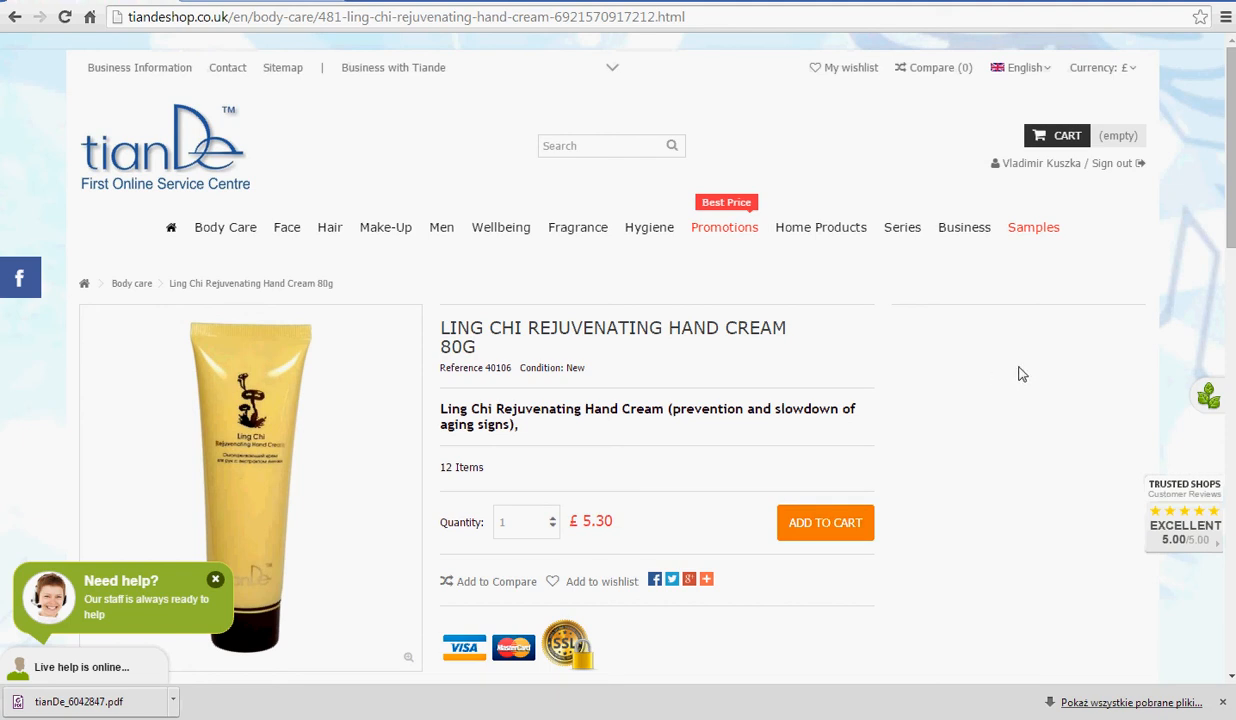
pyautogui.moveTo(1005, 328)
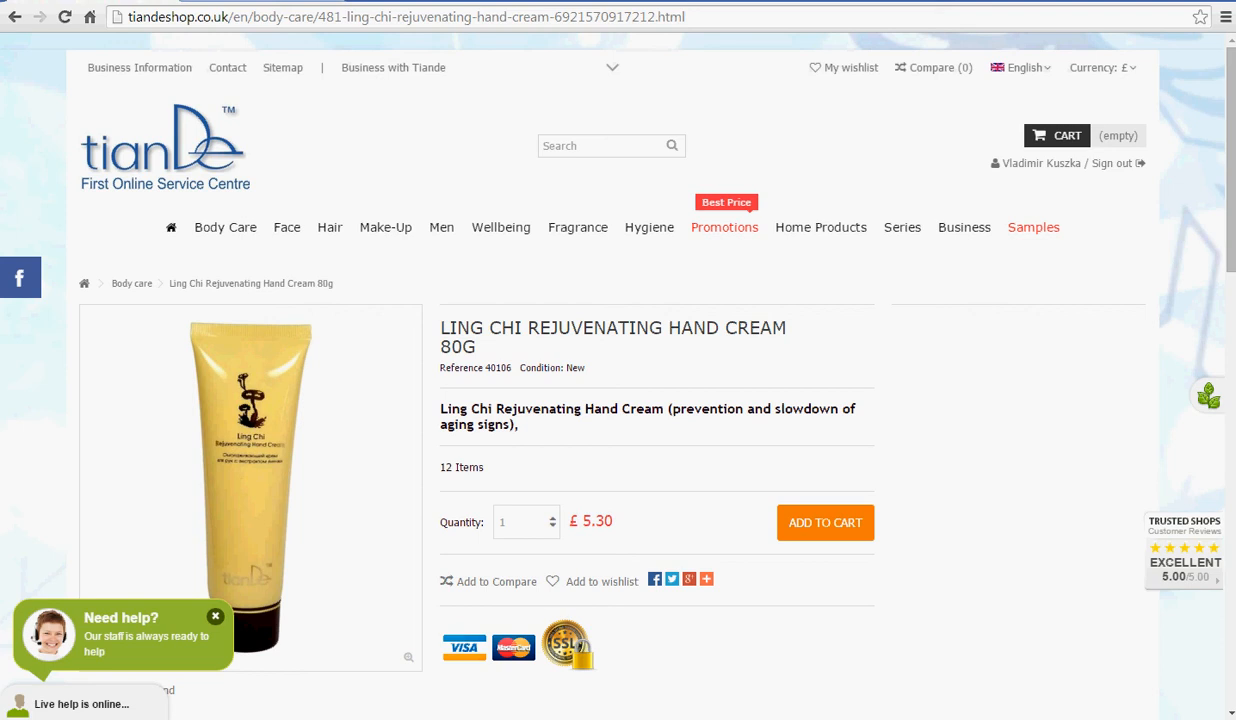
pyautogui.moveTo(1074, 685)
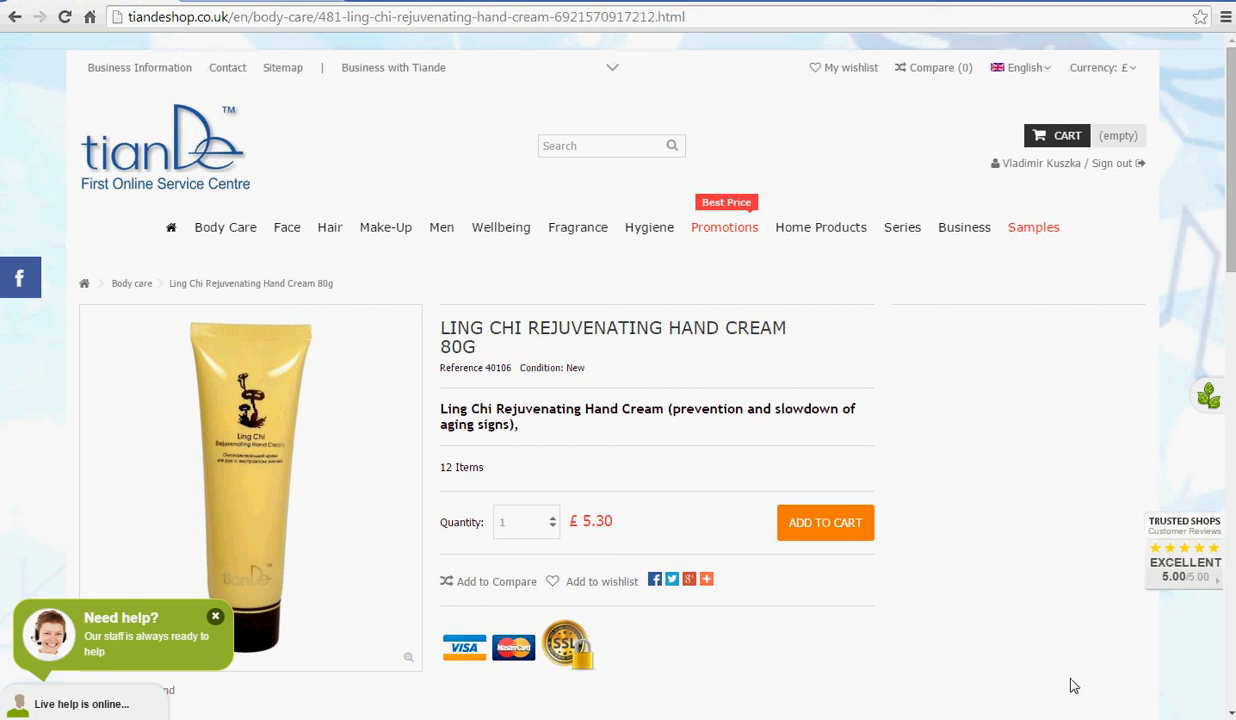
pyautogui.moveTo(953, 692)
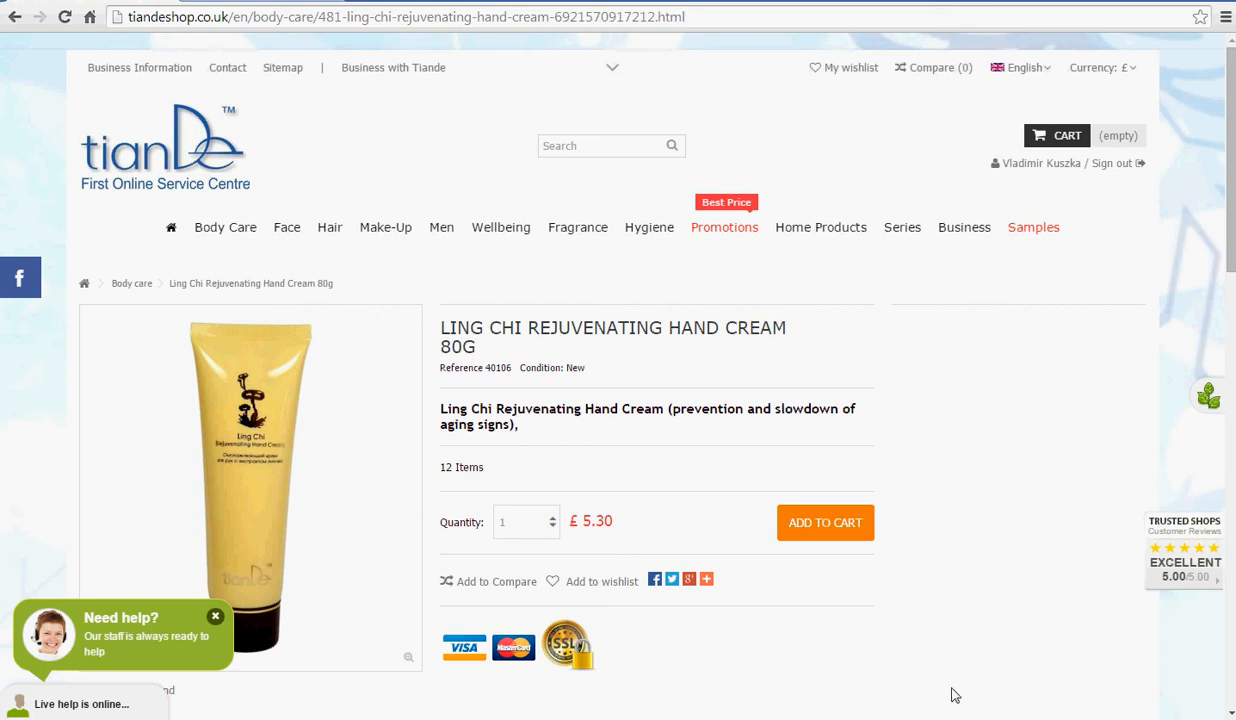